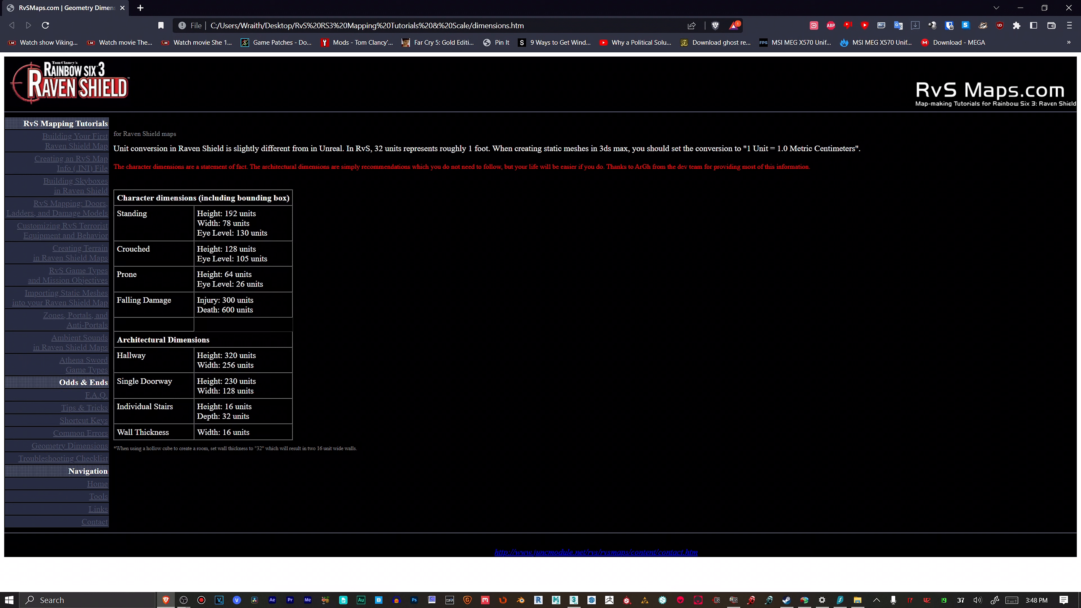
mouse_move(364, 255)
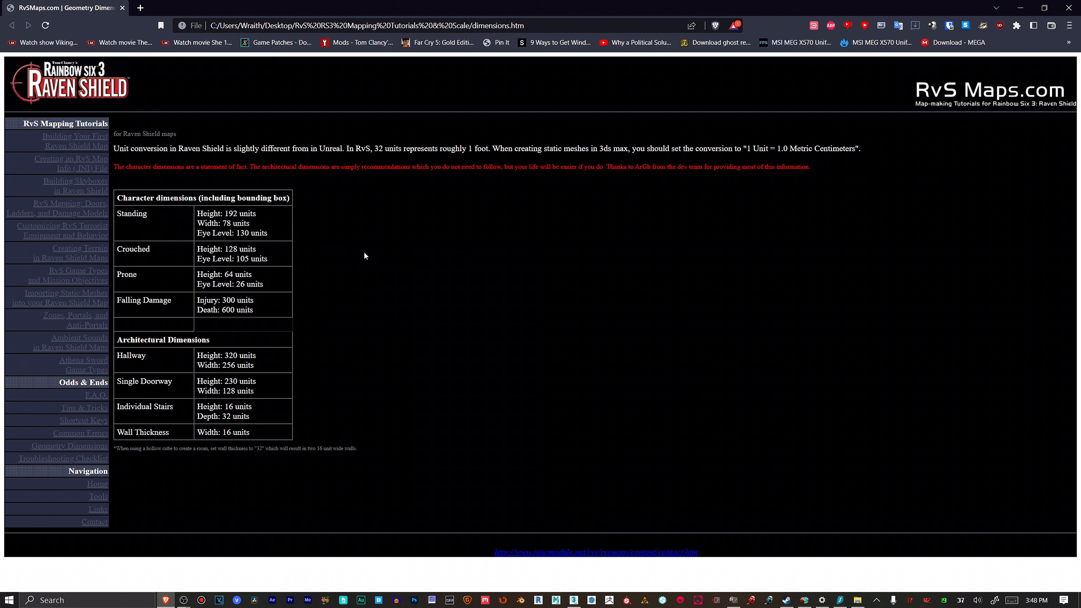
mouse_move(473, 256)
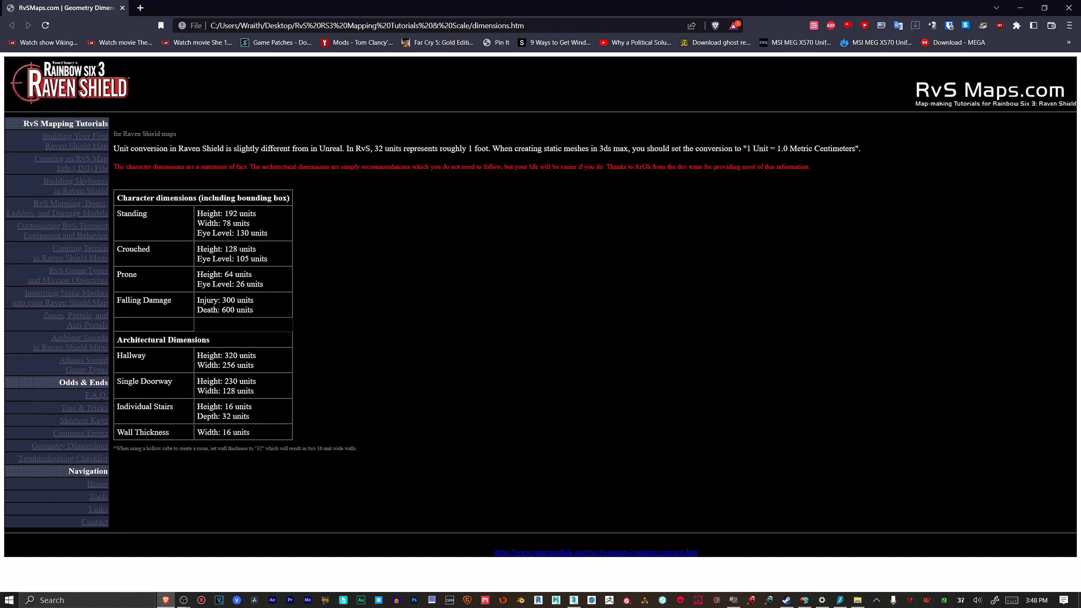
mouse_move(243, 326)
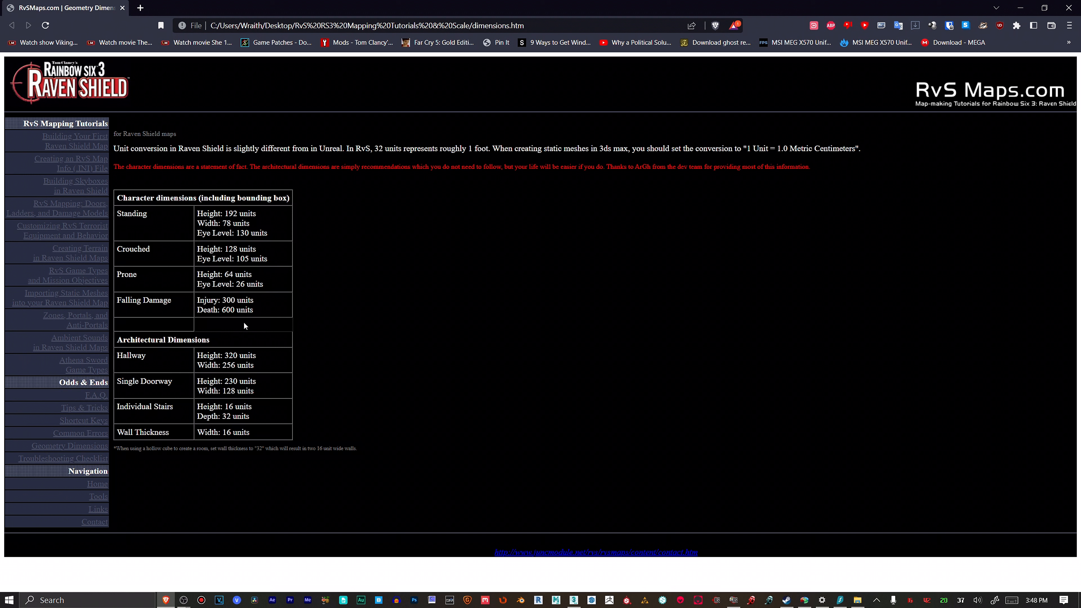
mouse_move(401, 274)
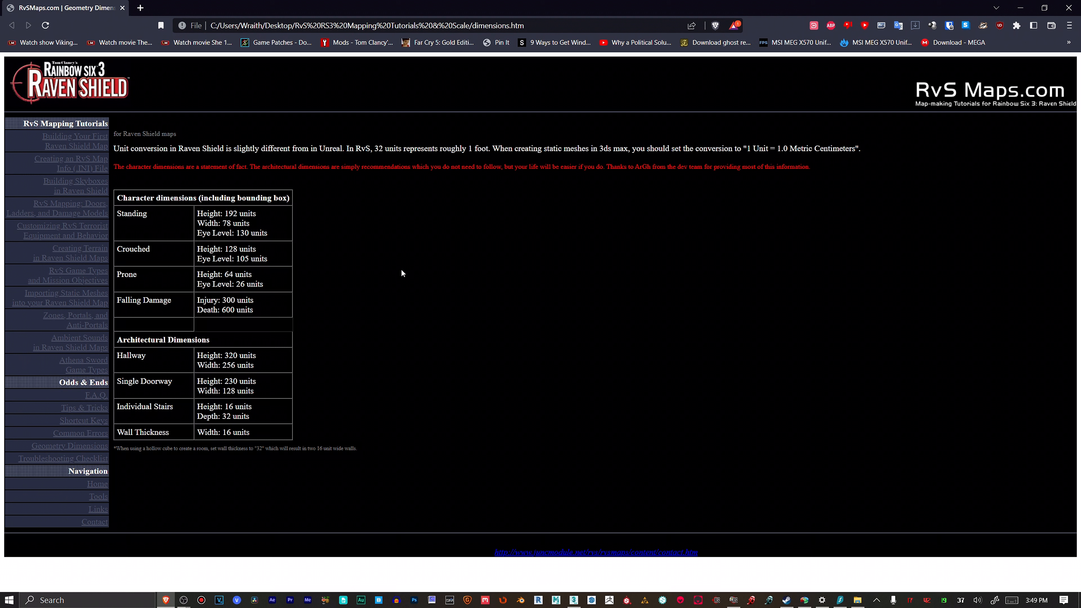
mouse_move(529, 143)
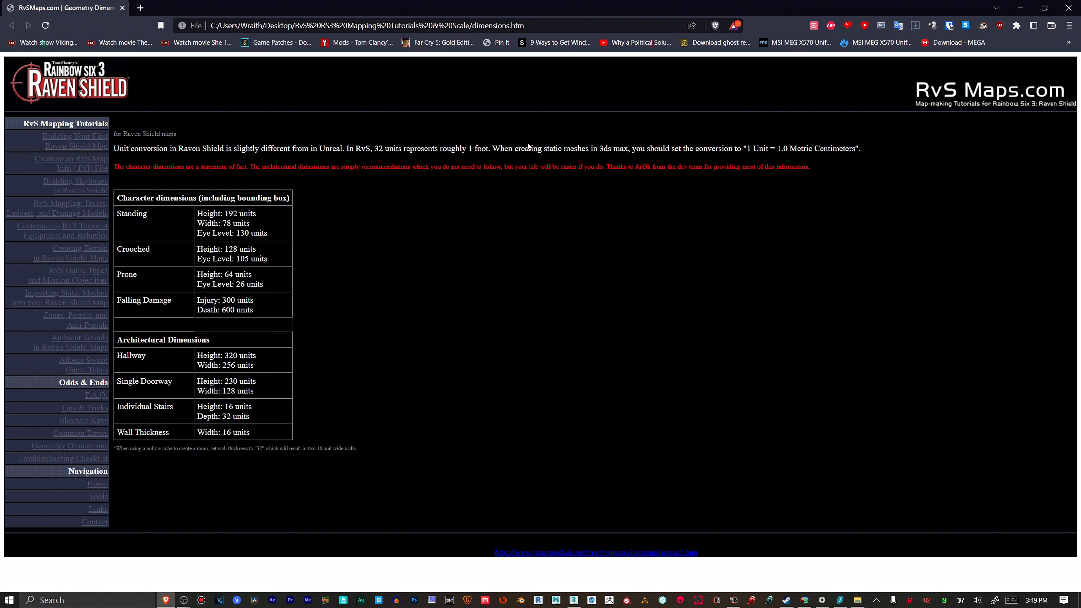
mouse_move(529, 145)
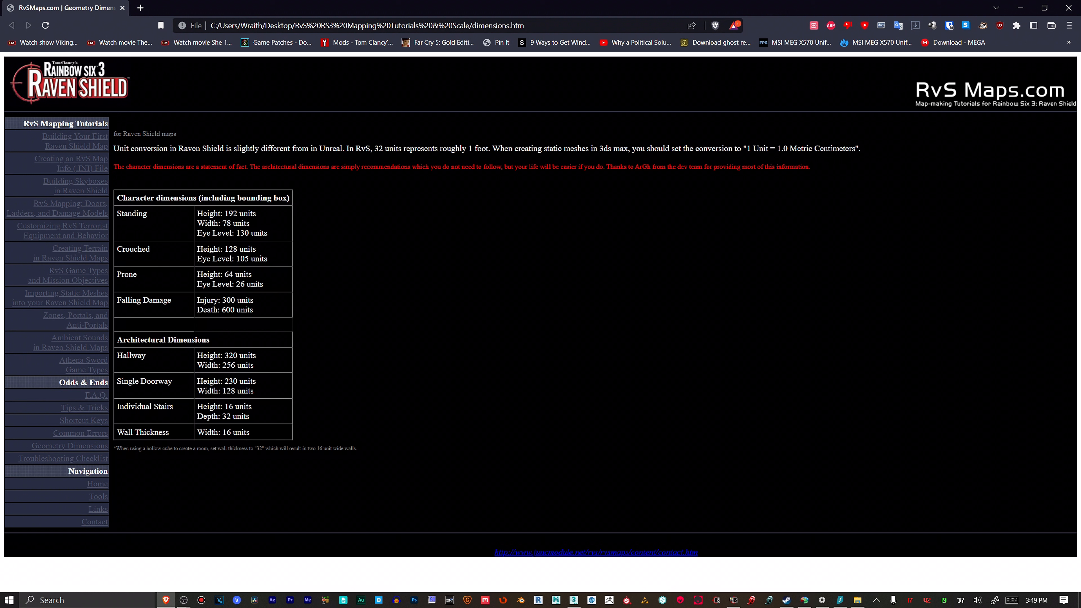
mouse_move(815, 279)
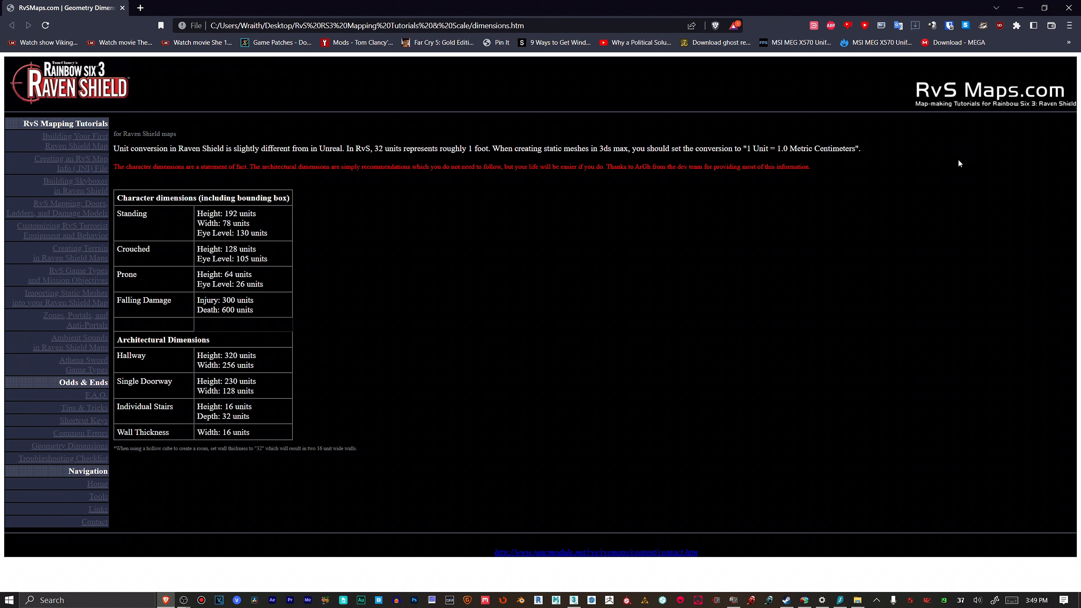
mouse_move(702, 411)
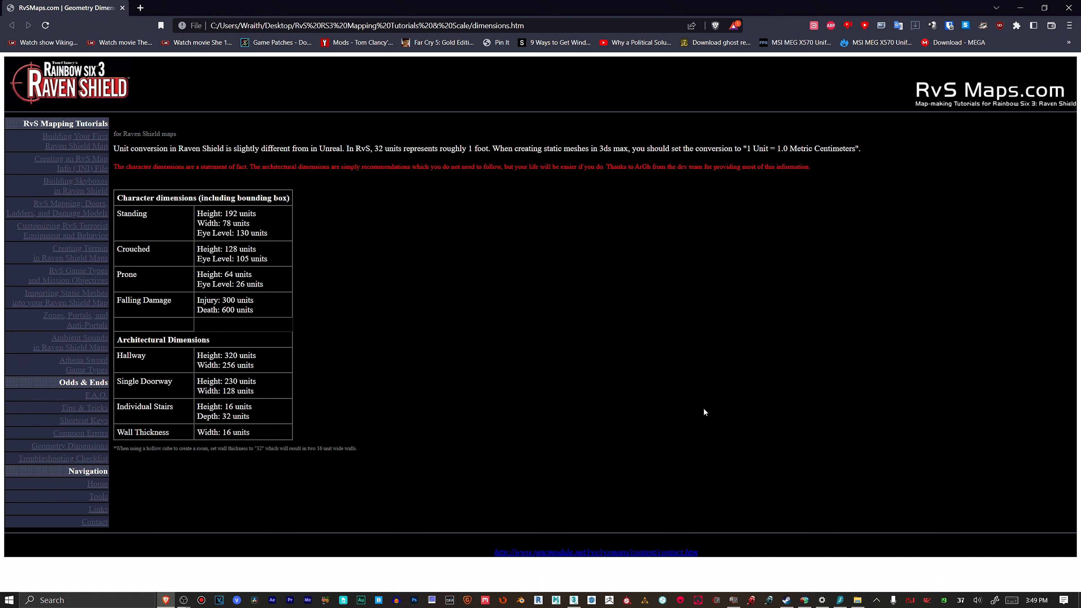
mouse_move(85, 364)
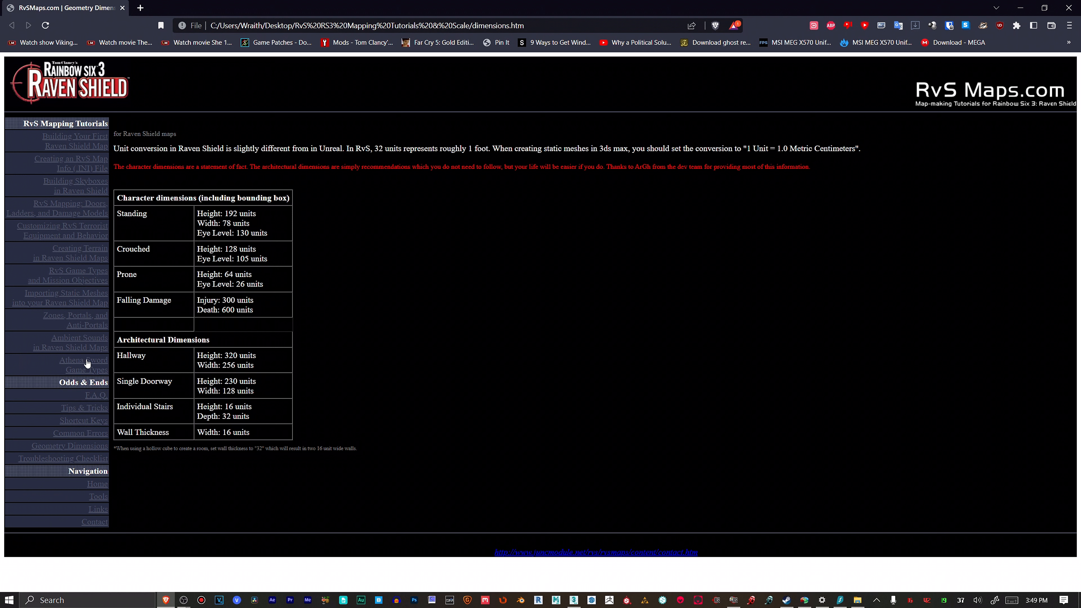
mouse_move(107, 444)
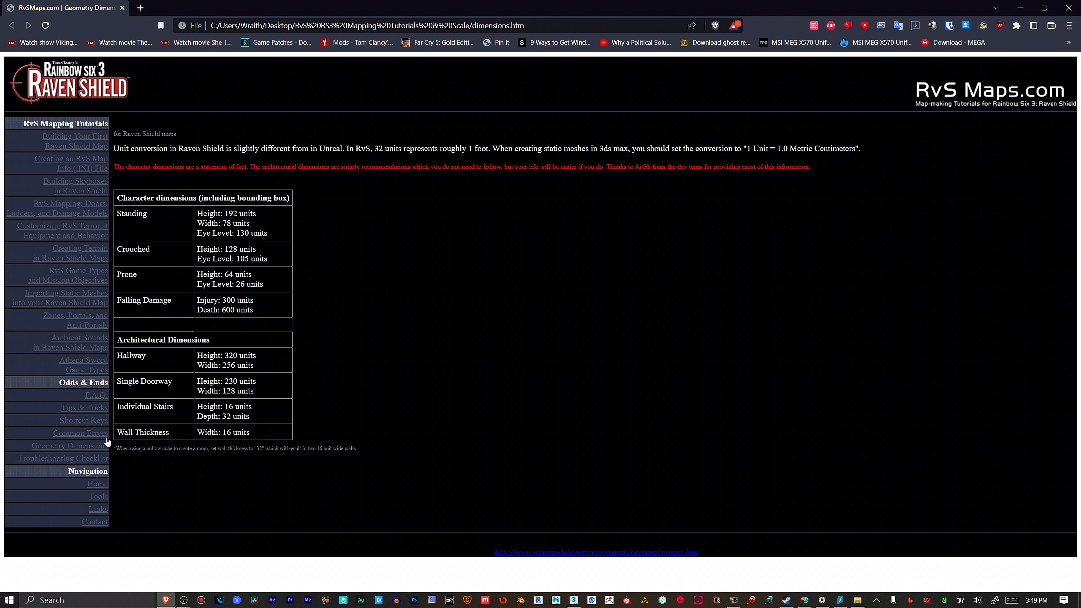
mouse_move(294, 369)
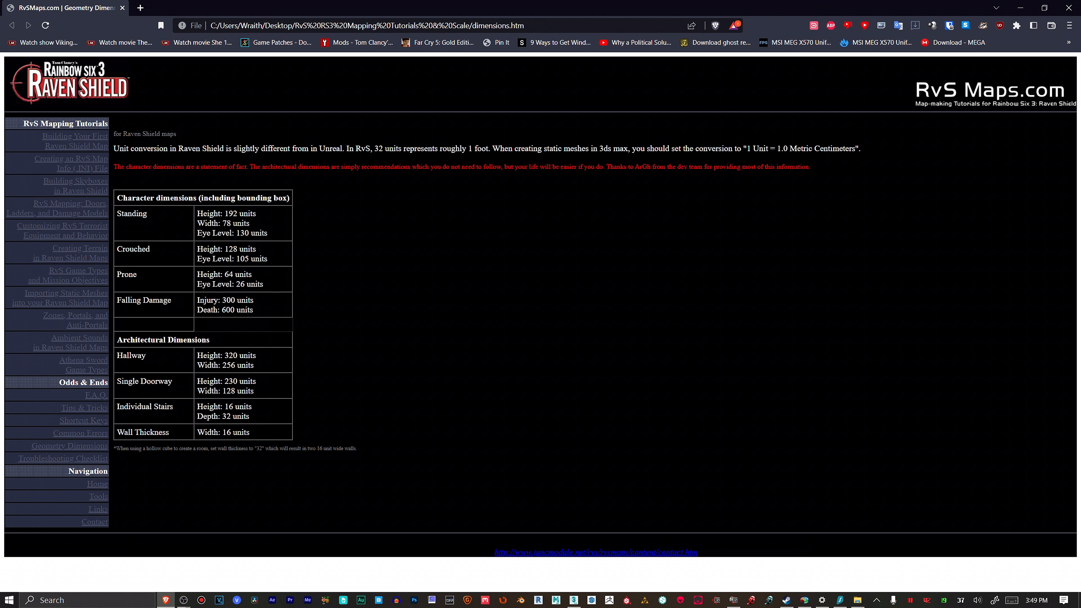
mouse_move(316, 287)
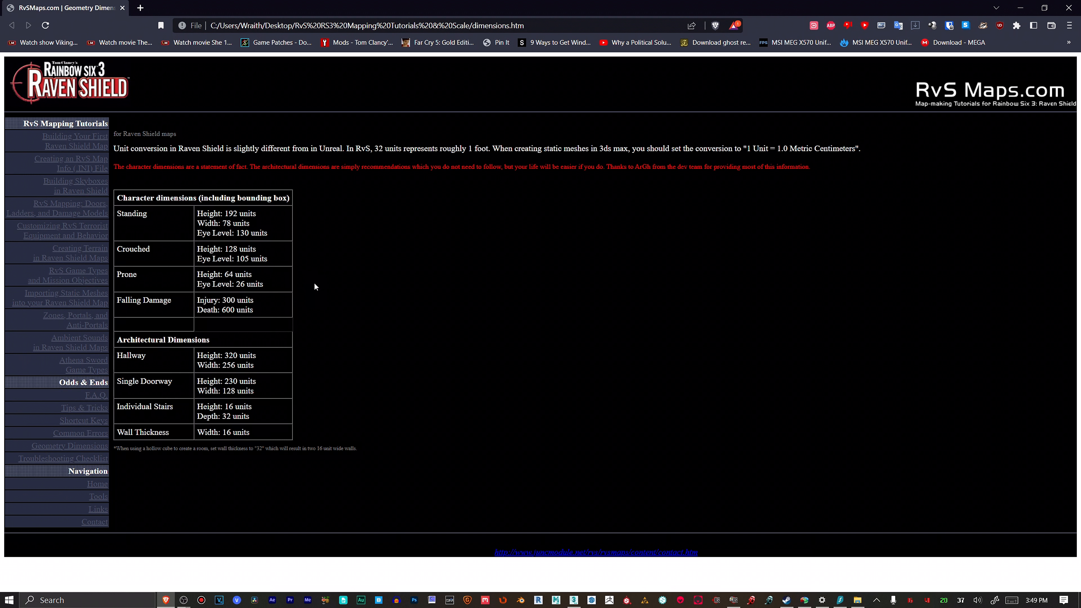
mouse_move(169, 219)
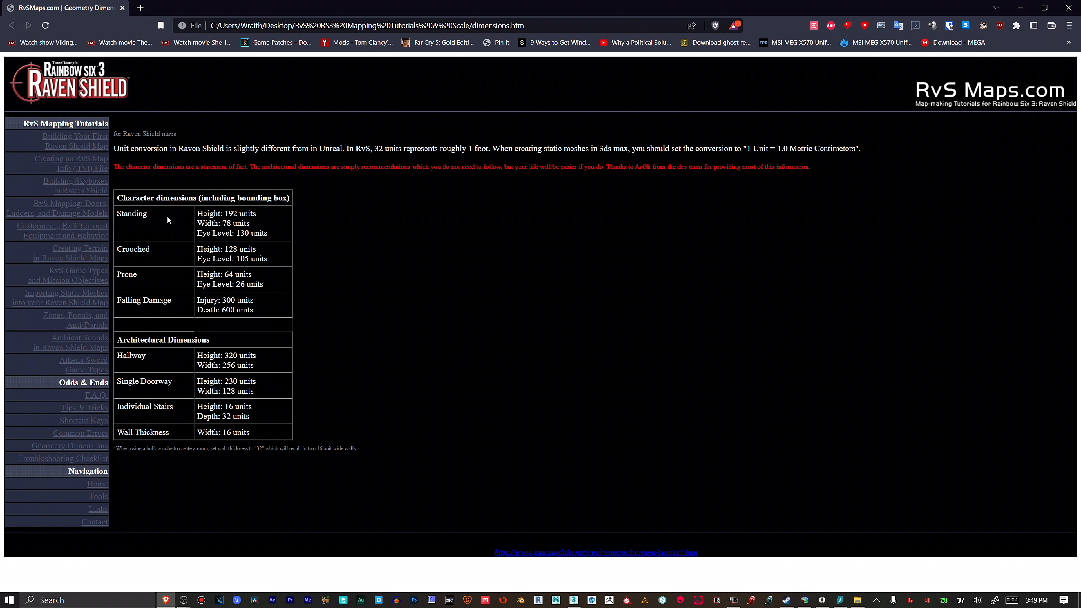
mouse_move(755, 159)
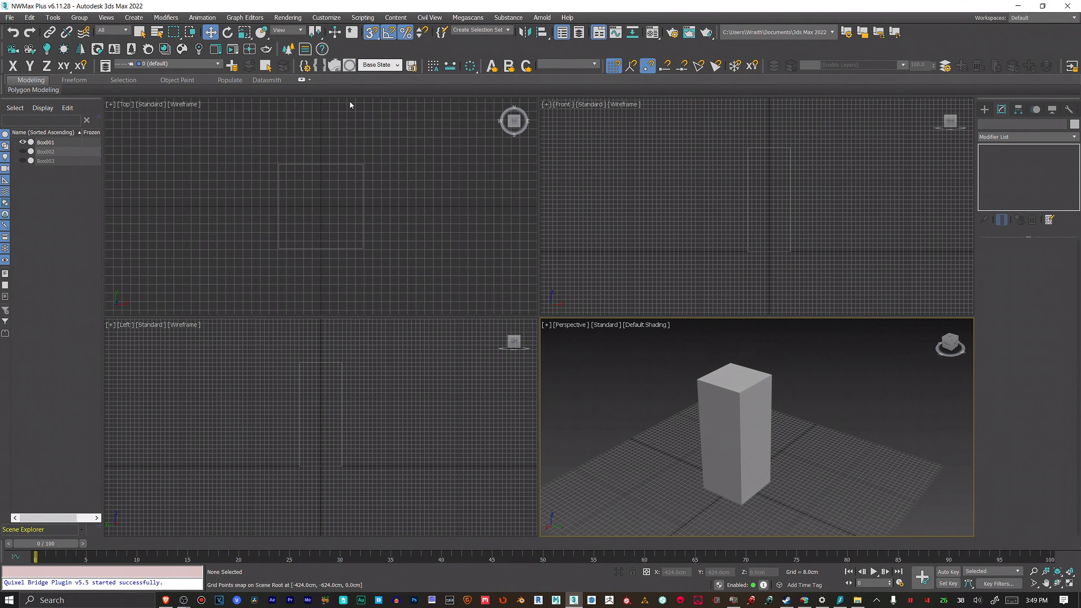
click(327, 18)
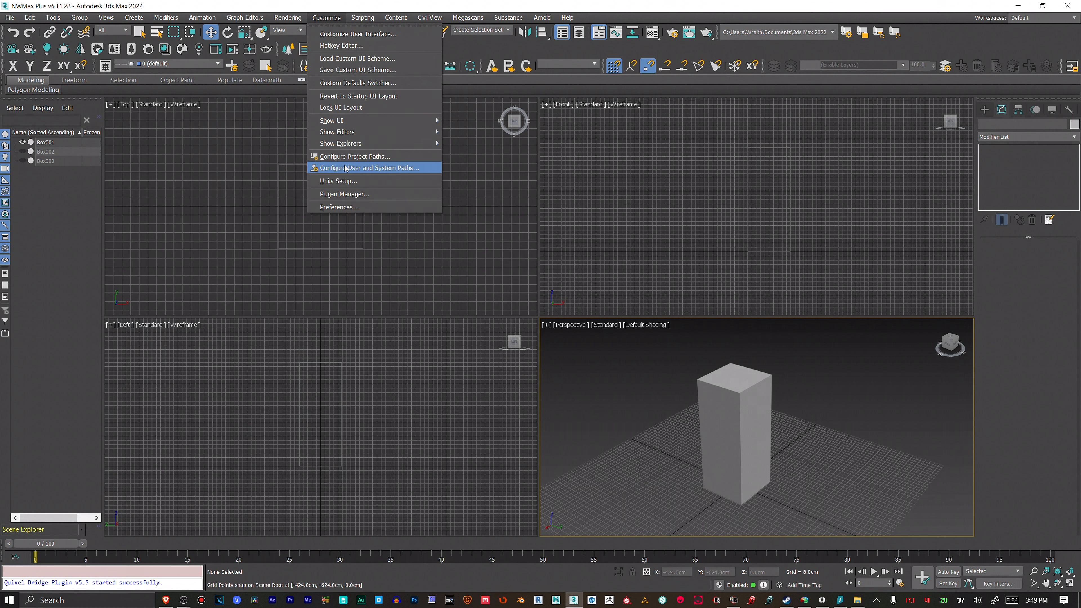
click(338, 182)
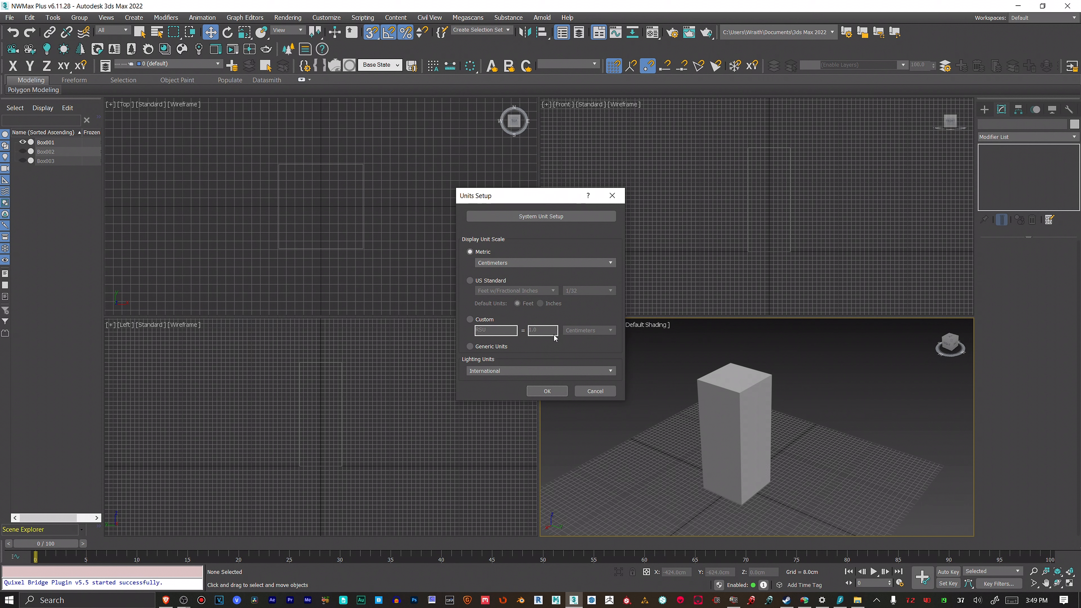
mouse_move(562, 246)
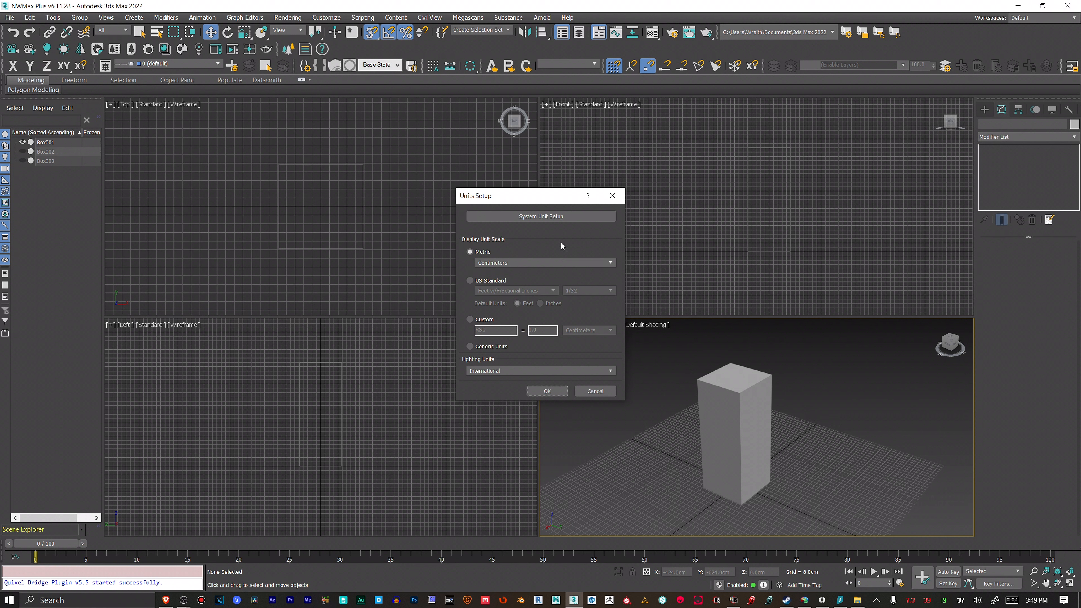
mouse_move(563, 250)
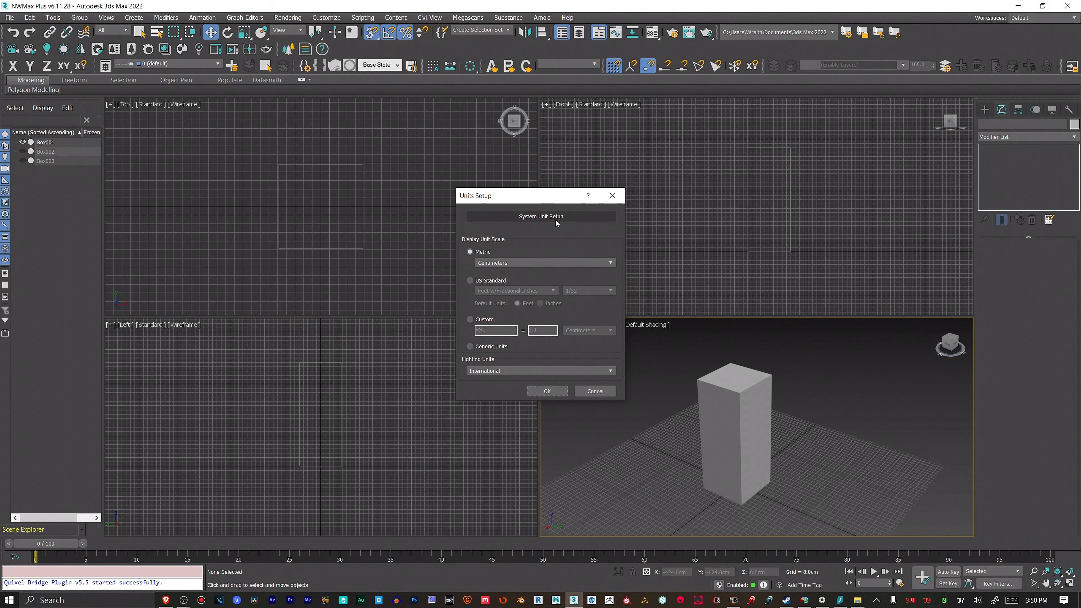
mouse_move(564, 221)
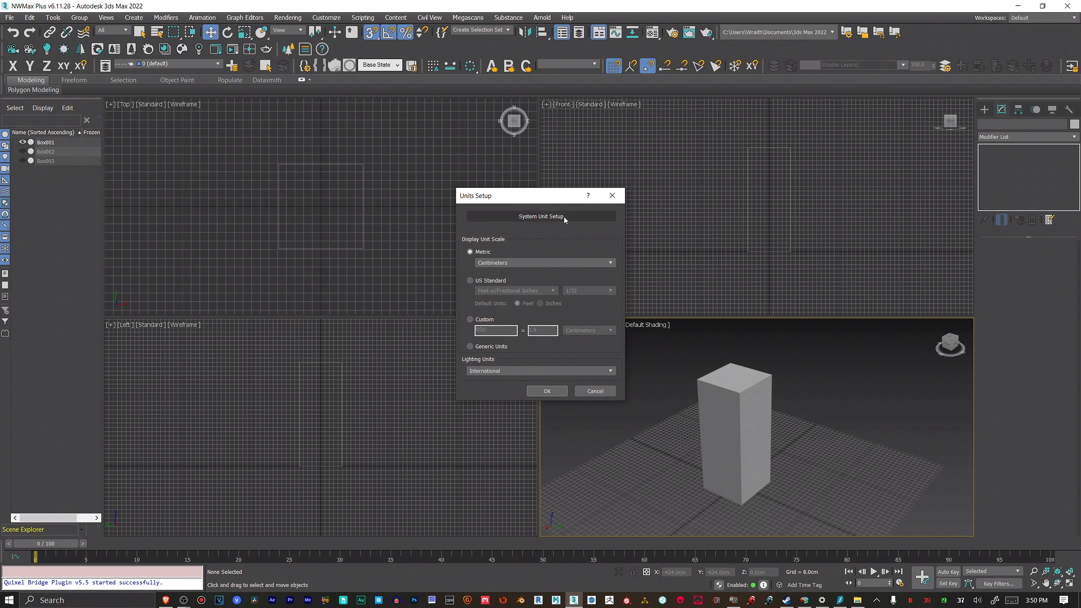
click(541, 216)
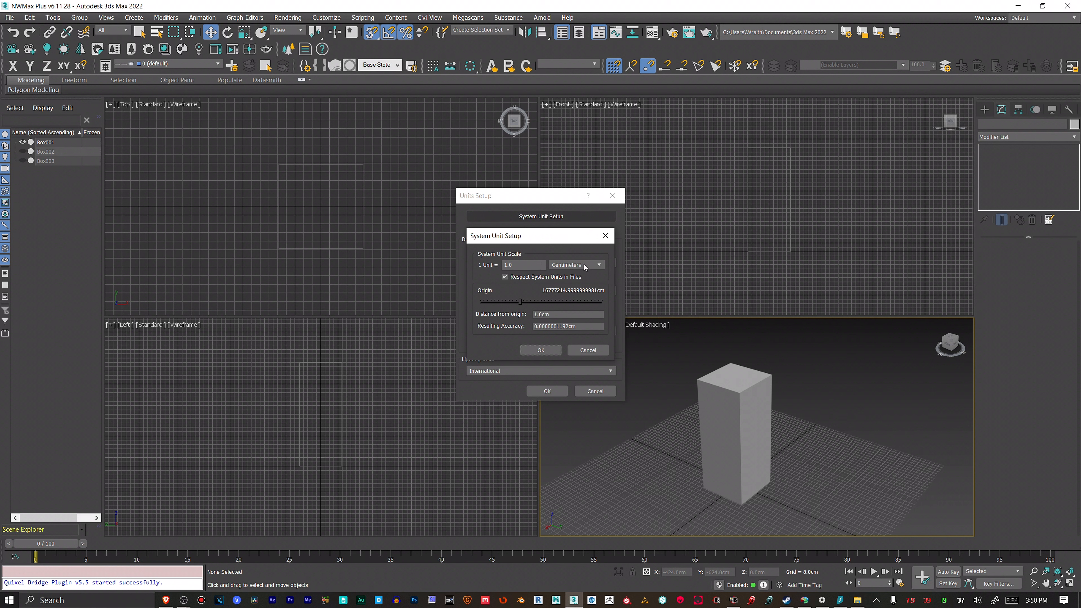
click(540, 351)
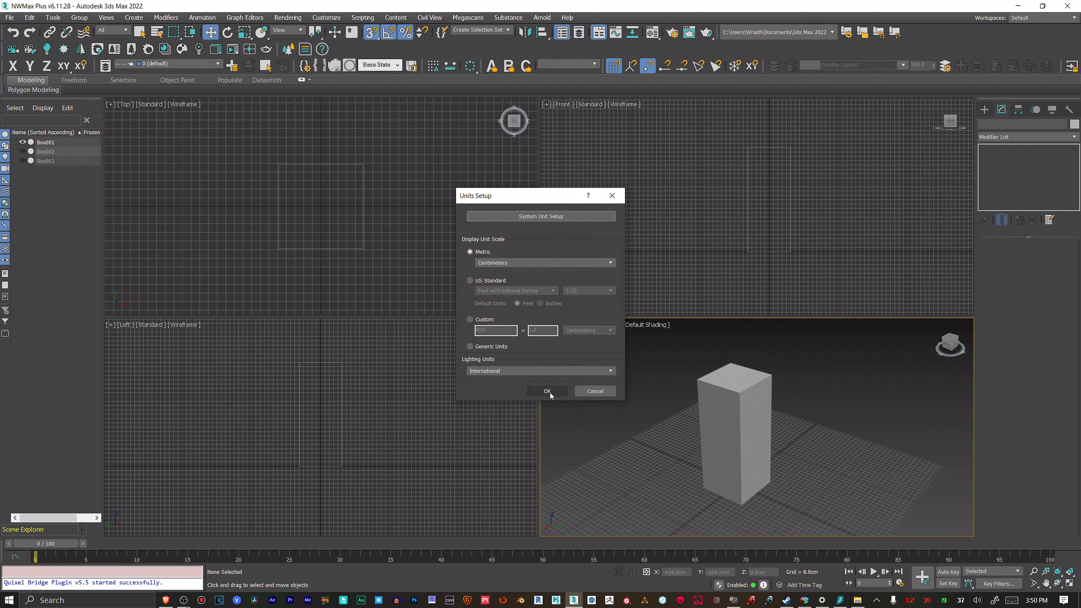
click(547, 390)
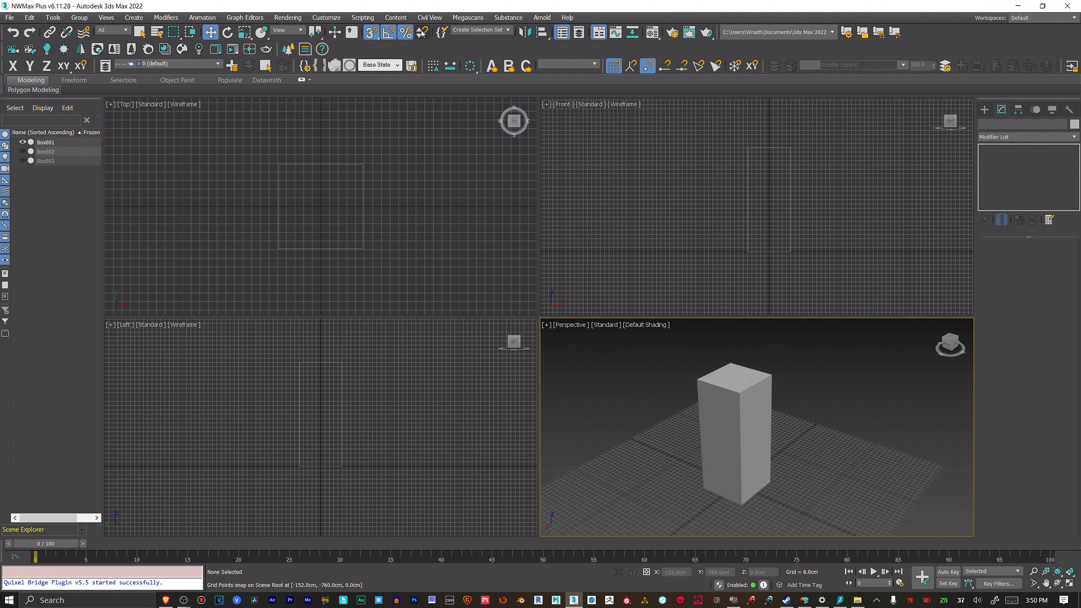
mouse_move(370, 32)
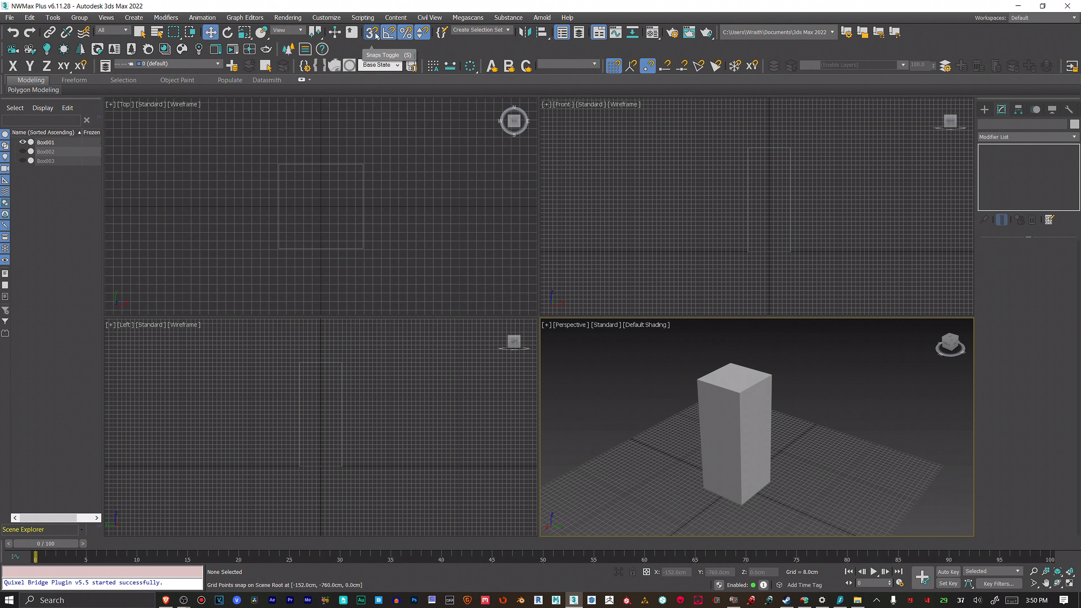
Step: In Grid and Snap Settings, enable Pivot snapping alongside Grid Points, Vertex, Endpoint and Midpoint
click(371, 32)
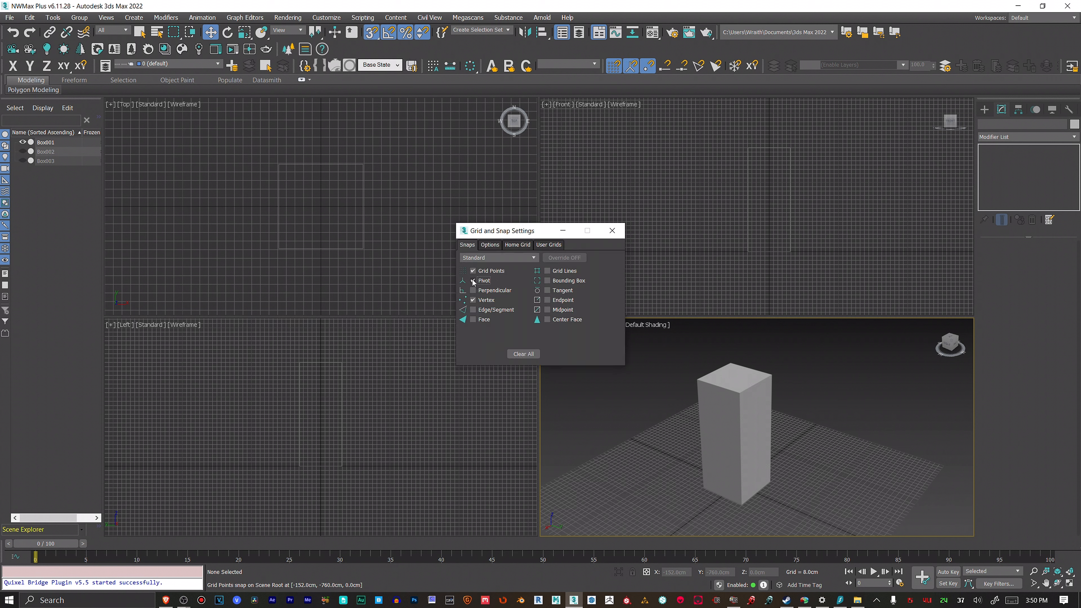
click(473, 280)
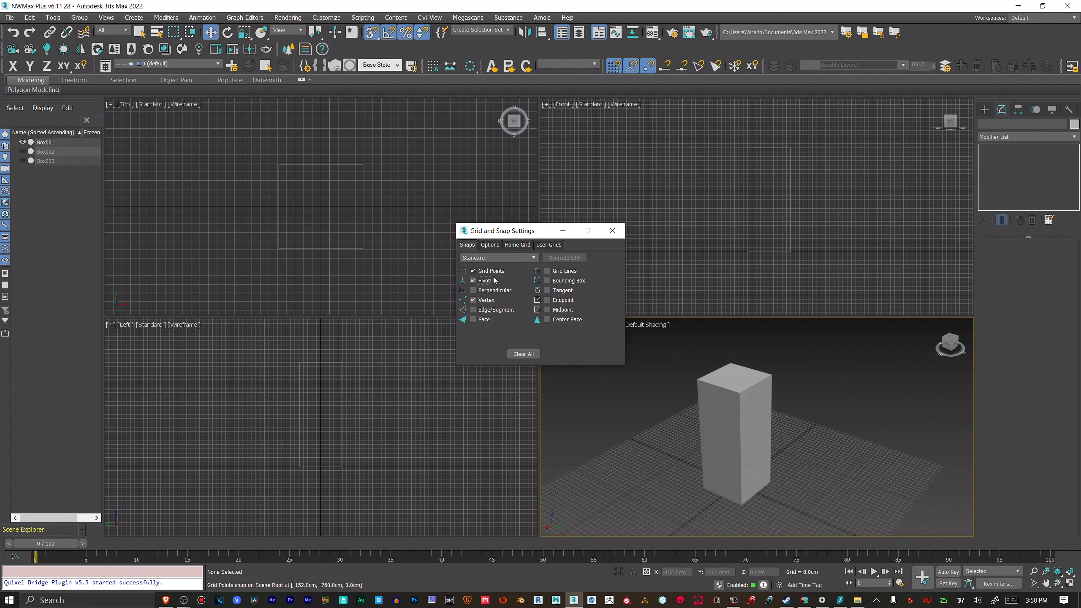
click(473, 281)
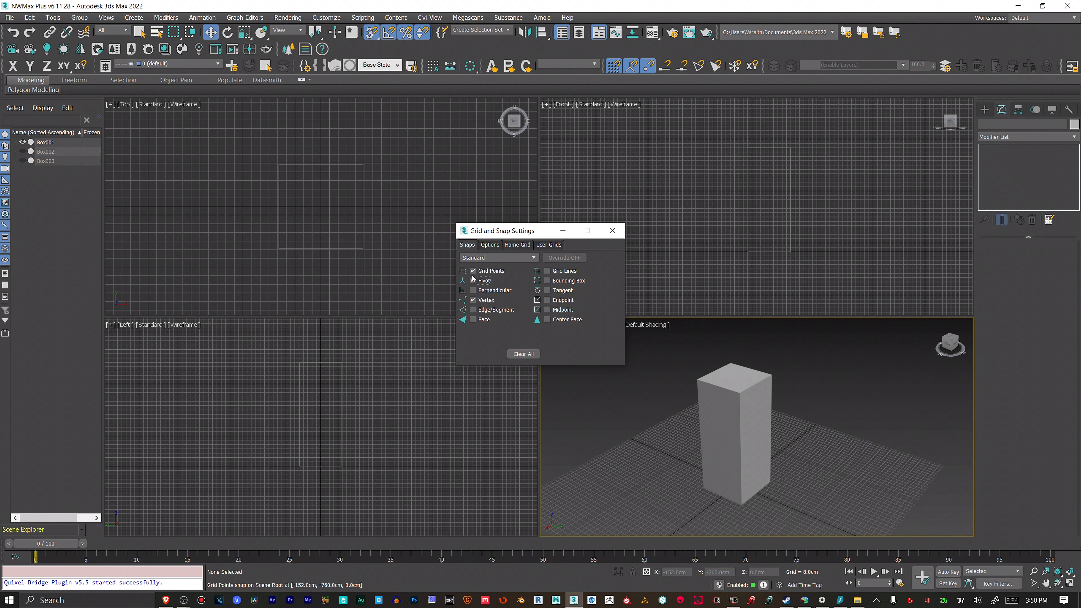
click(473, 280)
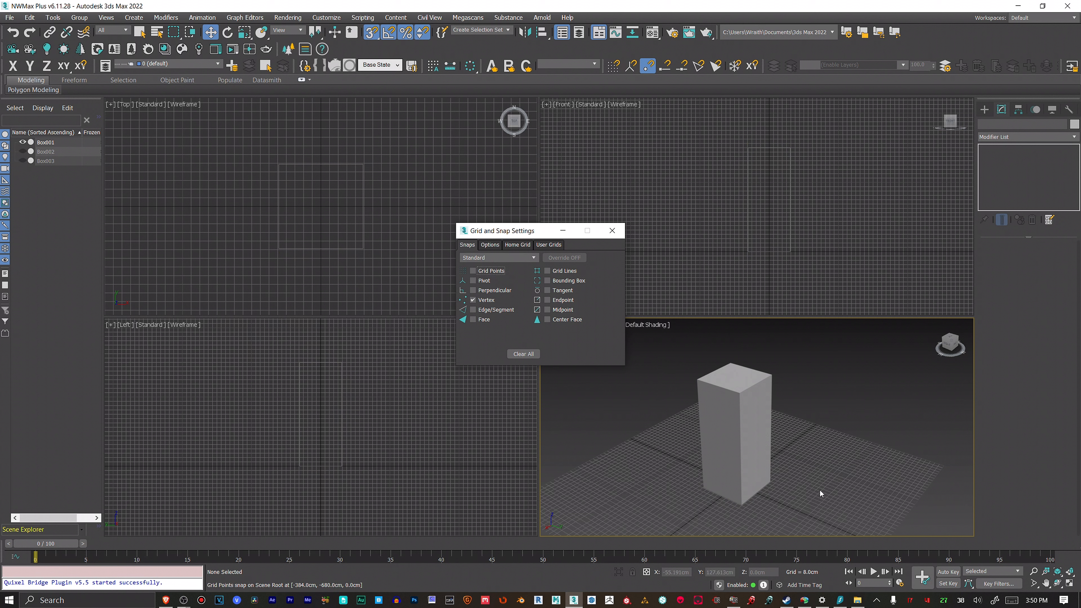
click(740, 507)
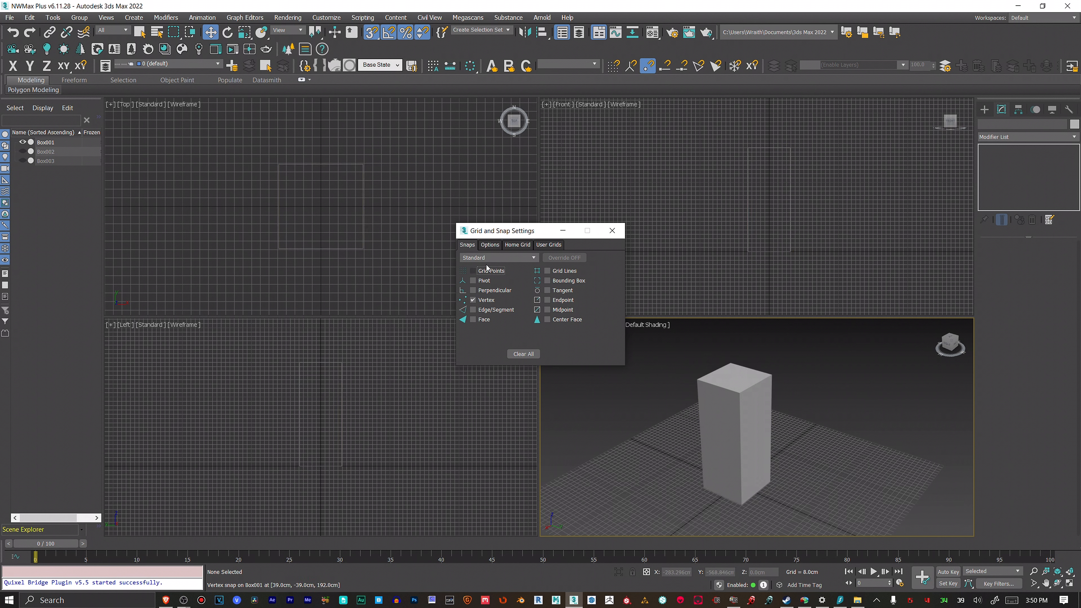
click(473, 270)
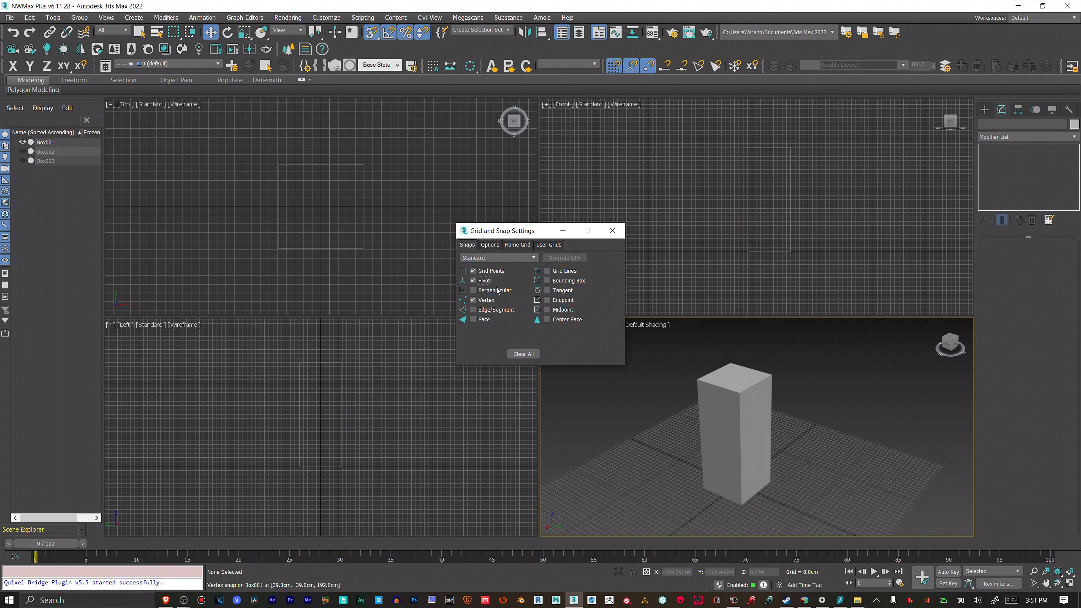
click(517, 244)
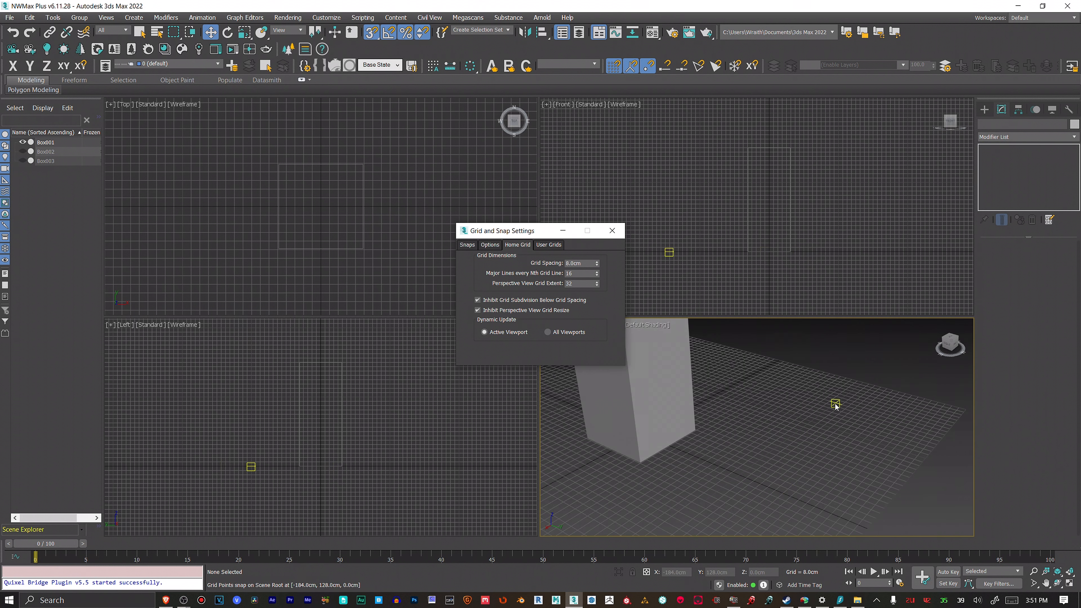
mouse_move(934, 464)
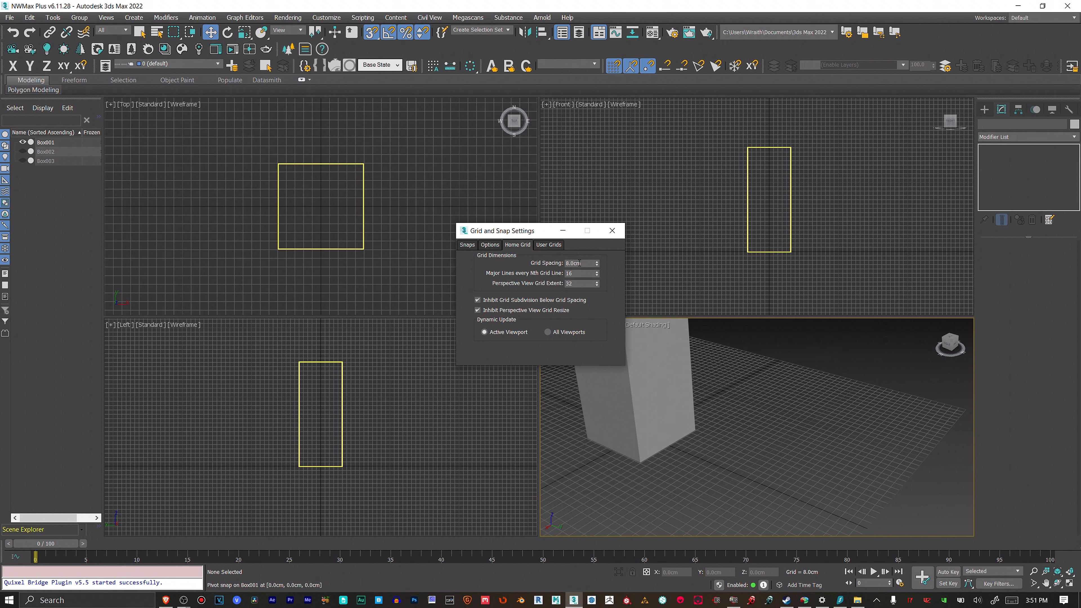
mouse_move(608, 280)
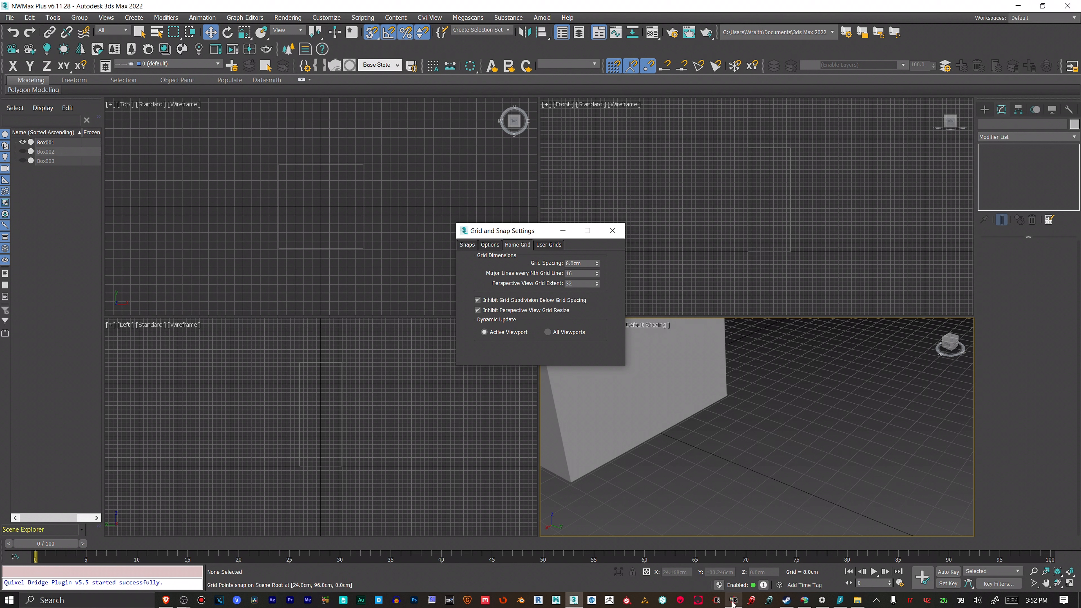
mouse_move(567, 587)
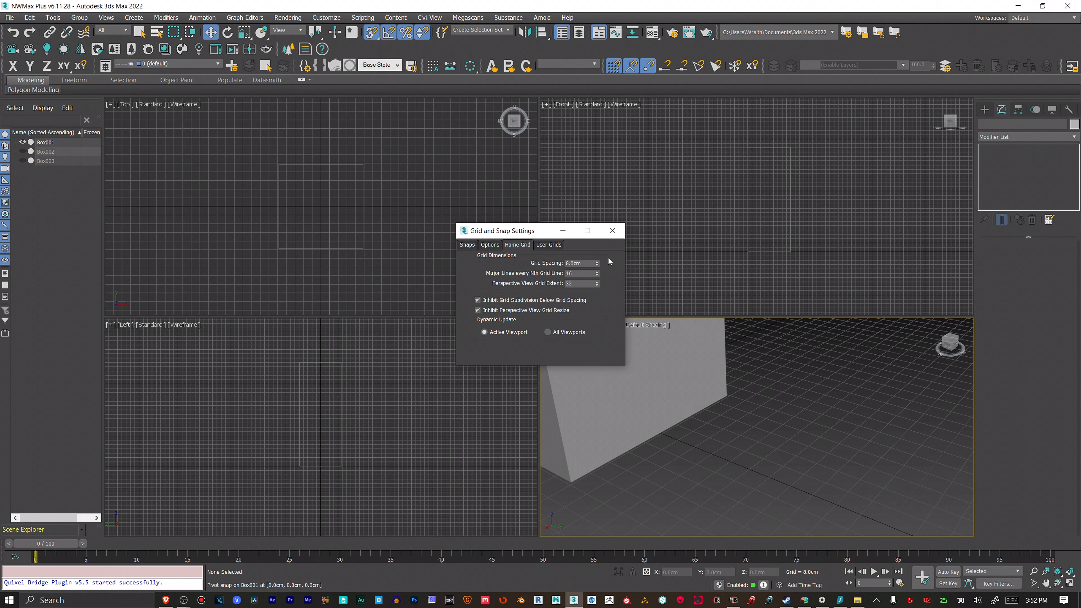
Step: Keep the home grid at 8.0cm spacing and close the Grid and Snap Settings dialog
click(612, 231)
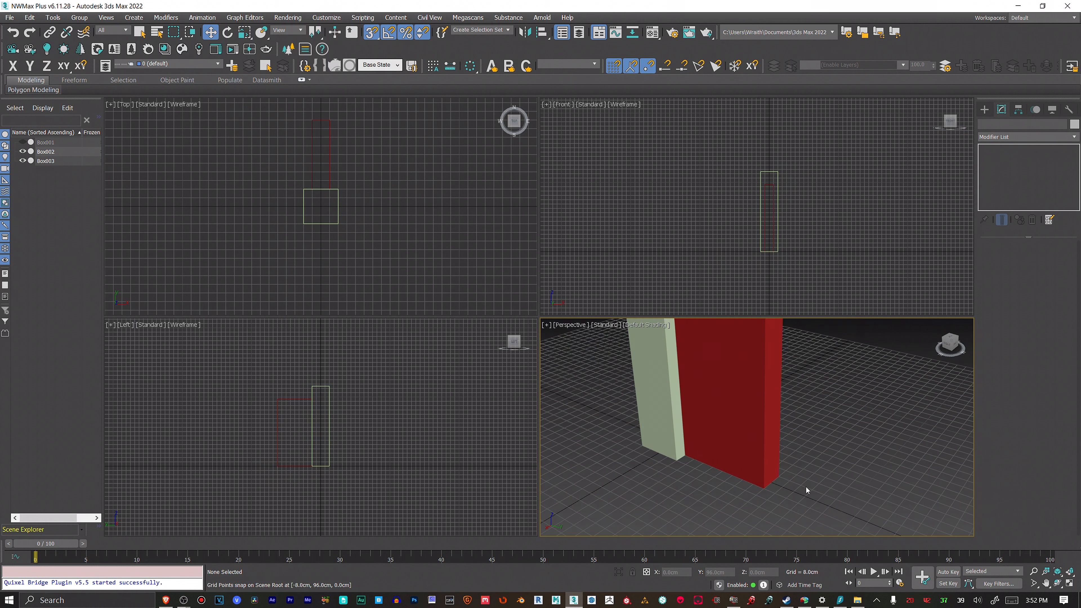
mouse_move(704, 481)
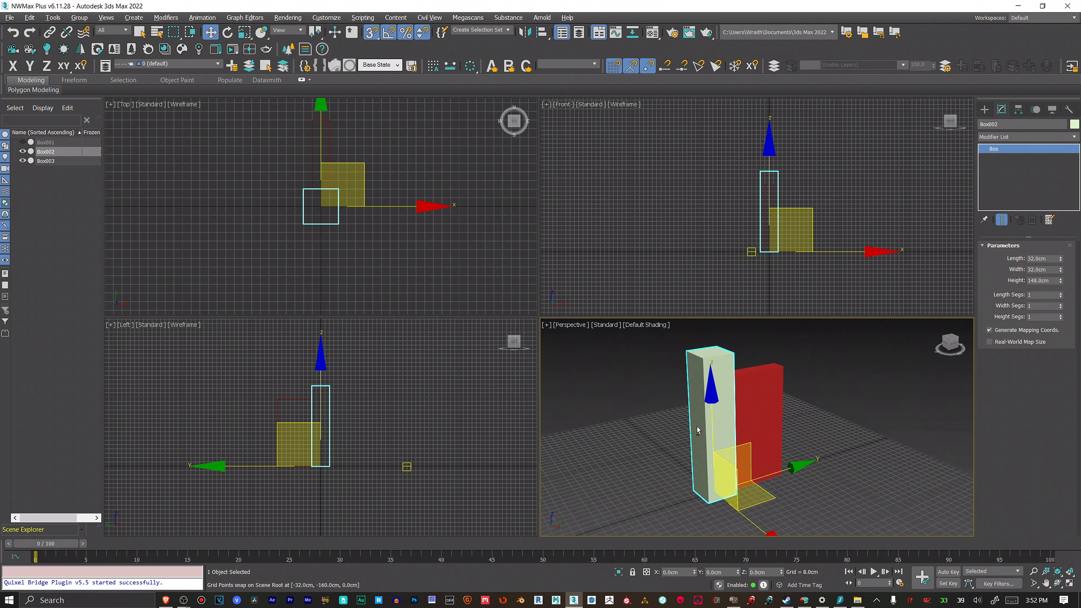
Step: Move the red Box003 to stand snapped beside the pale box and bring up its modifier list
drag(696, 430, 613, 341)
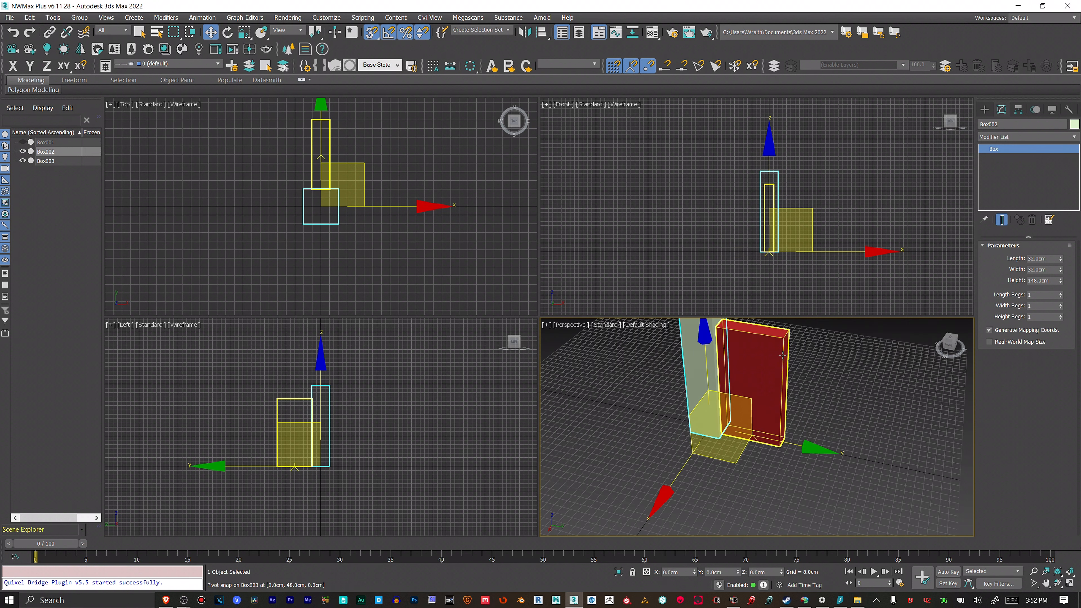
click(45, 161)
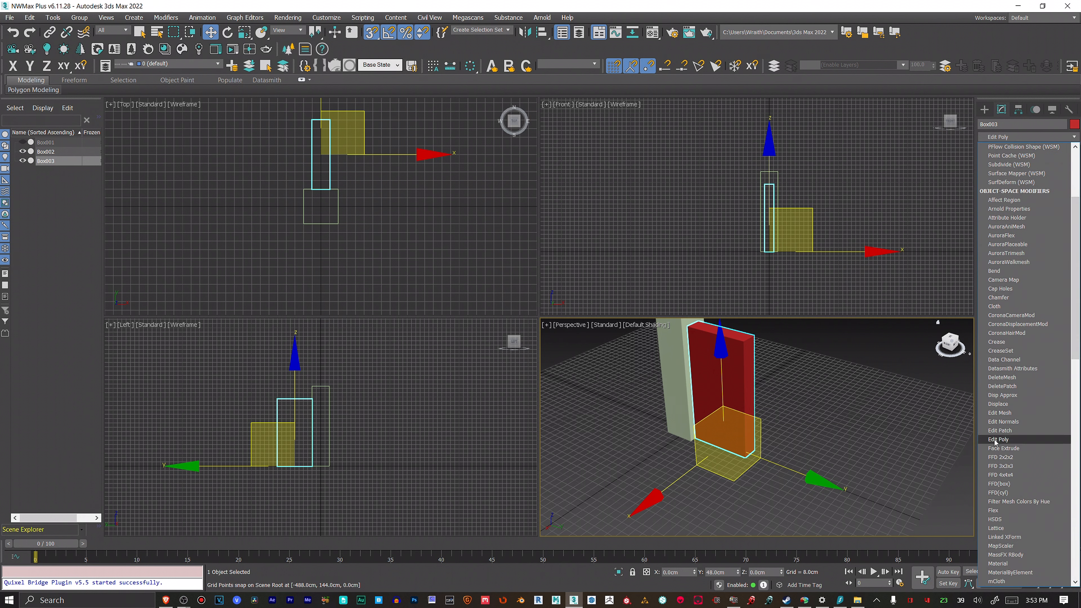
Step: Add an Edit Poly modifier to the red Box003 and show its Hierarchy pivot adjustment settings
click(998, 439)
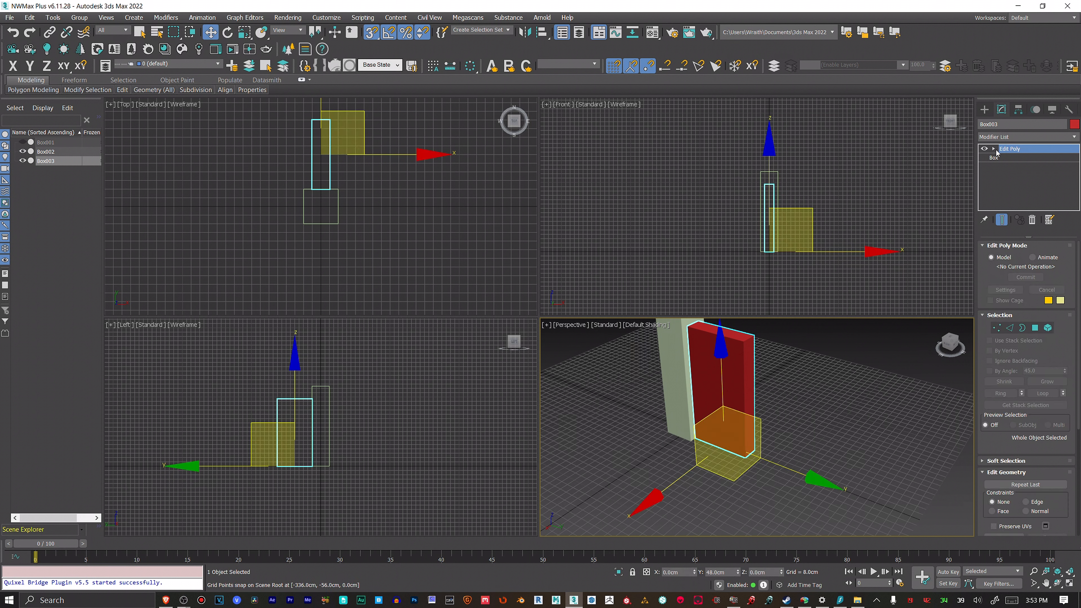
click(994, 149)
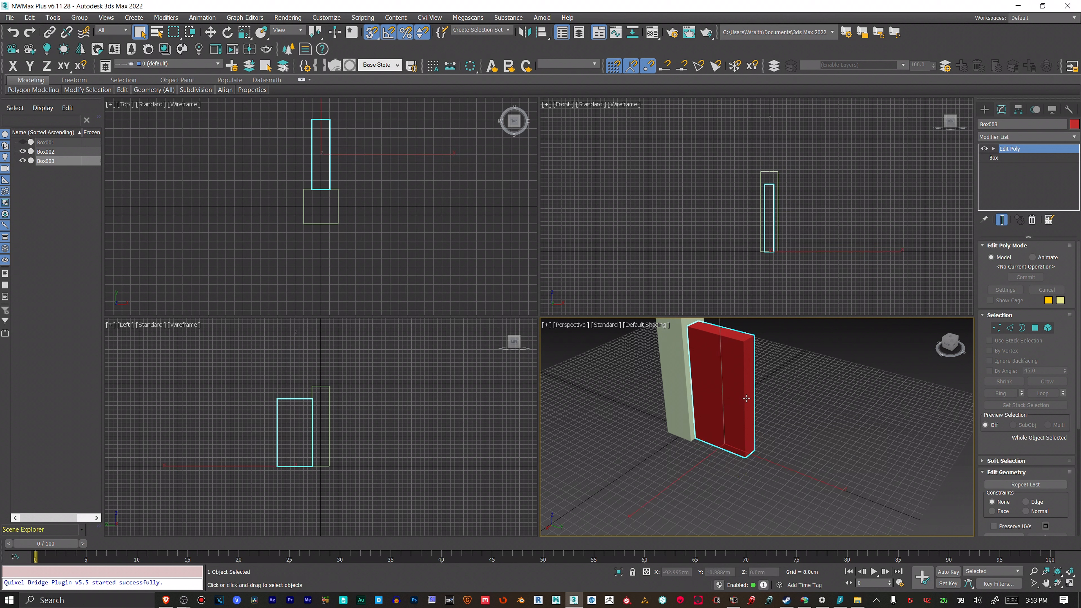
click(210, 32)
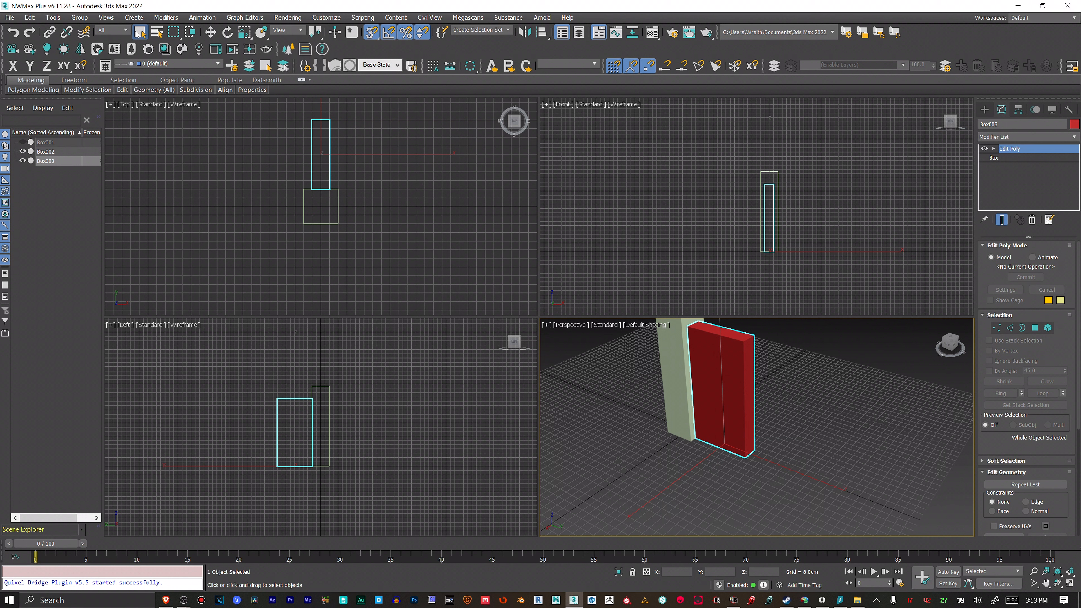
mouse_move(190, 129)
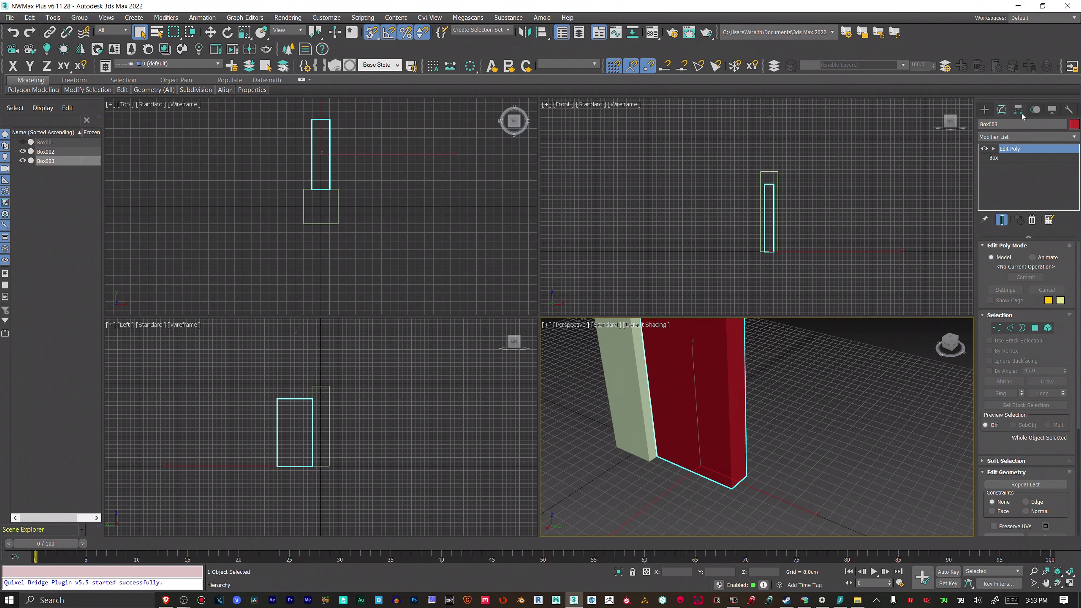
mouse_move(791, 381)
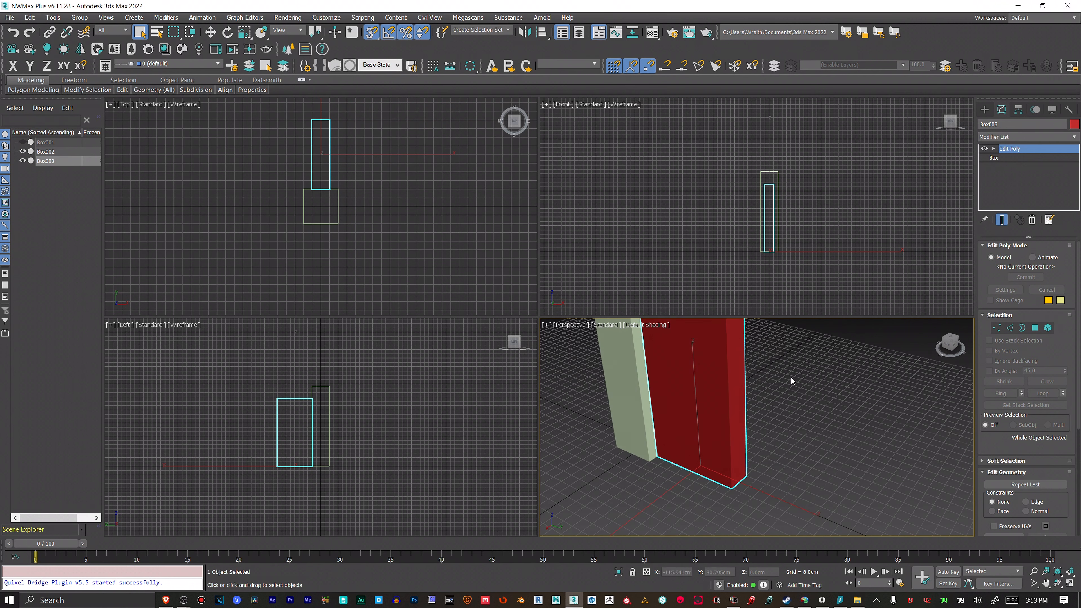
click(1010, 148)
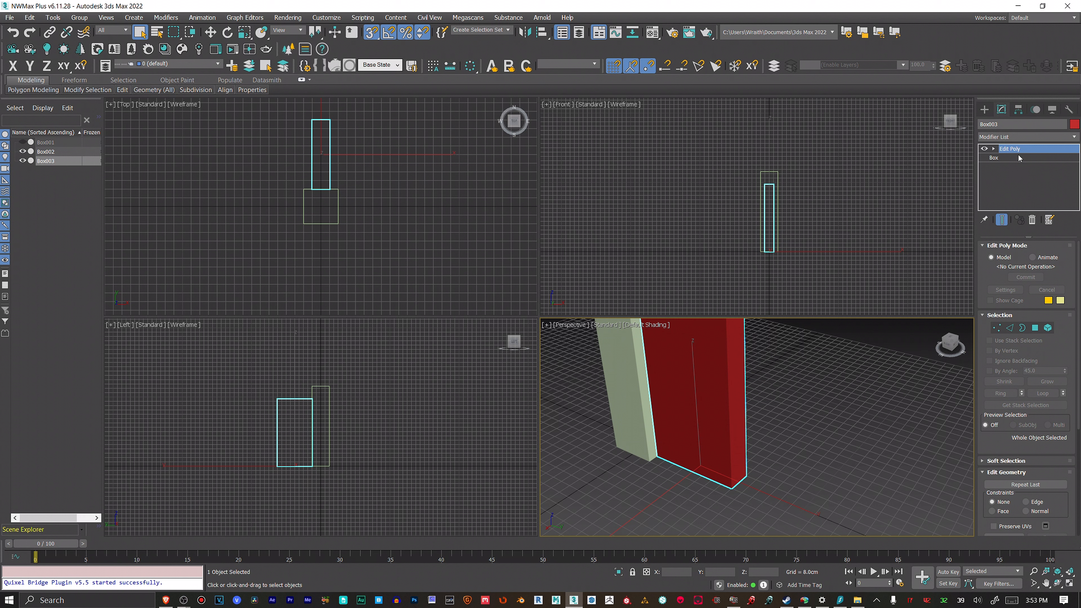
click(1018, 109)
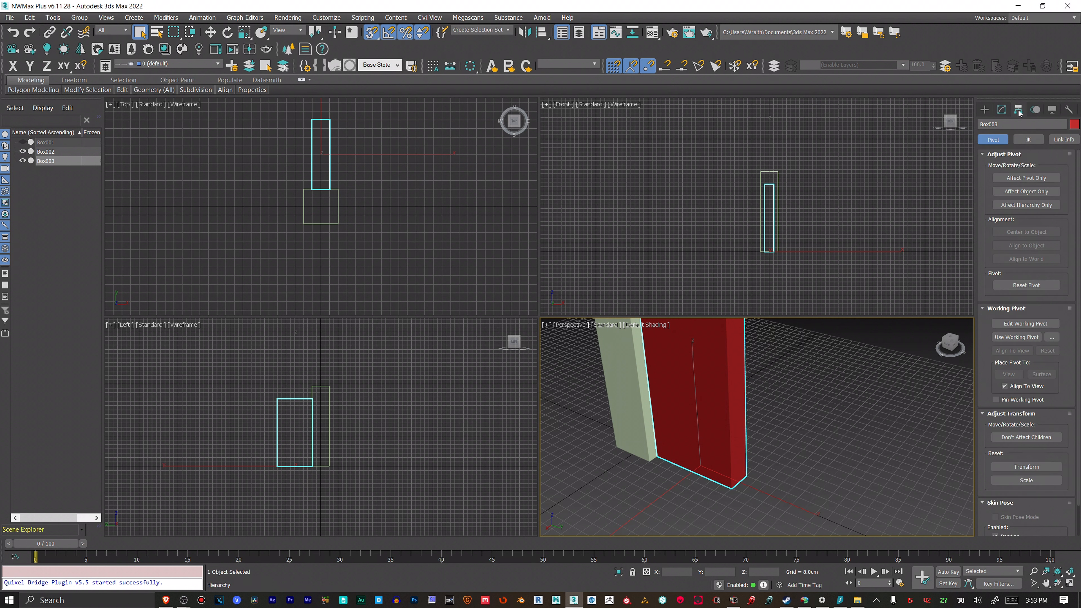
Step: Snap the red box's pivot onto Box002's pivot at the scene origin
click(1026, 178)
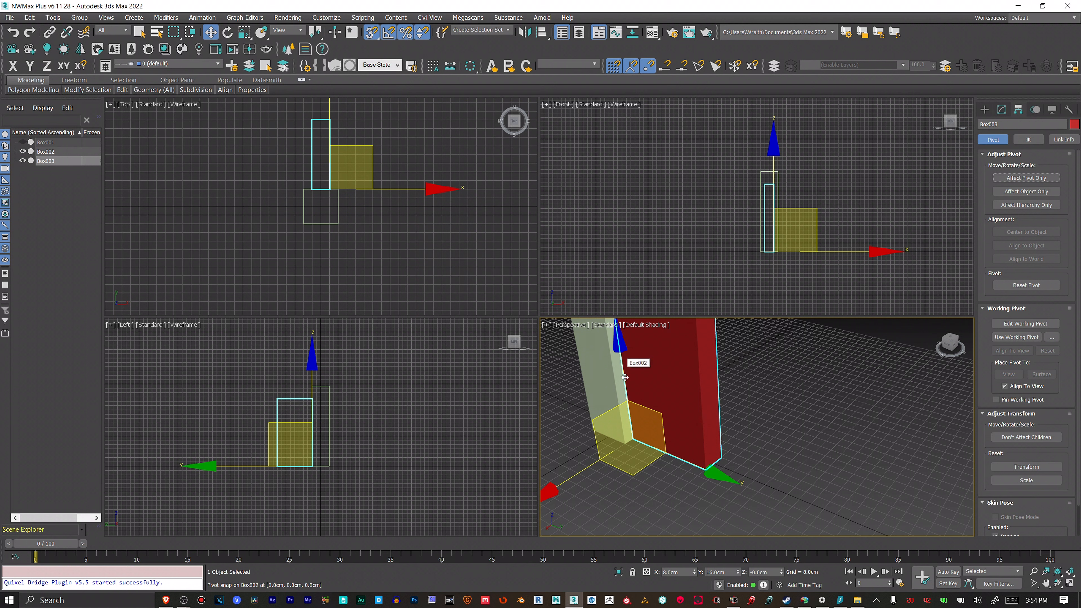
drag(624, 377, 738, 433)
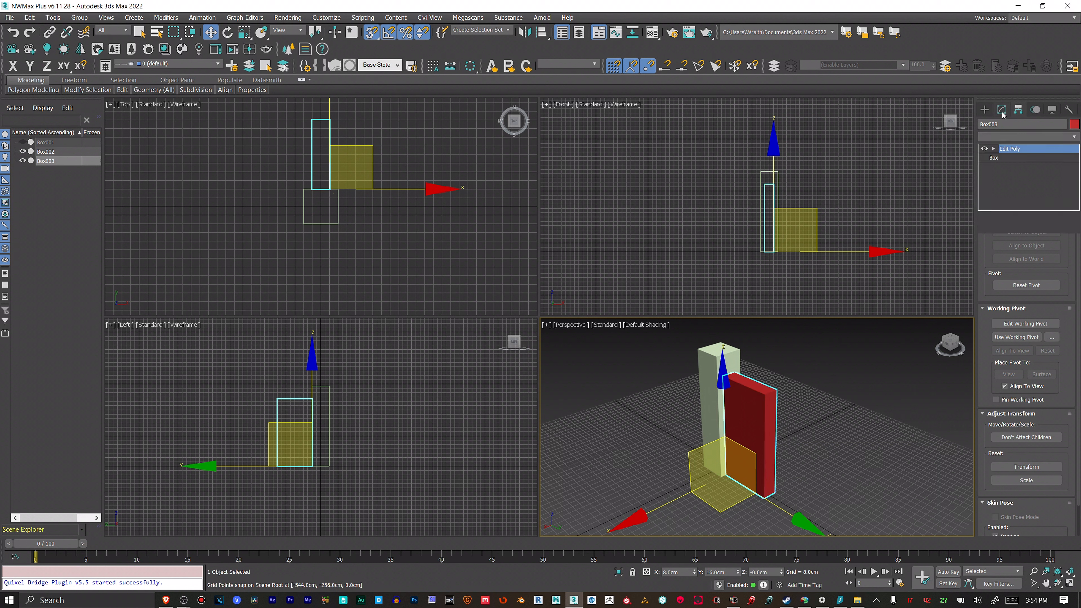
Step: At Edit Poly polygon level, select a face of the red box and edit it so that side renders black
click(1010, 149)
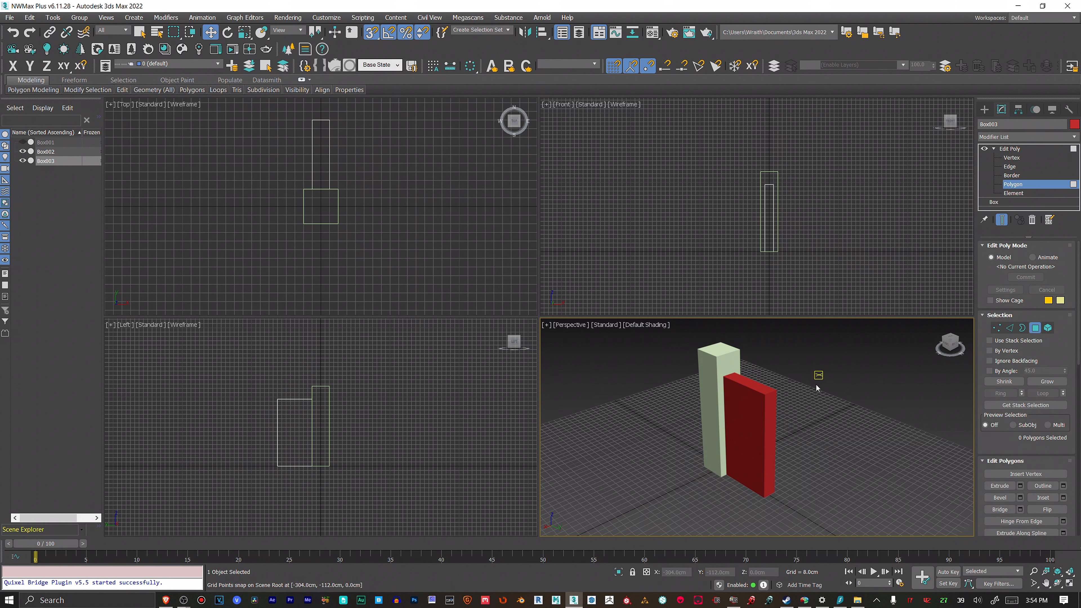
click(749, 430)
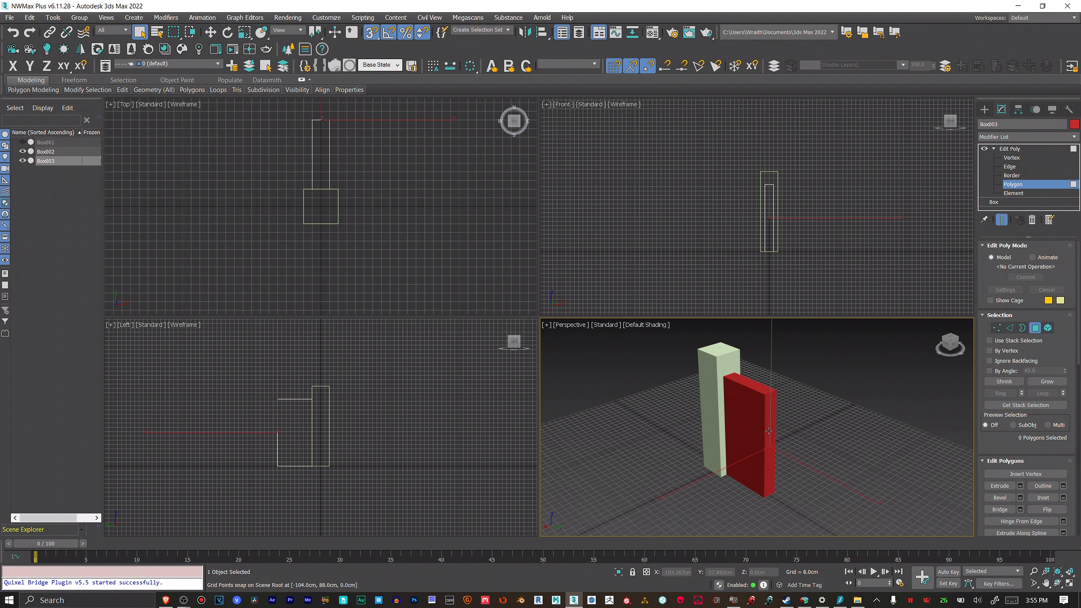
click(768, 432)
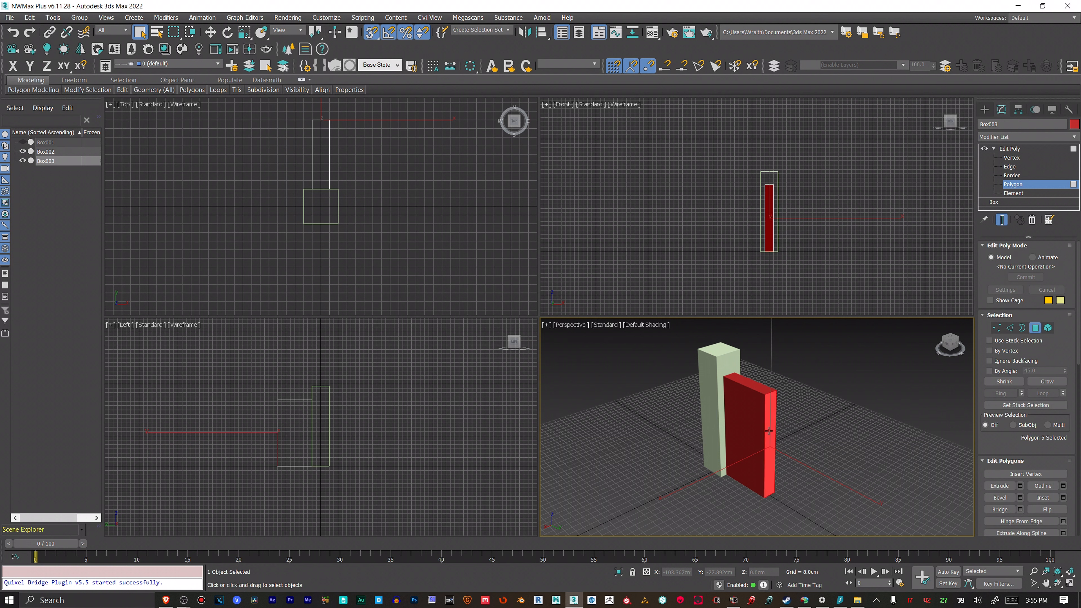
drag(767, 430, 827, 456)
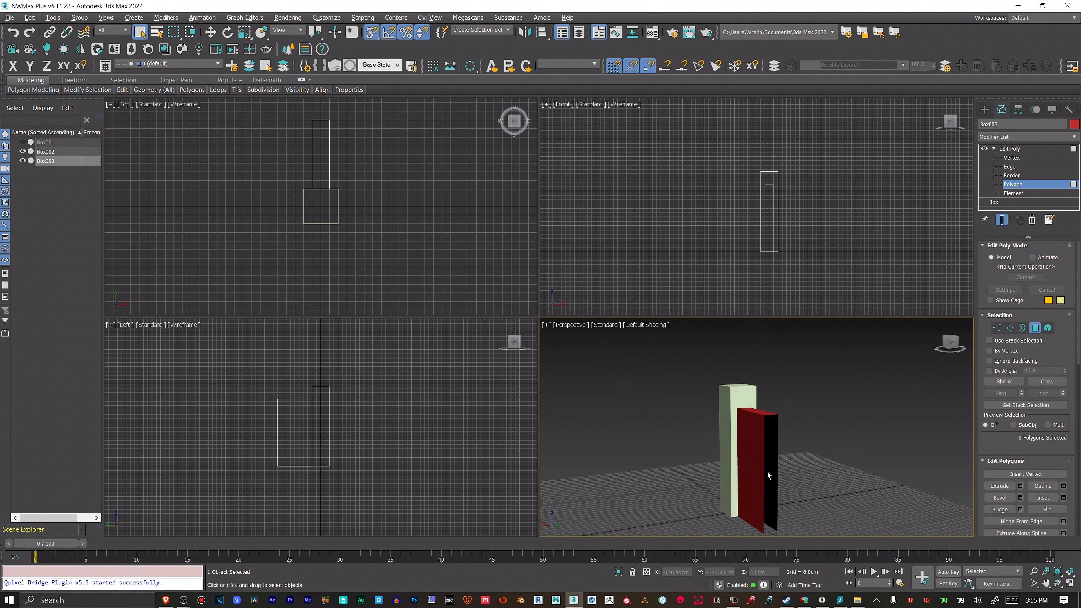
drag(768, 475, 755, 434)
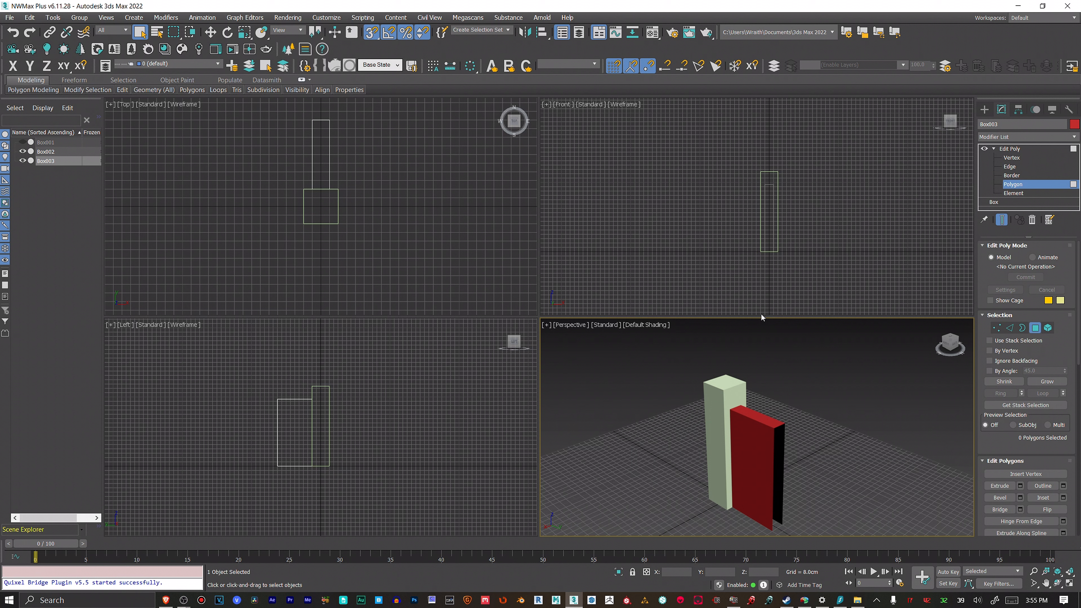
mouse_move(764, 430)
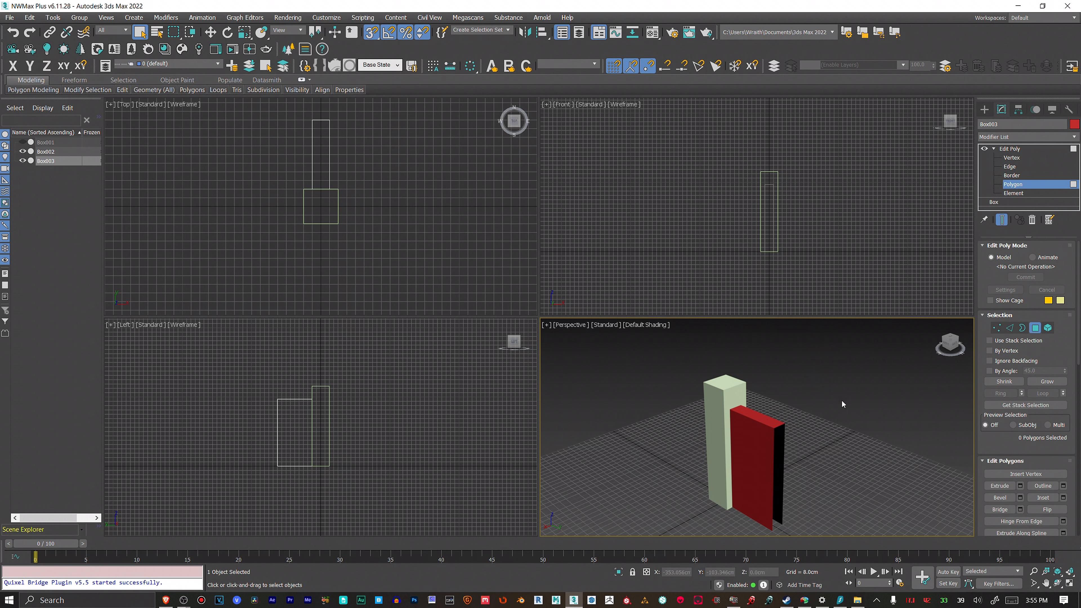
mouse_move(856, 476)
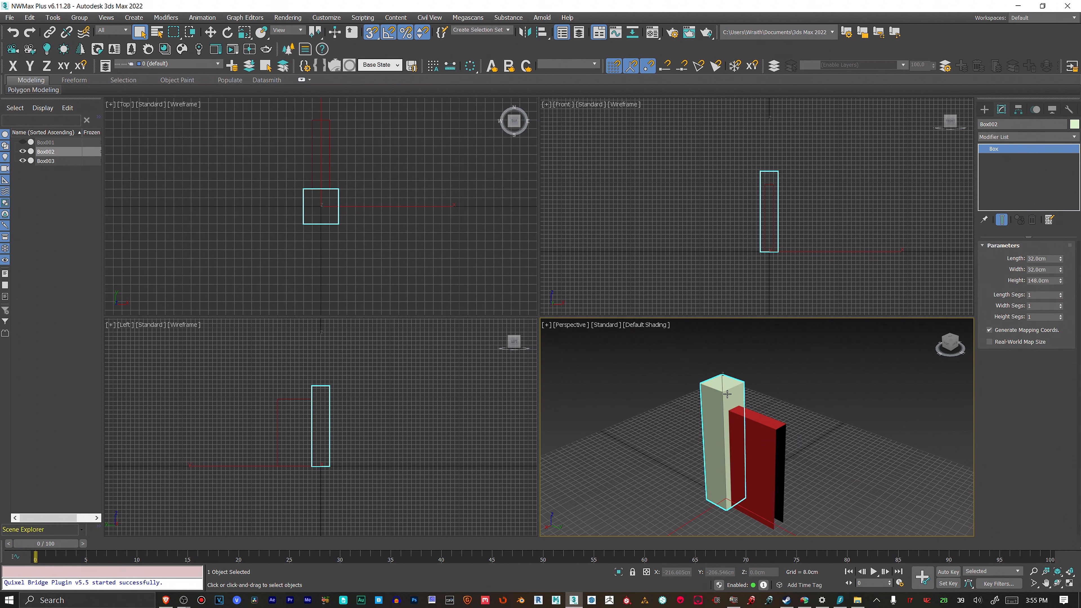
Step: Add an Edit Poly modifier to the pale Box002 and expand its editing levels in the stack
click(1028, 137)
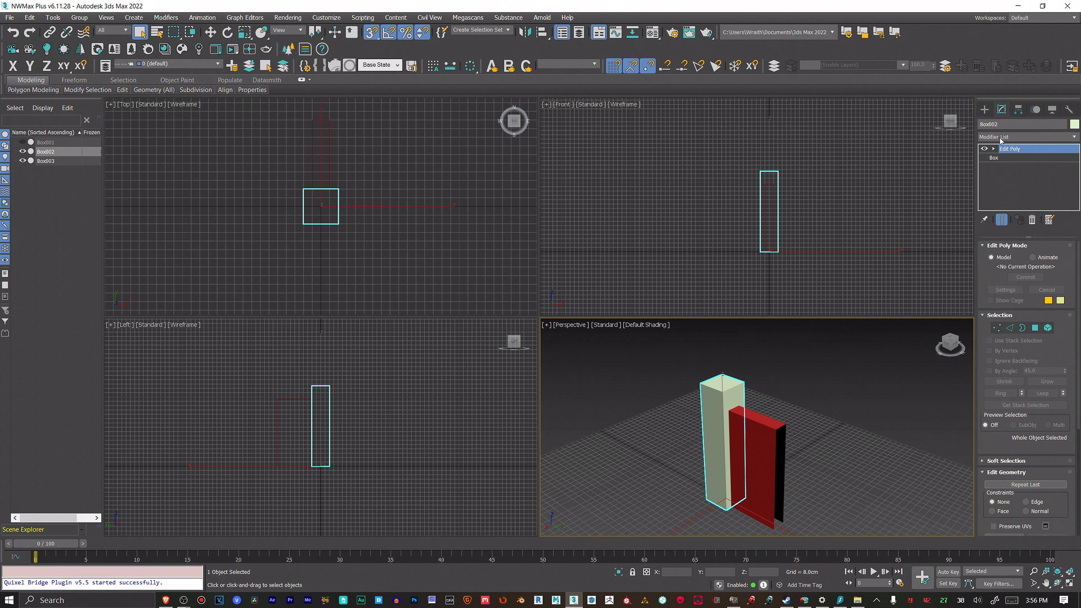
click(1013, 184)
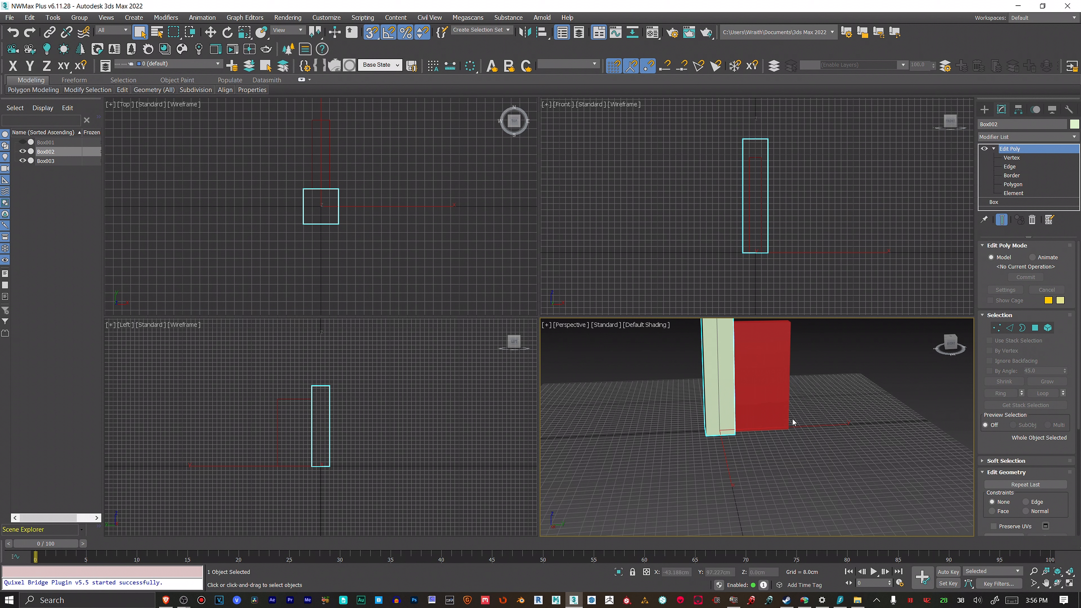
mouse_move(732, 405)
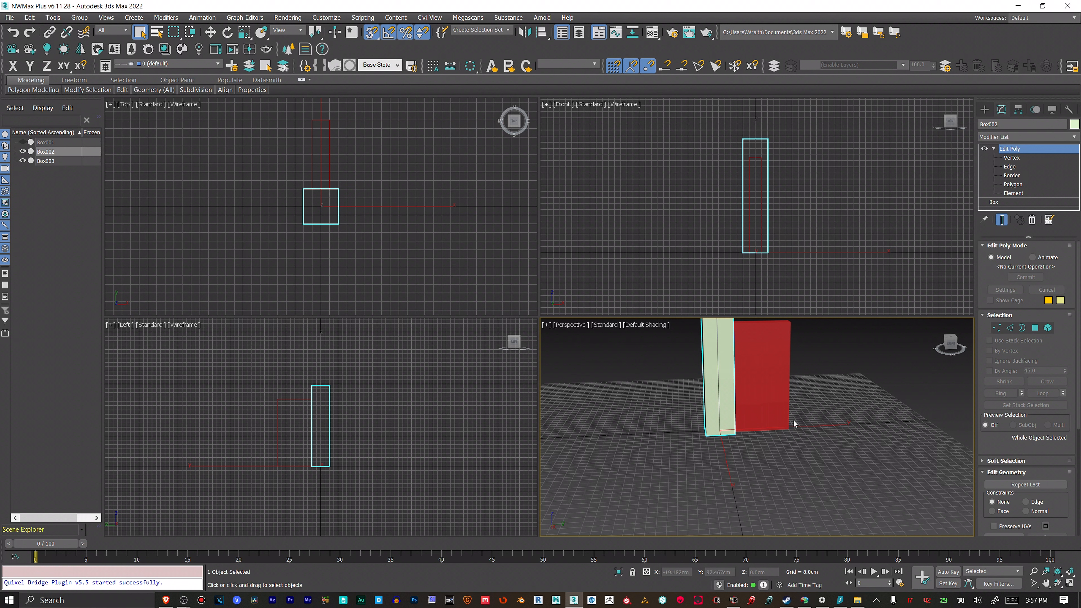
mouse_move(798, 455)
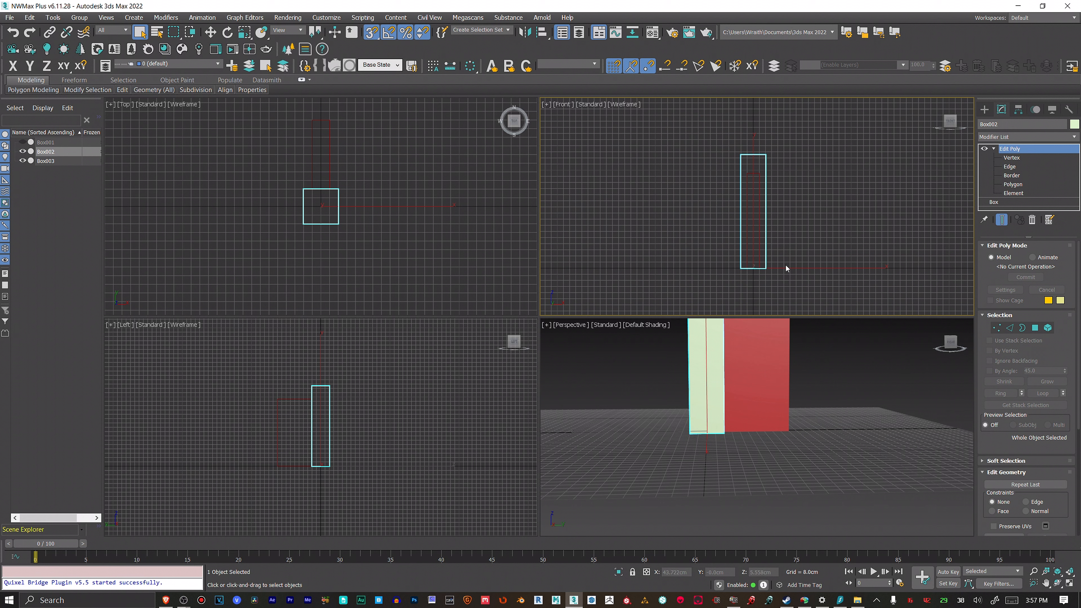
mouse_move(839, 266)
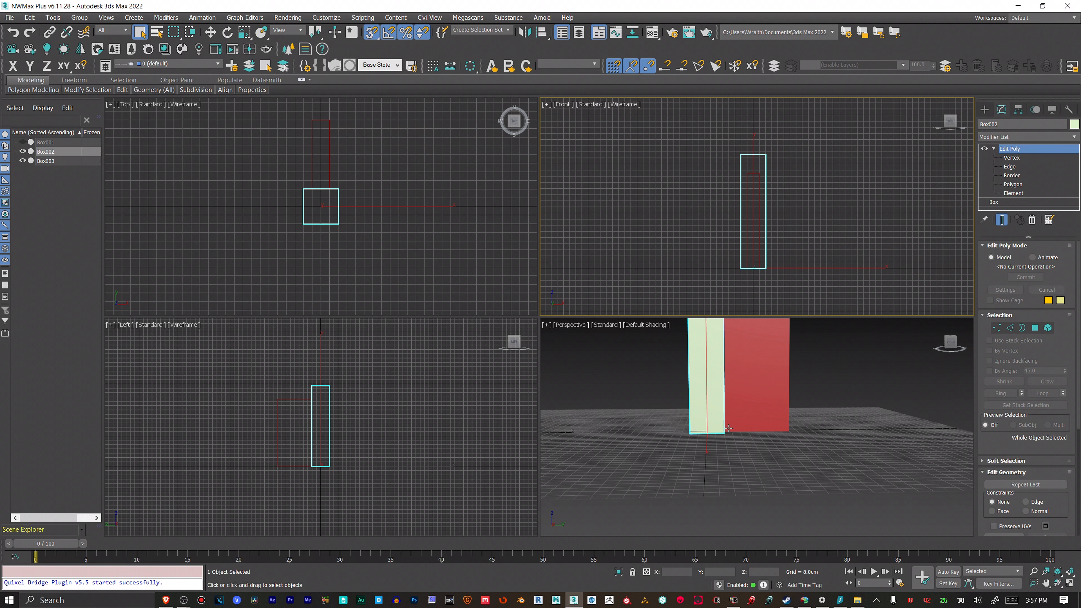
mouse_move(728, 428)
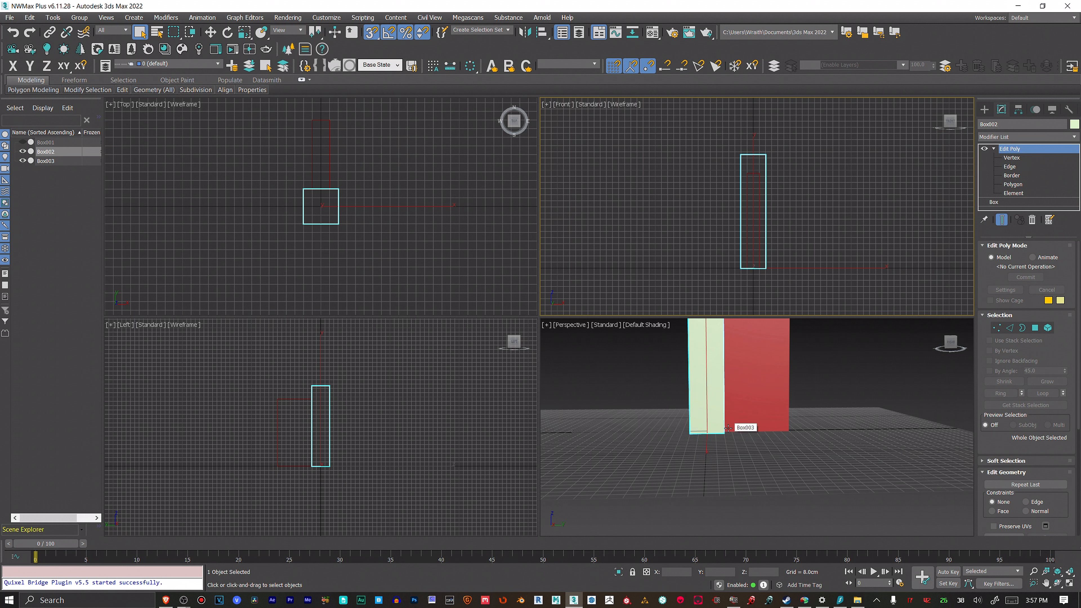
mouse_move(727, 429)
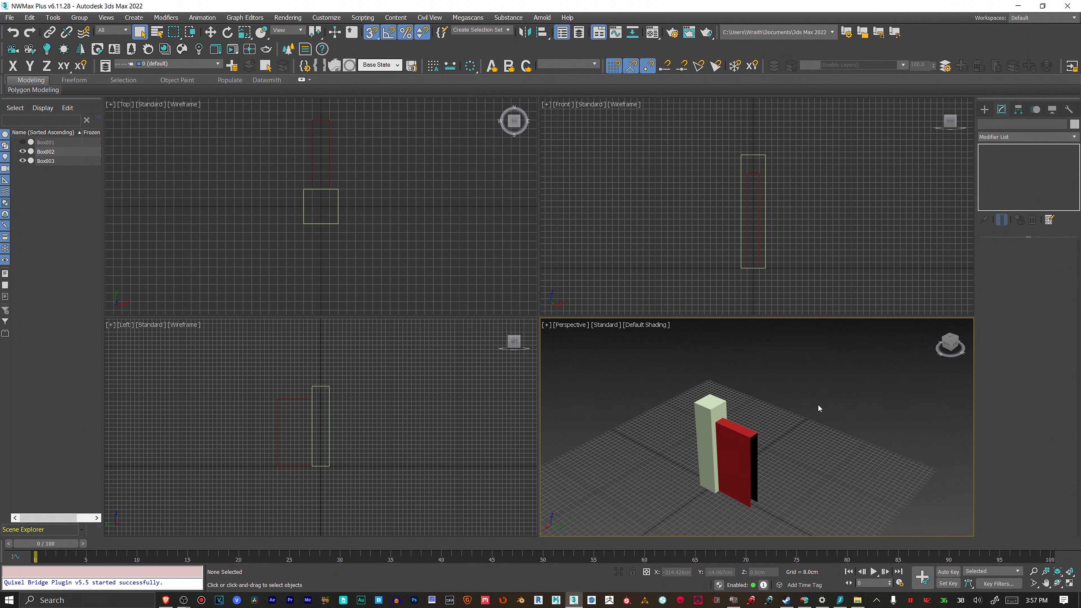
mouse_move(727, 416)
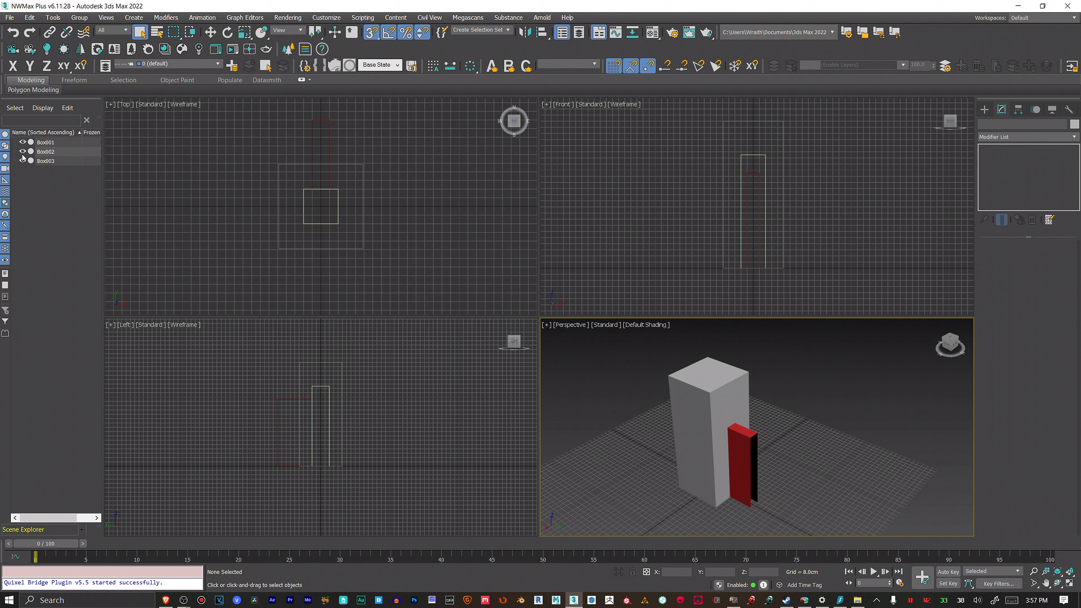
mouse_move(810, 457)
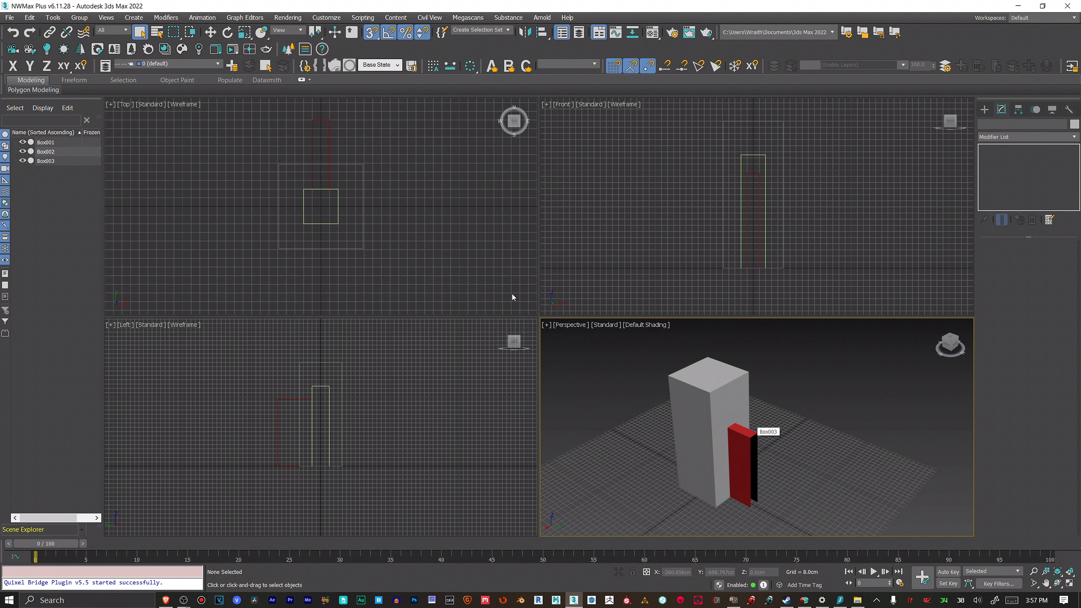
mouse_move(285, 245)
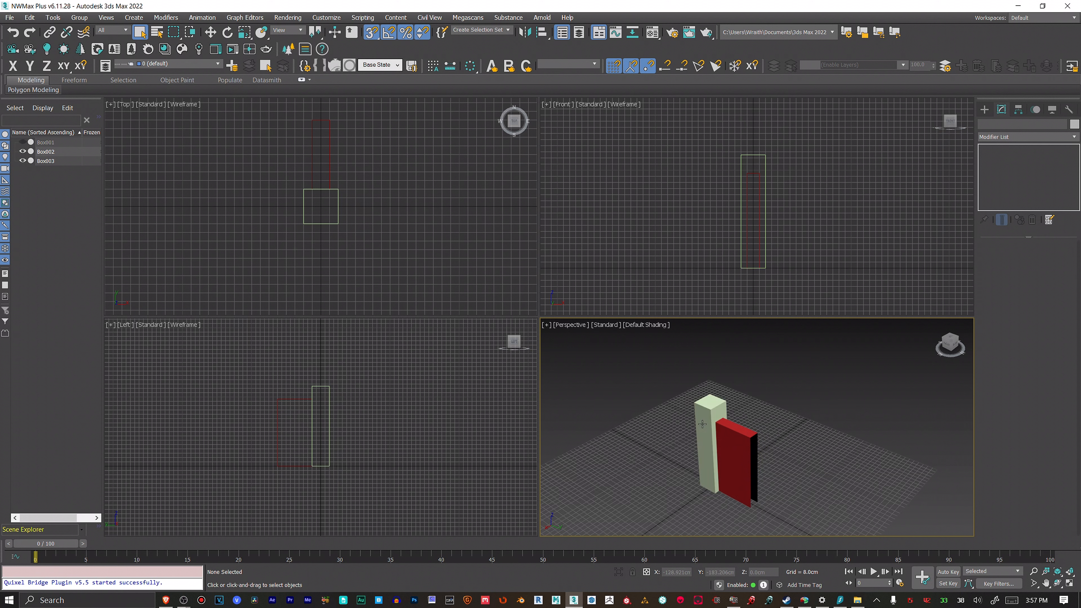
Step: Select the thin red Box003 again so its Edit Poly modifier stack shows
click(732, 462)
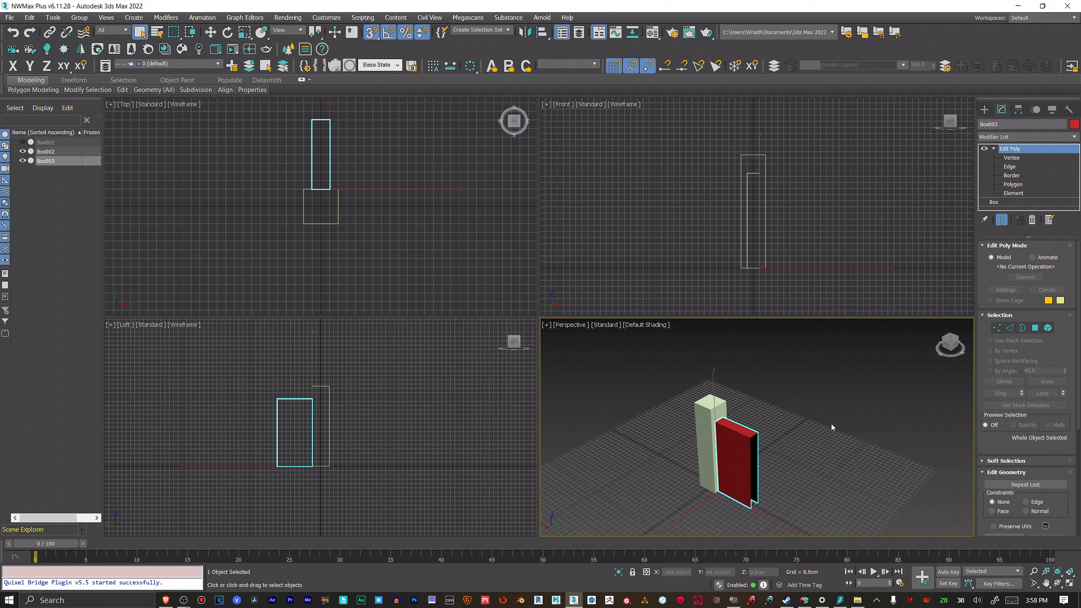
mouse_move(817, 427)
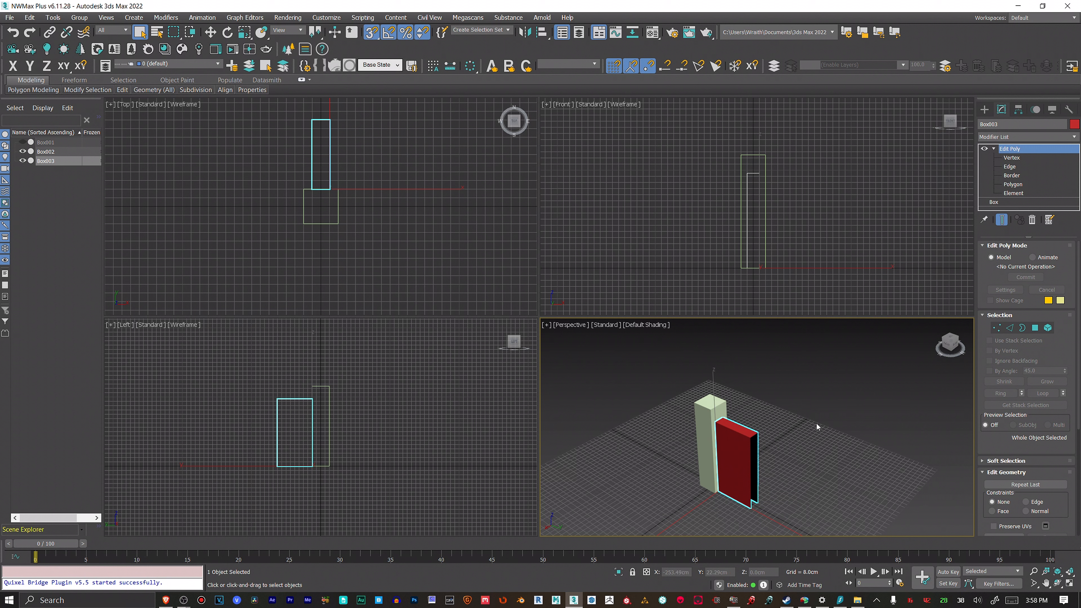
mouse_move(798, 440)
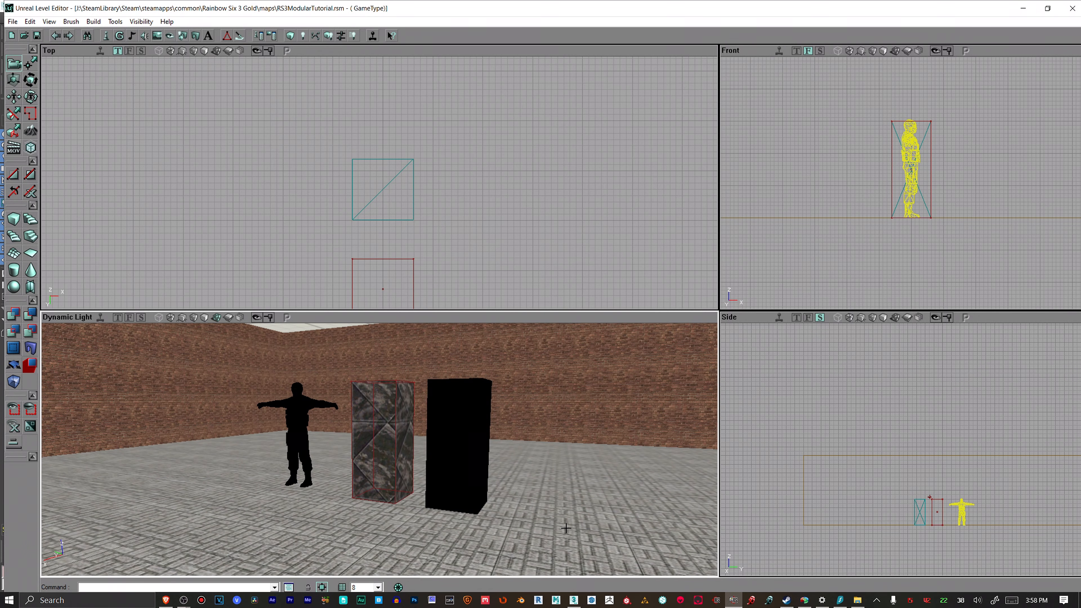
mouse_move(237, 541)
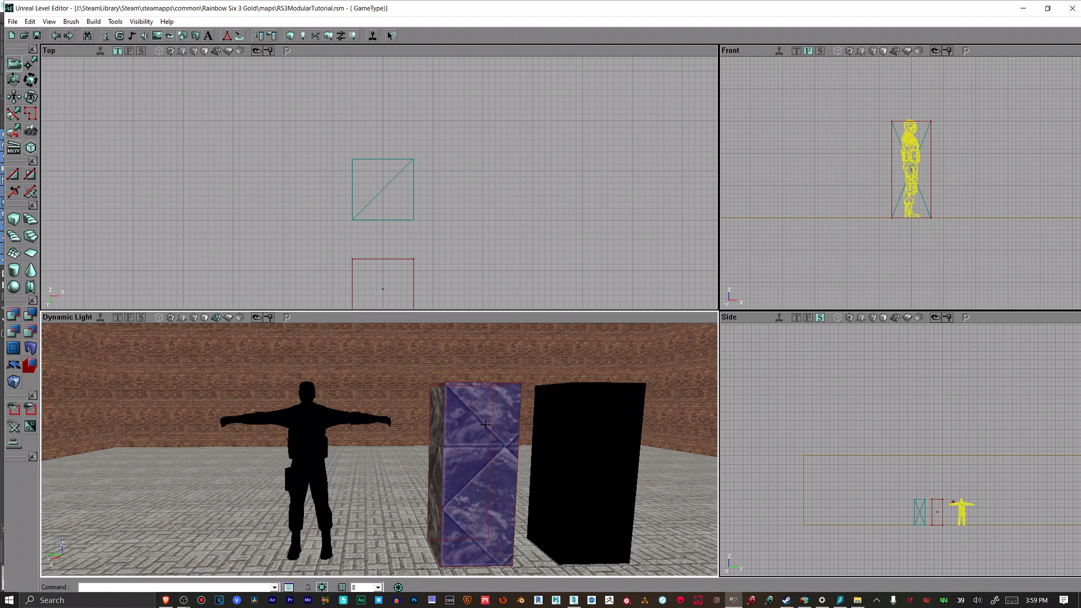
mouse_move(457, 488)
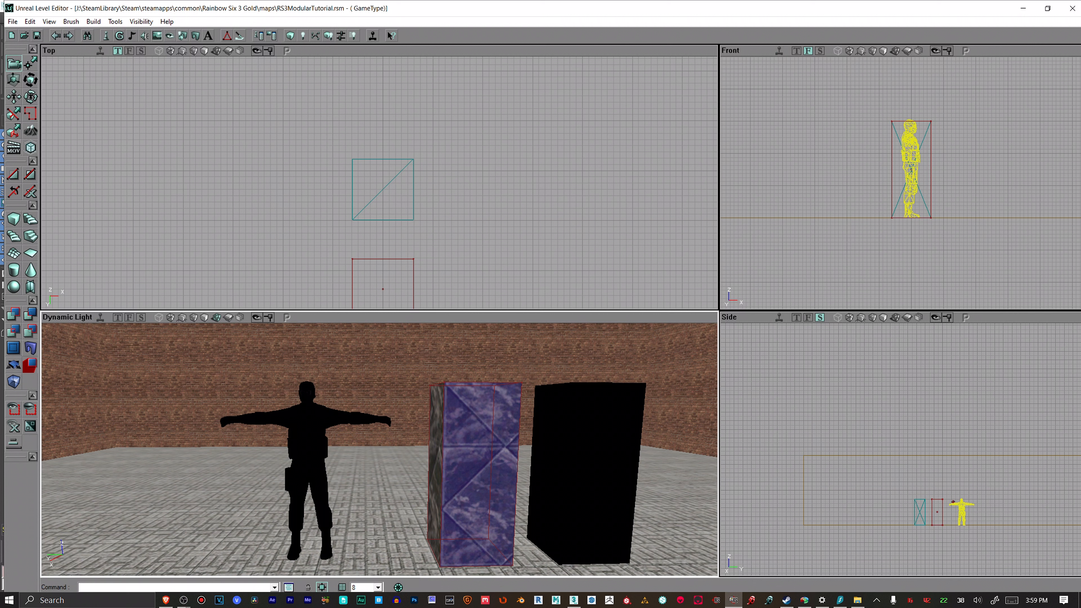
mouse_move(377, 516)
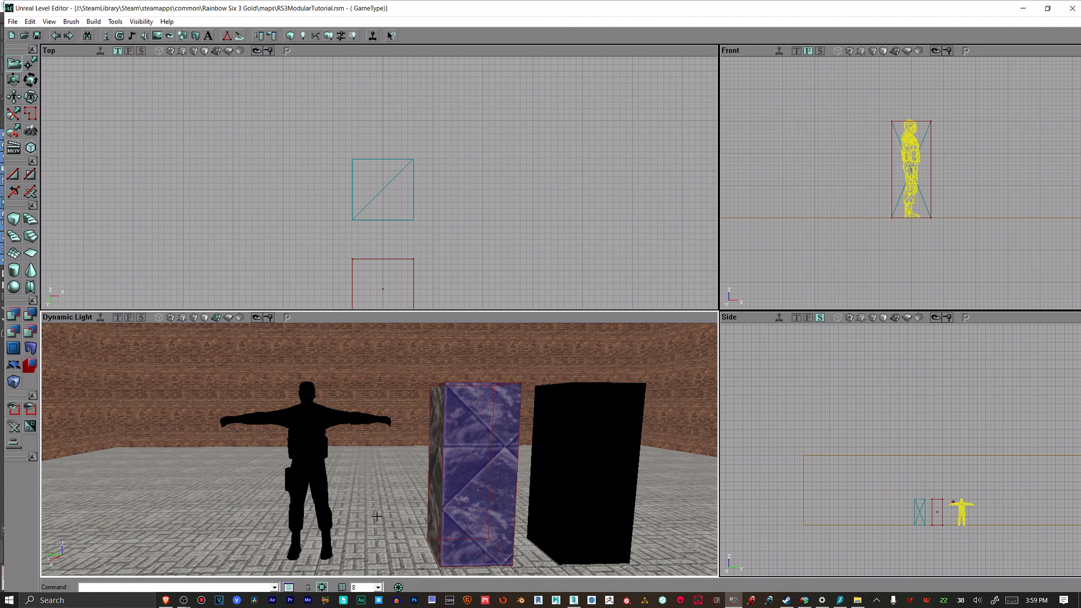
mouse_move(386, 476)
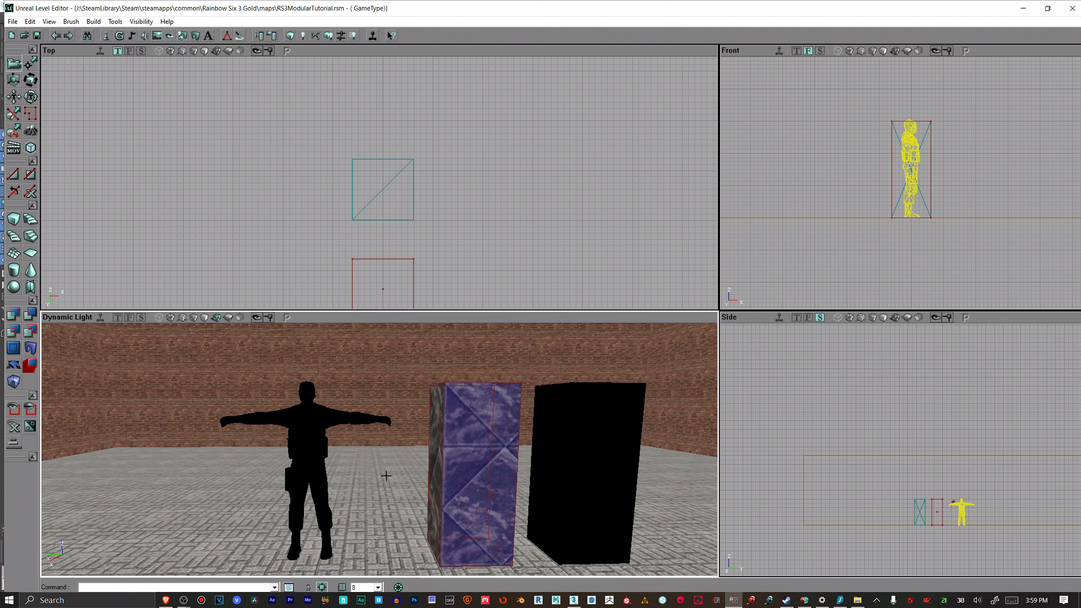
mouse_move(457, 438)
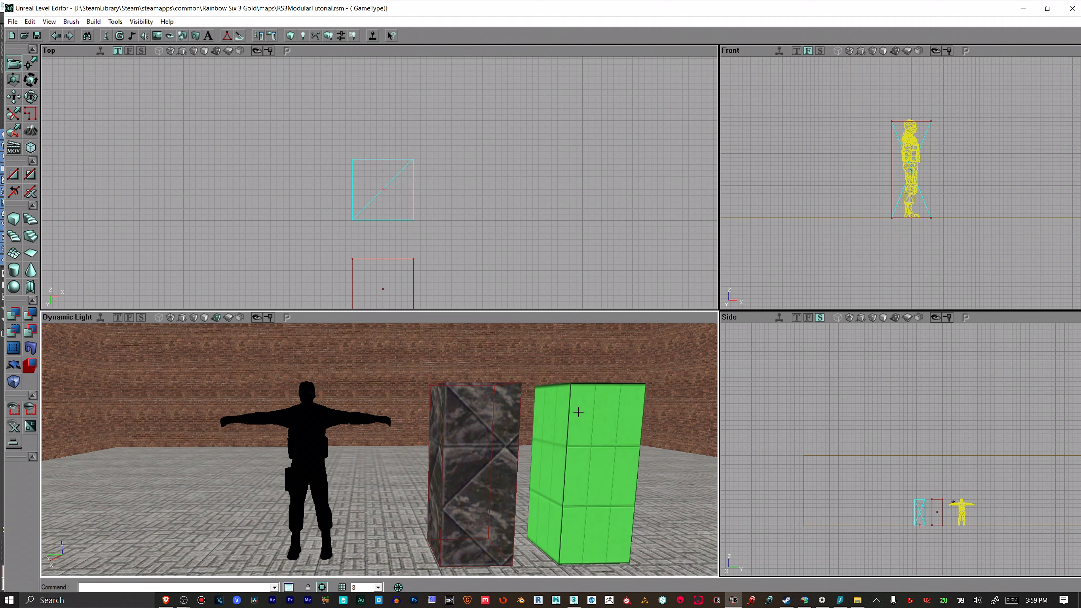
mouse_move(490, 401)
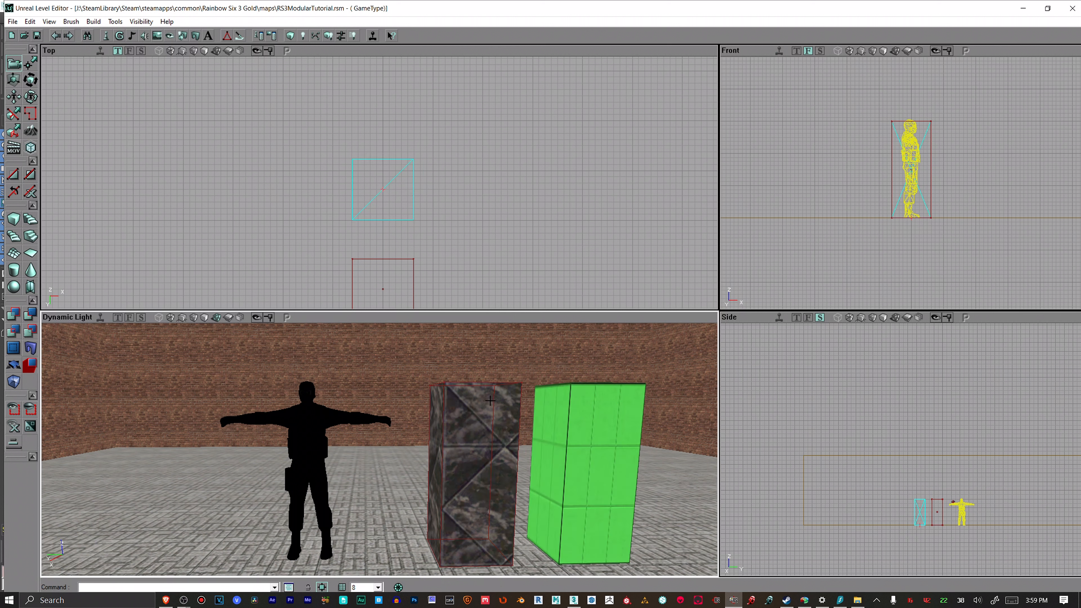
mouse_move(539, 381)
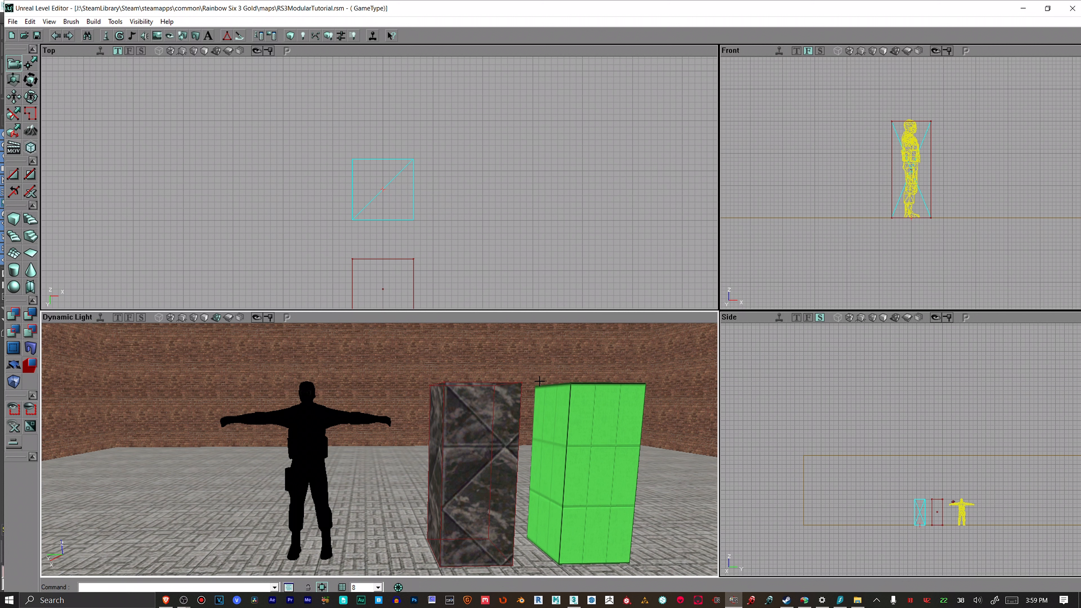
mouse_move(678, 524)
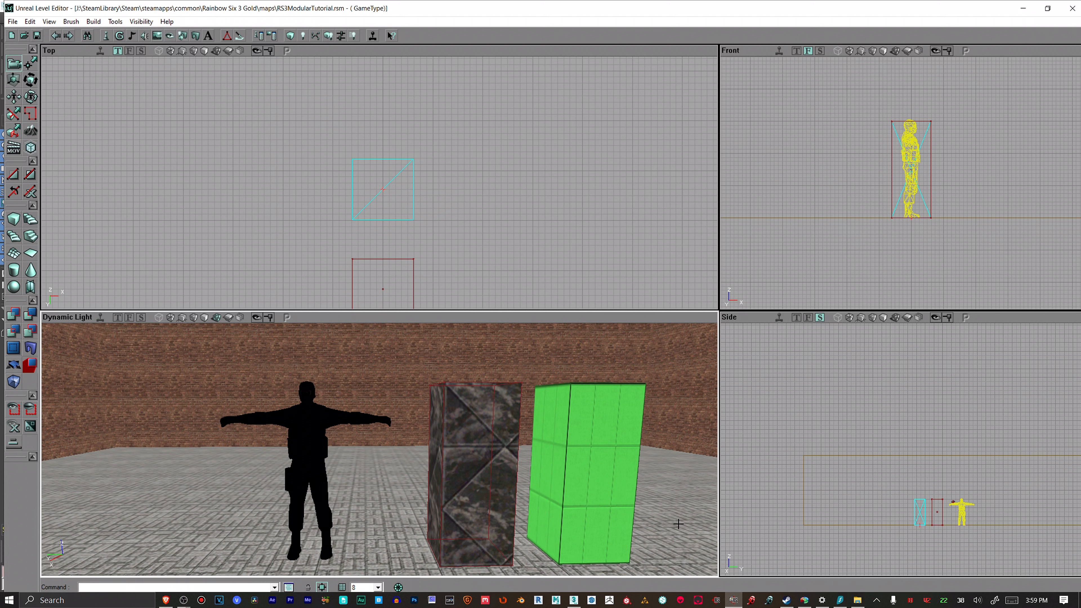
mouse_move(477, 398)
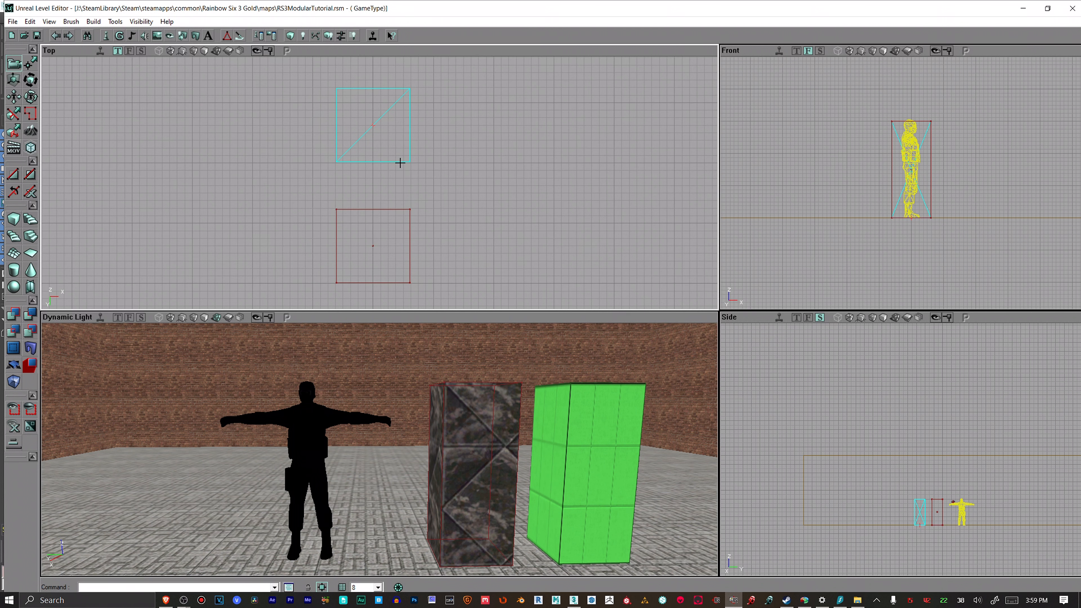
mouse_move(392, 162)
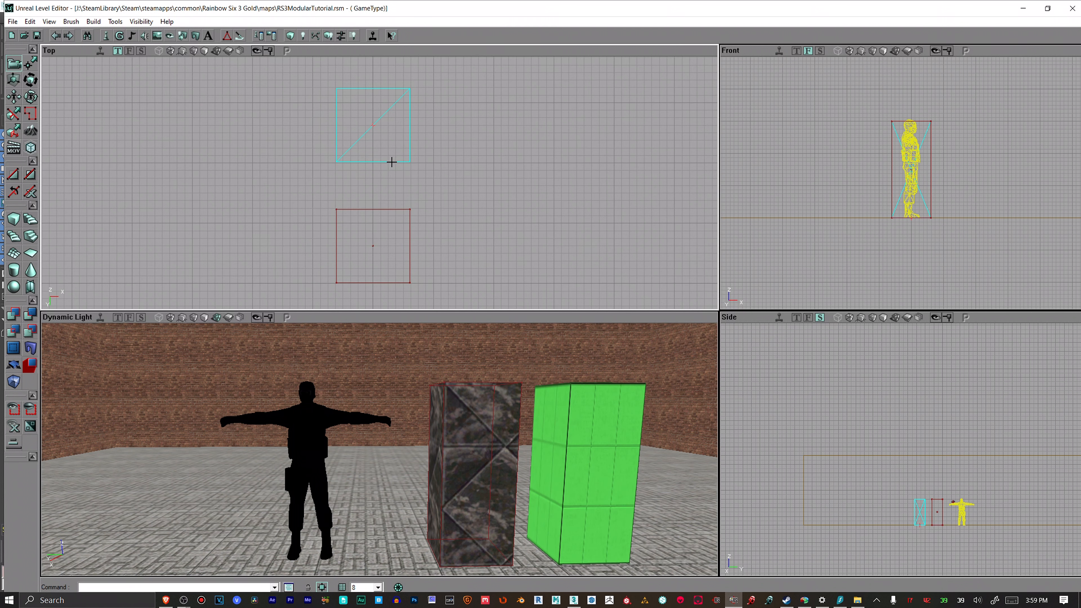
mouse_move(366, 178)
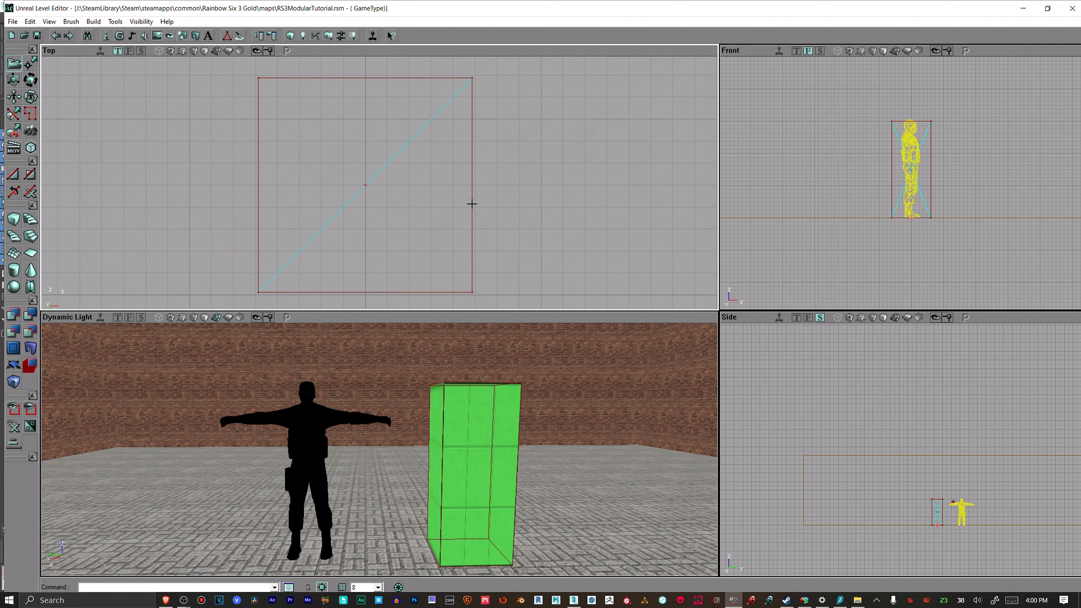
mouse_move(260, 76)
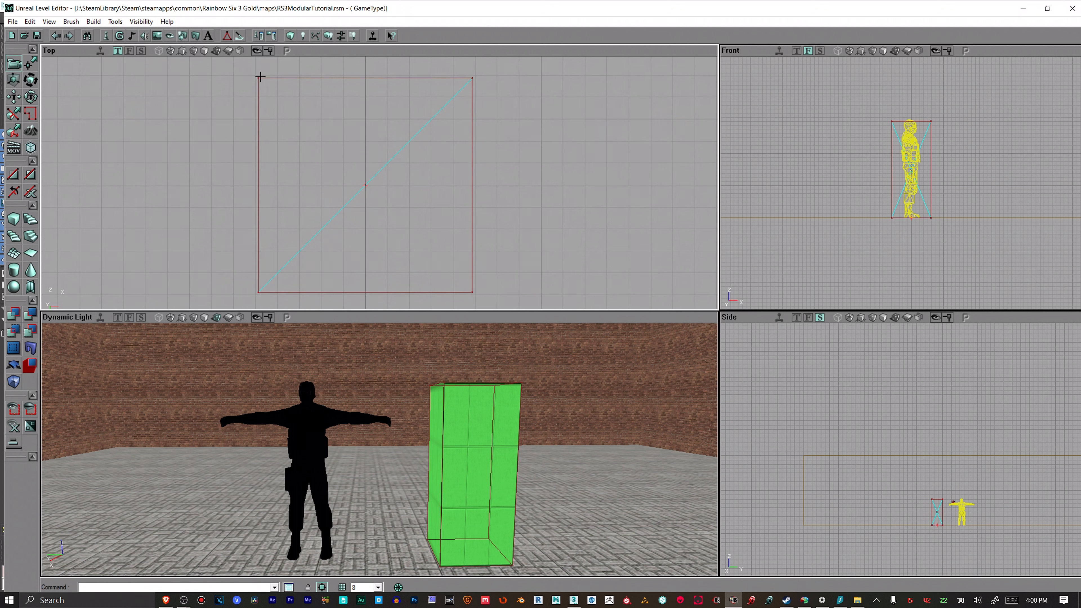
mouse_move(473, 132)
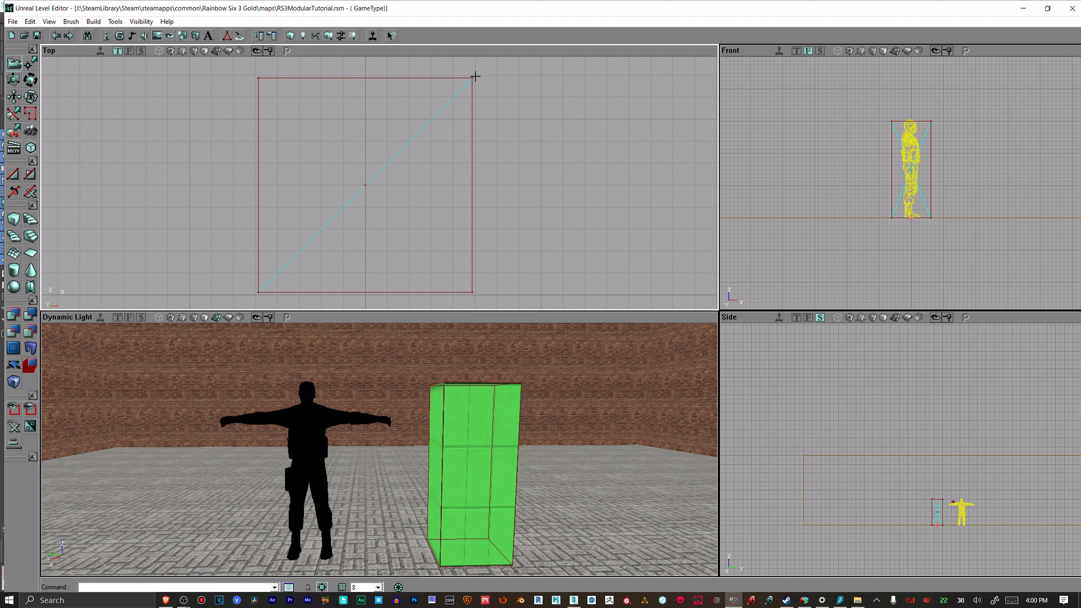
mouse_move(473, 74)
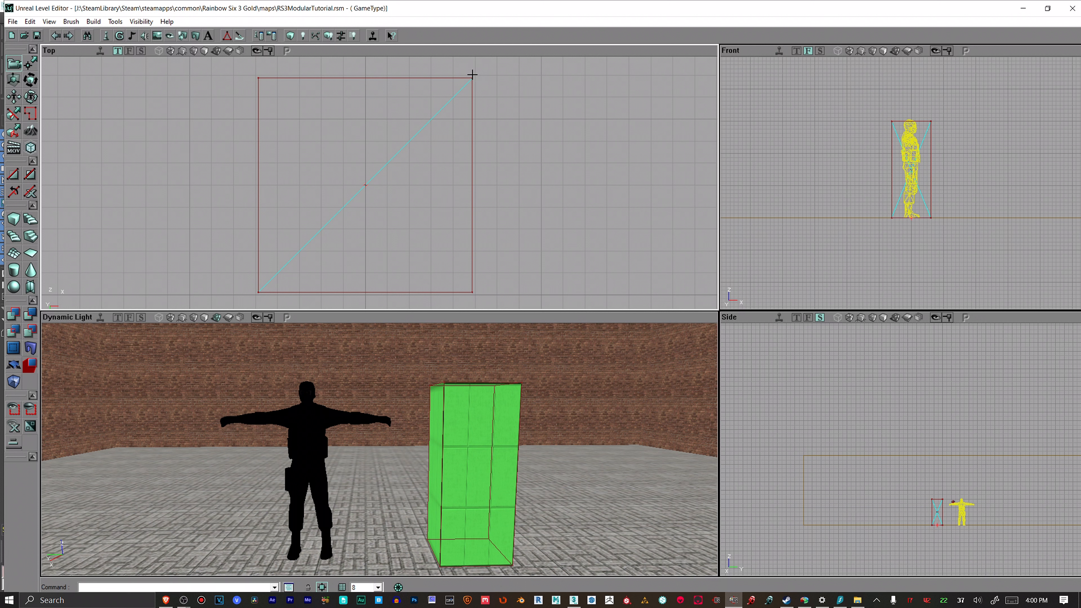
mouse_move(471, 290)
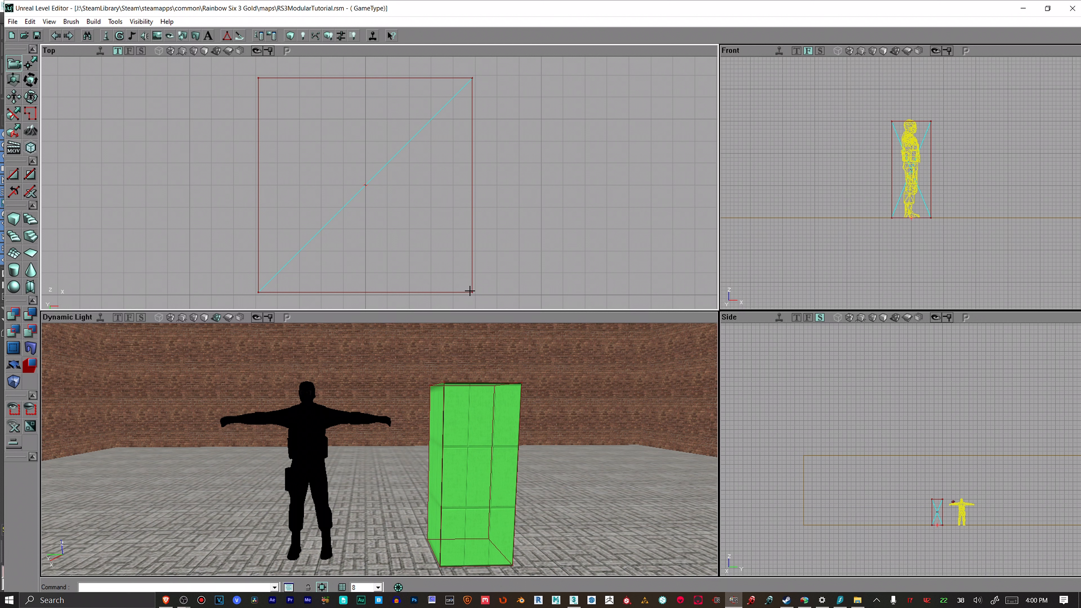
mouse_move(444, 251)
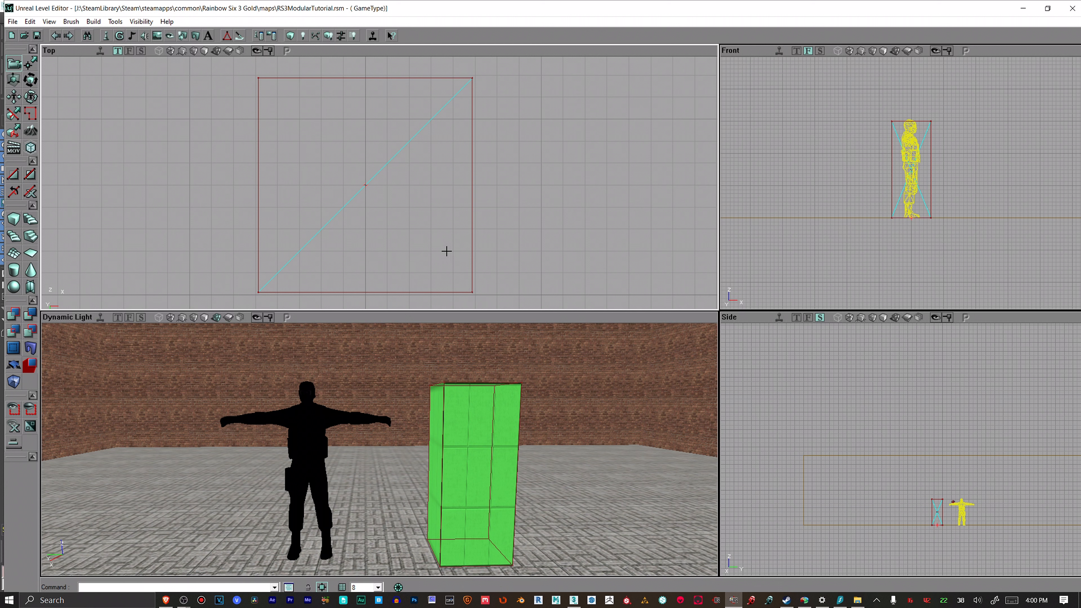
mouse_move(445, 244)
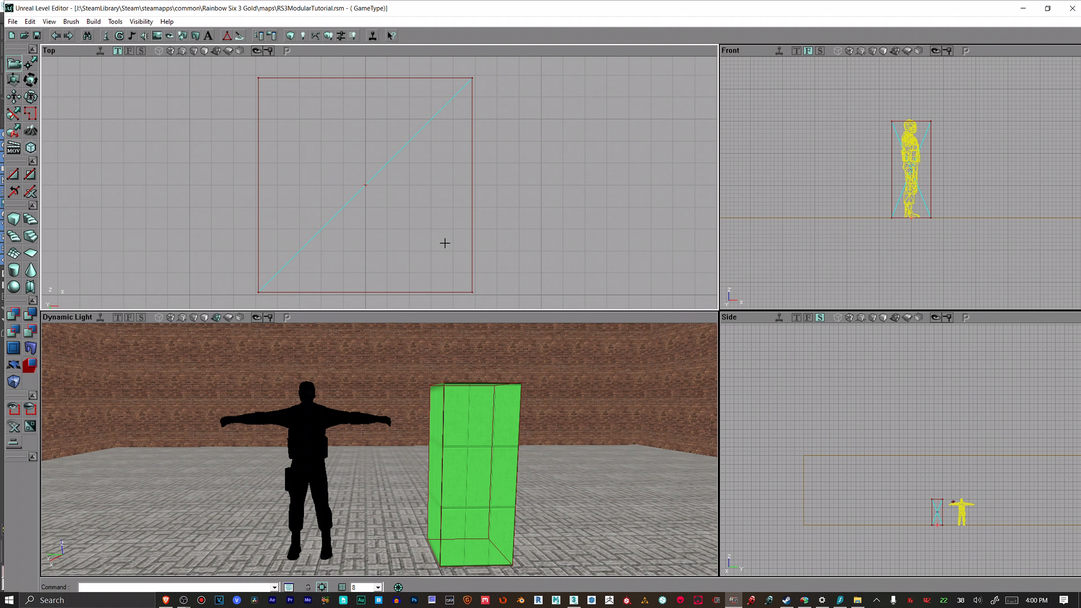
mouse_move(305, 299)
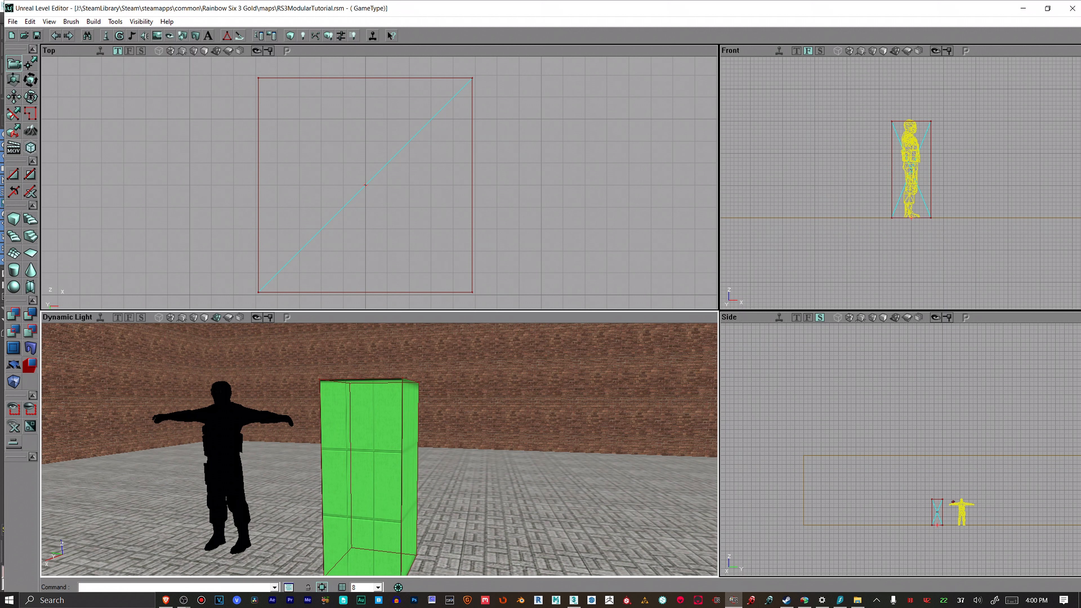
mouse_move(565, 486)
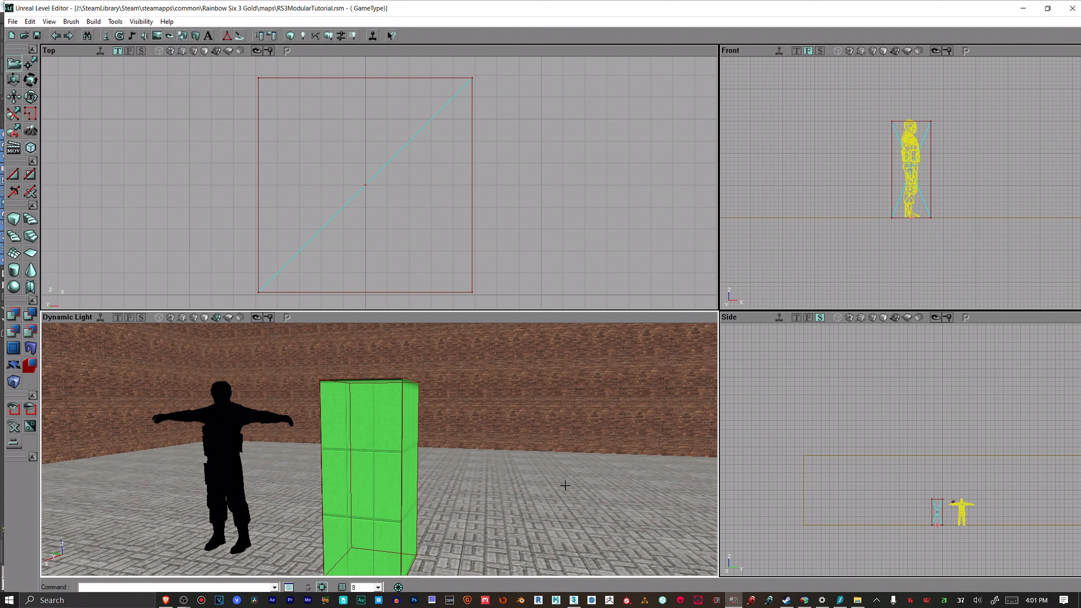
mouse_move(488, 436)
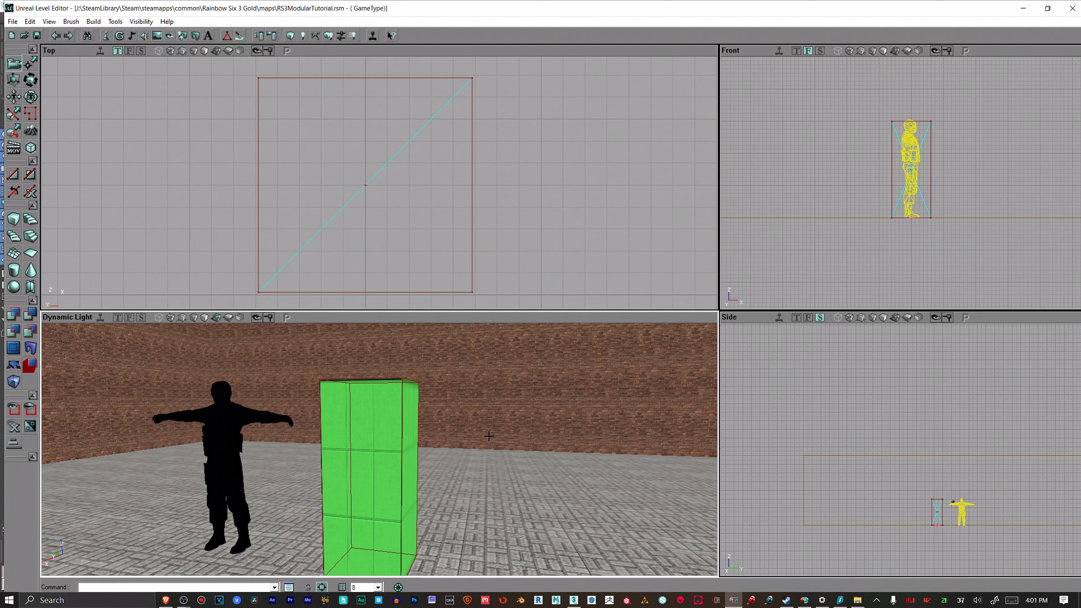
mouse_move(558, 465)
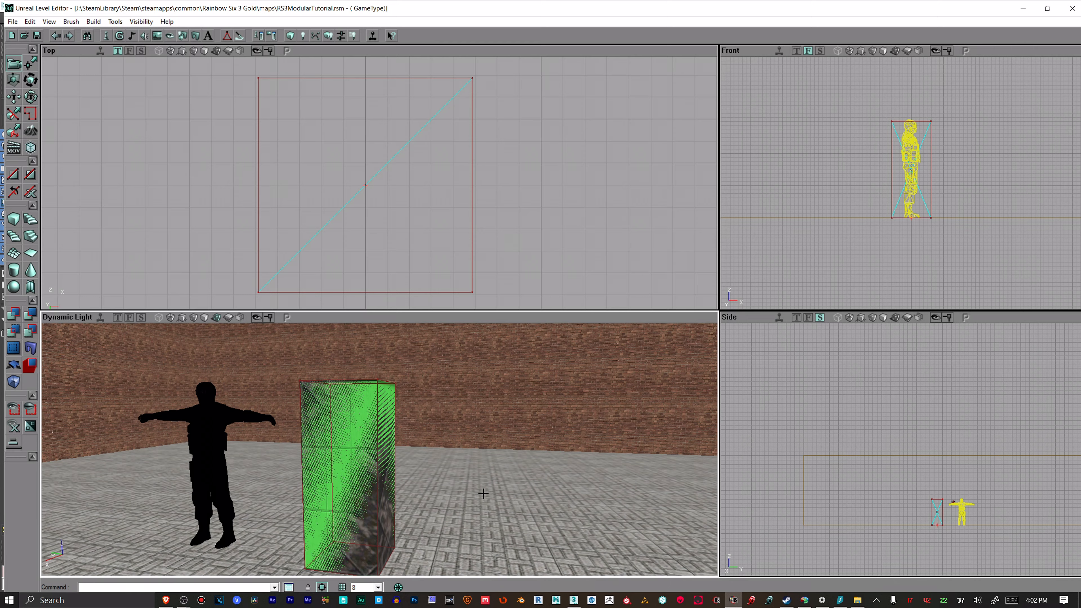
mouse_move(450, 471)
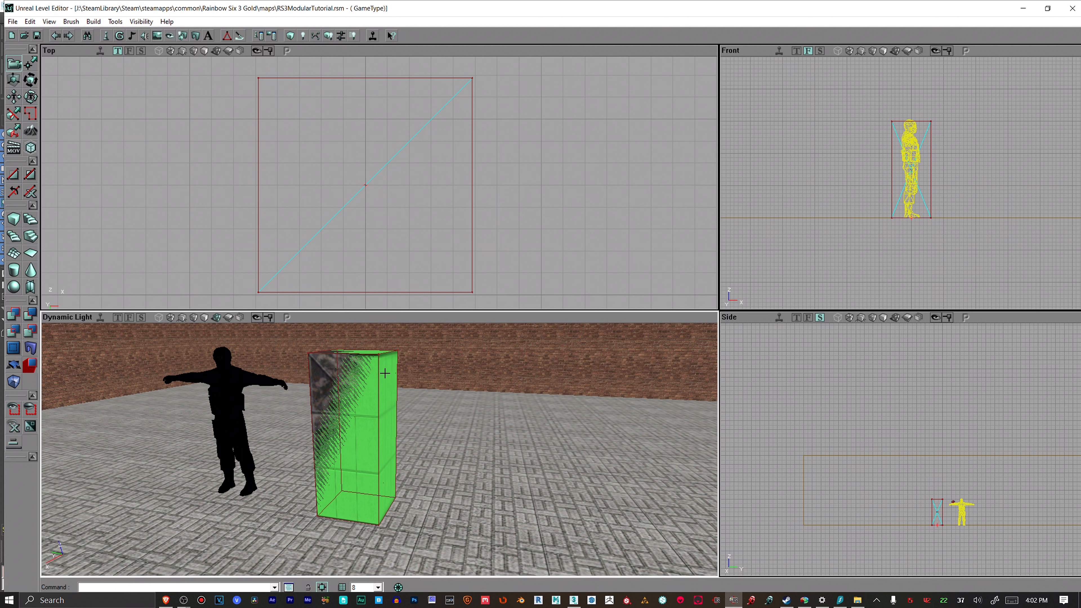
mouse_move(424, 510)
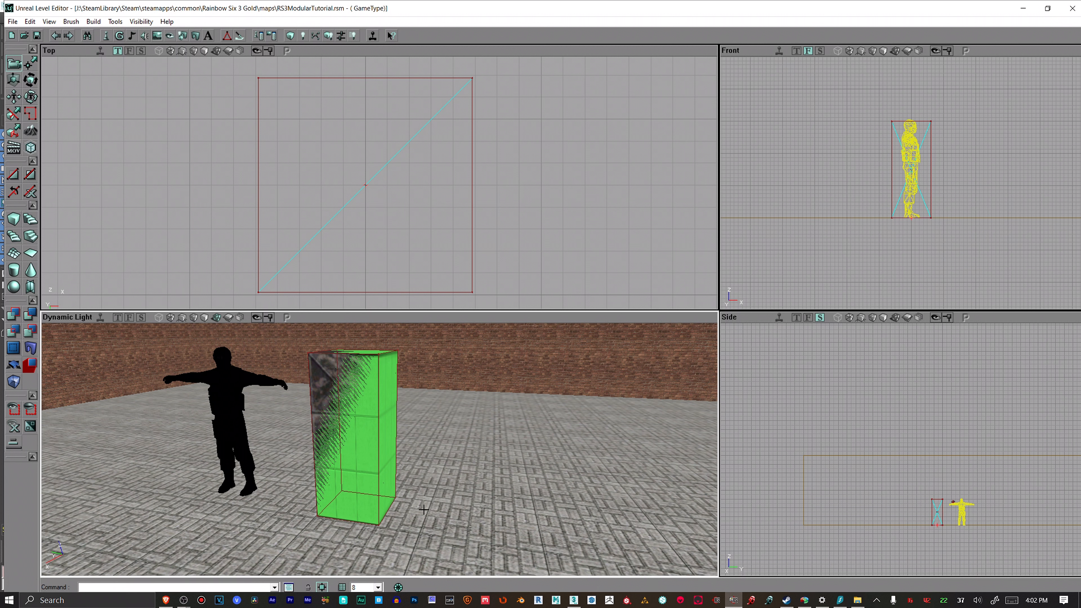
Step: Pick a smaller grid snapping size from the bottom-toolbar grid dropdown
click(378, 587)
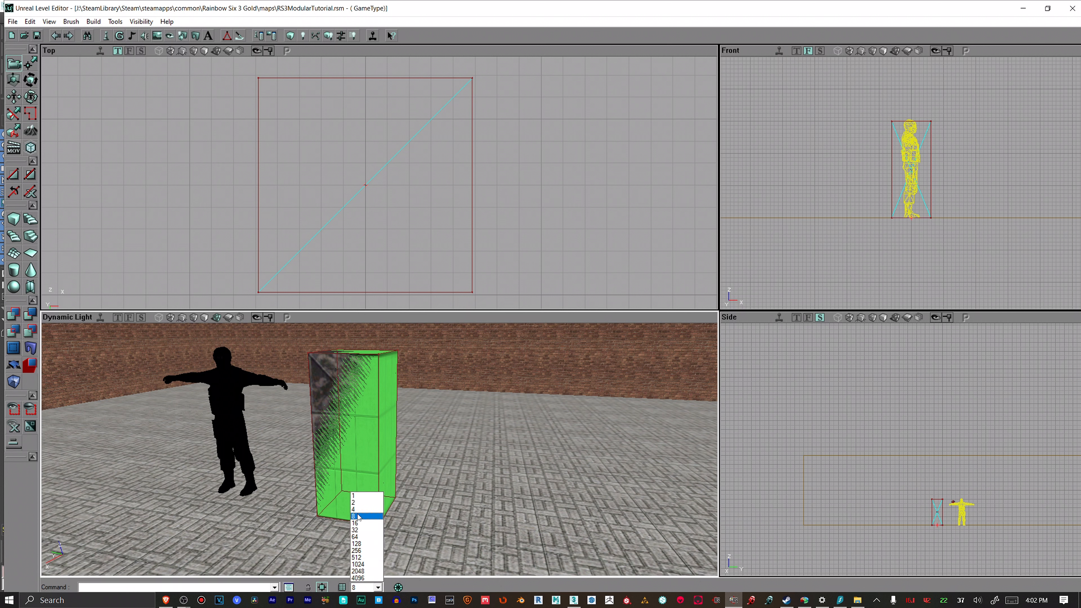
click(354, 516)
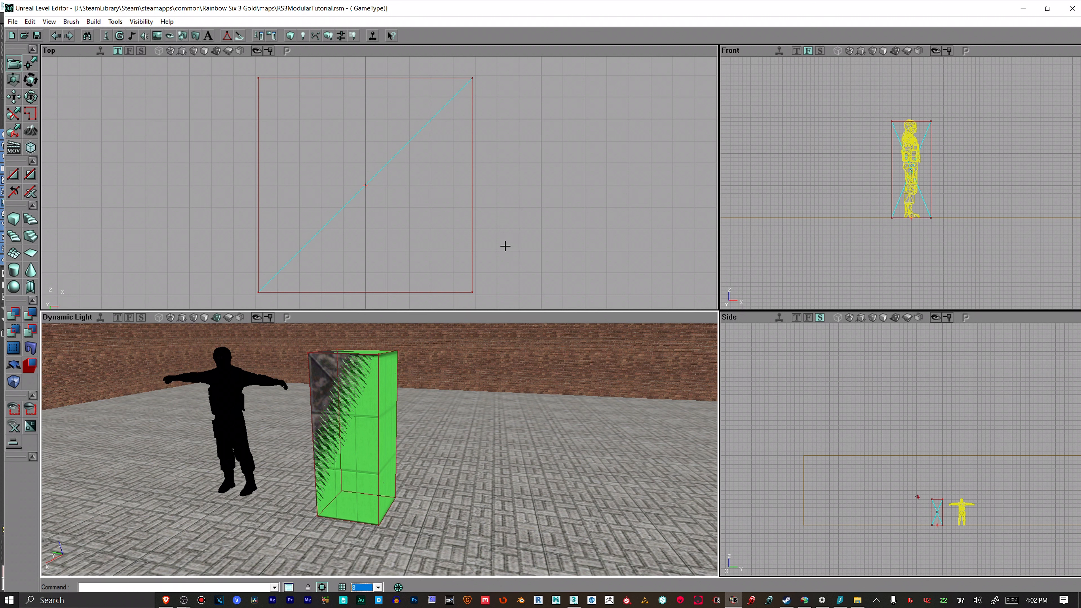
mouse_move(506, 243)
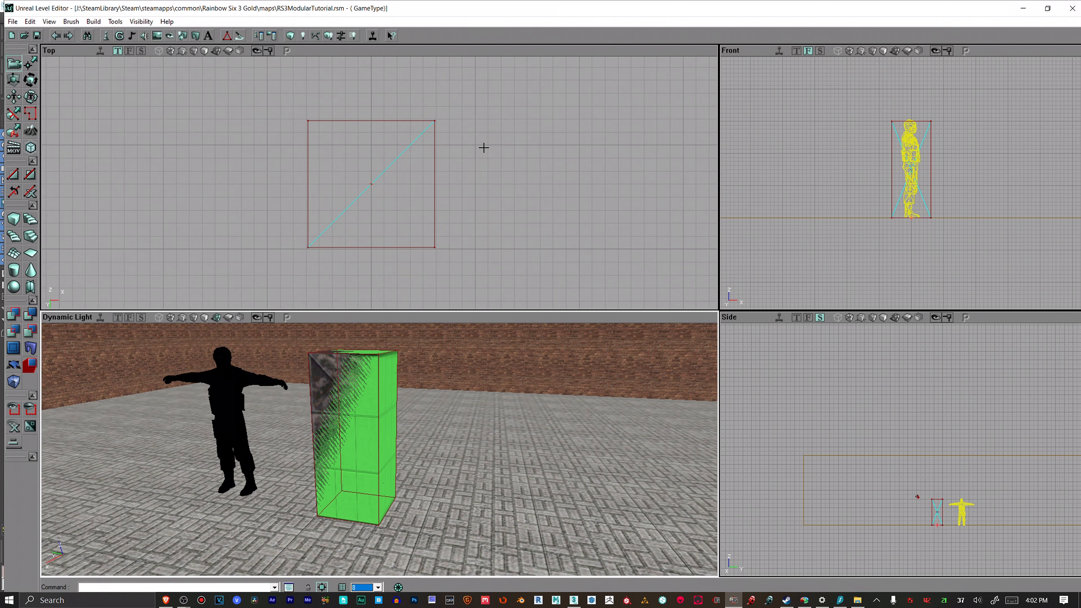
mouse_move(523, 144)
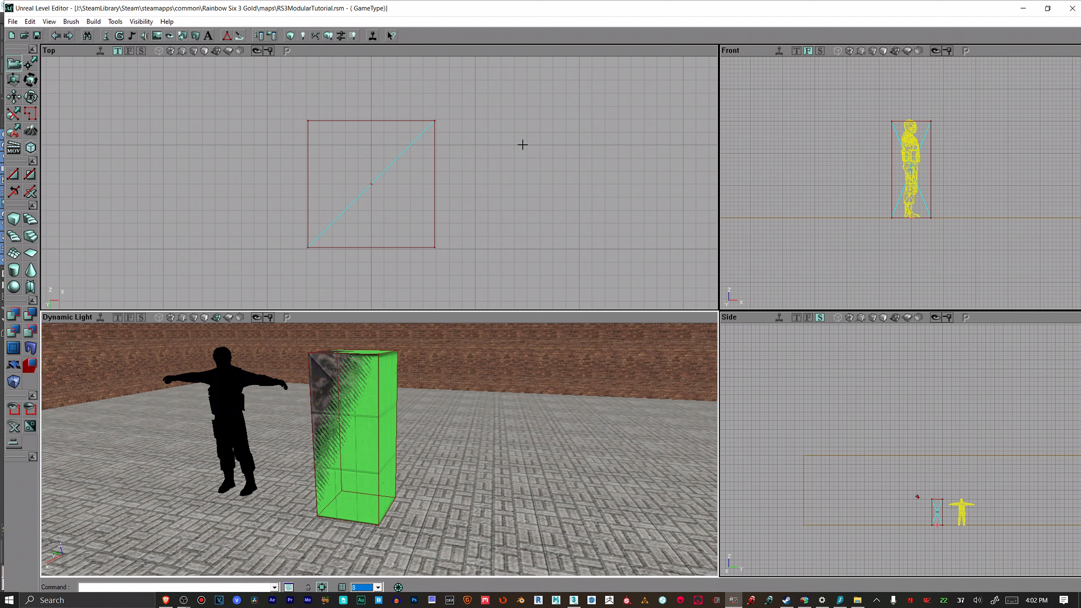
mouse_move(578, 202)
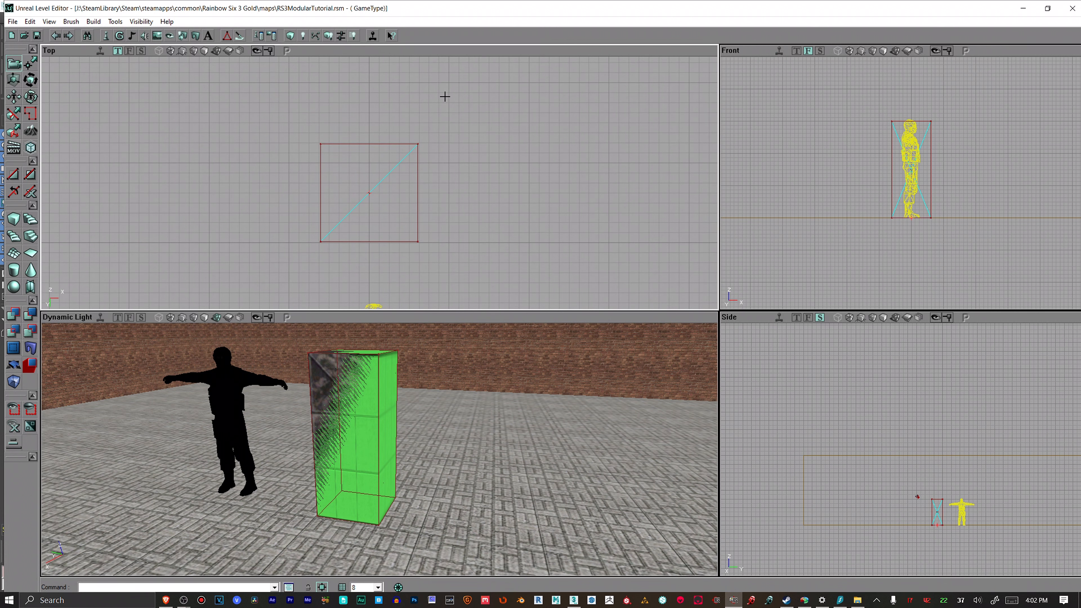
mouse_move(372, 87)
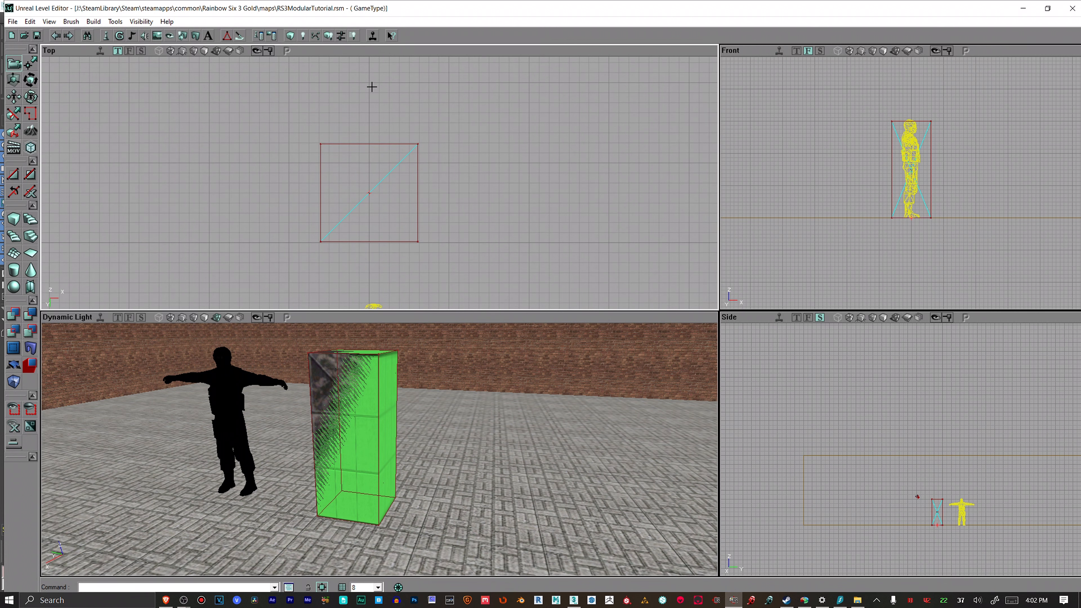
mouse_move(527, 237)
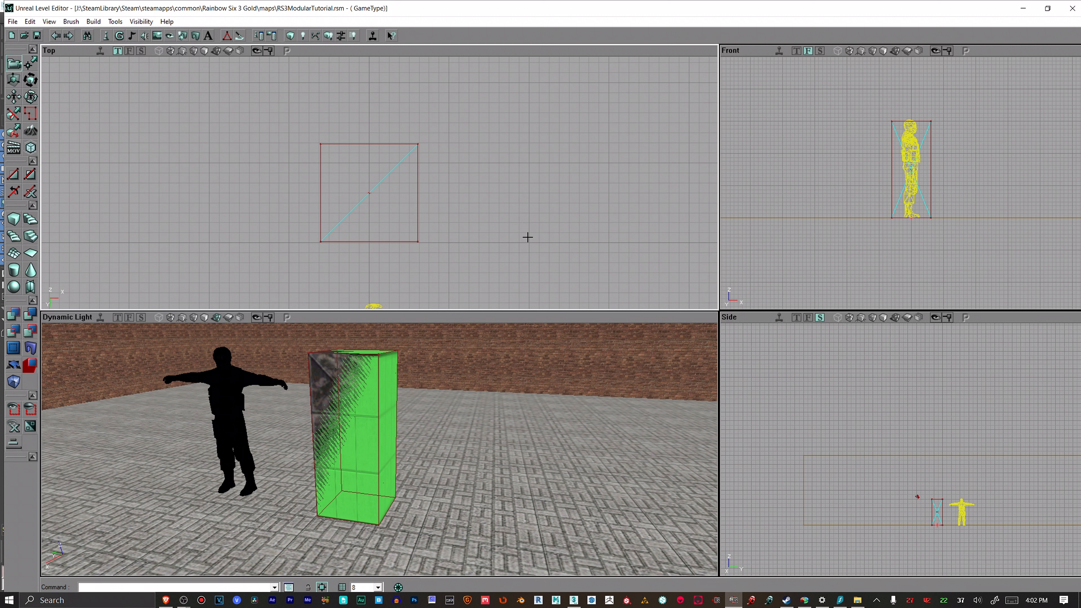
mouse_move(458, 188)
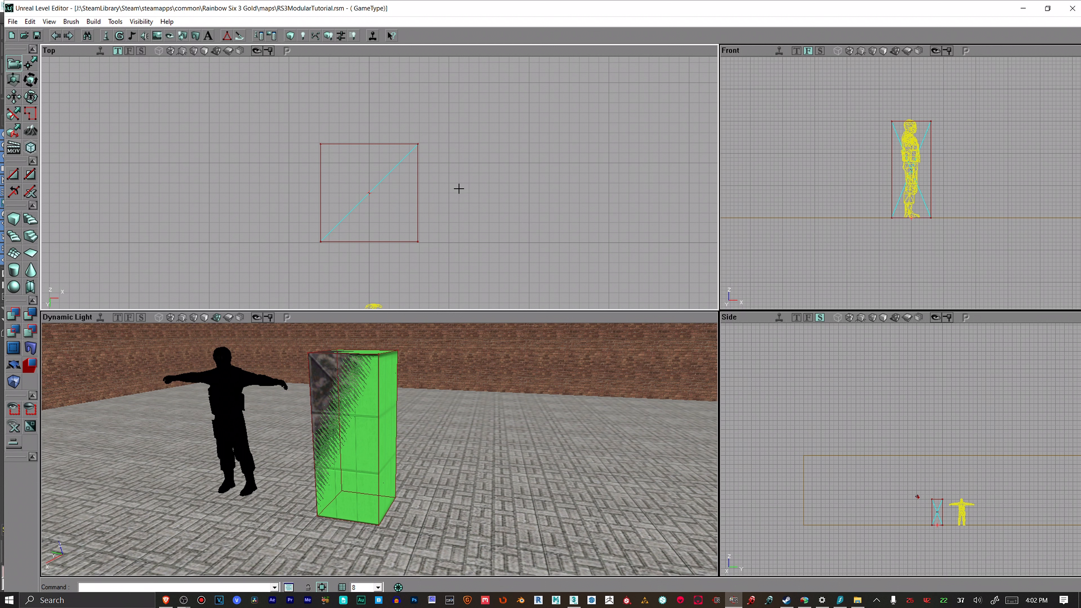
mouse_move(531, 217)
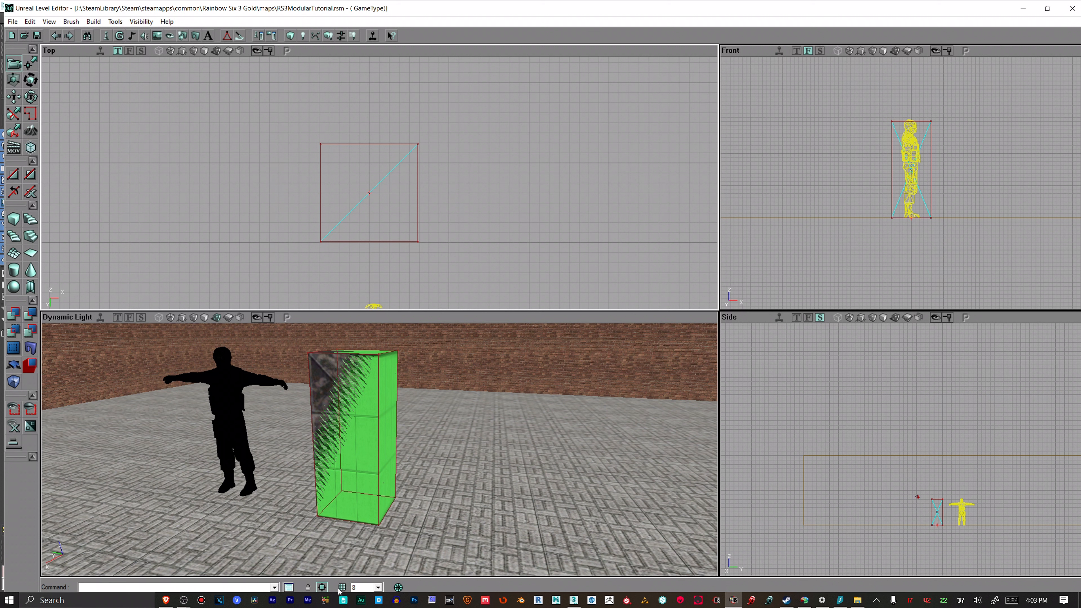
mouse_move(379, 590)
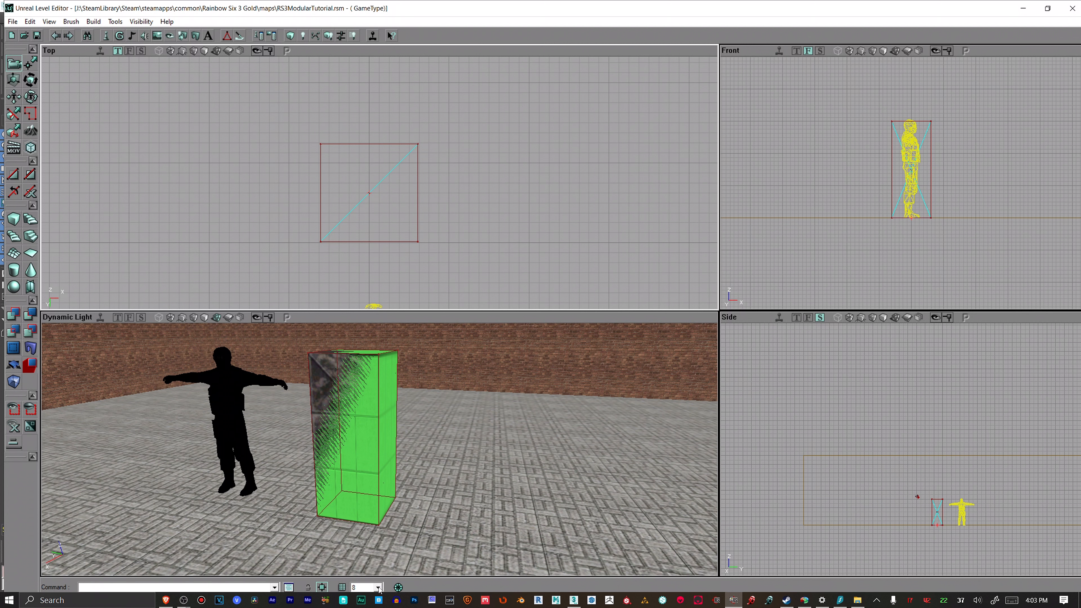
Step: Set the grid snapping to 4 and check the box edges against the finer grid
click(378, 587)
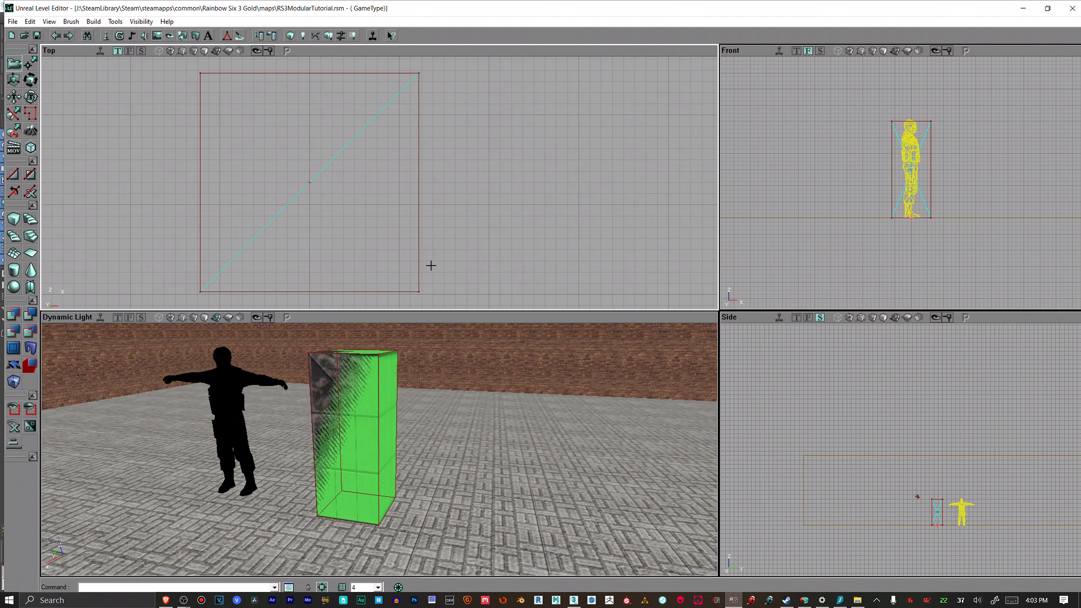
mouse_move(423, 294)
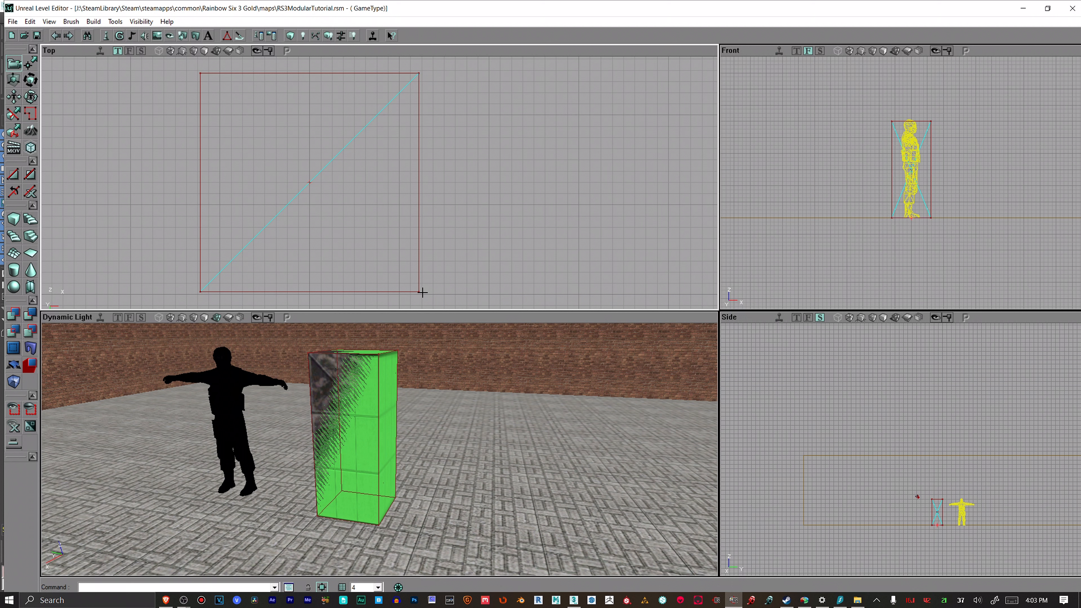
mouse_move(413, 213)
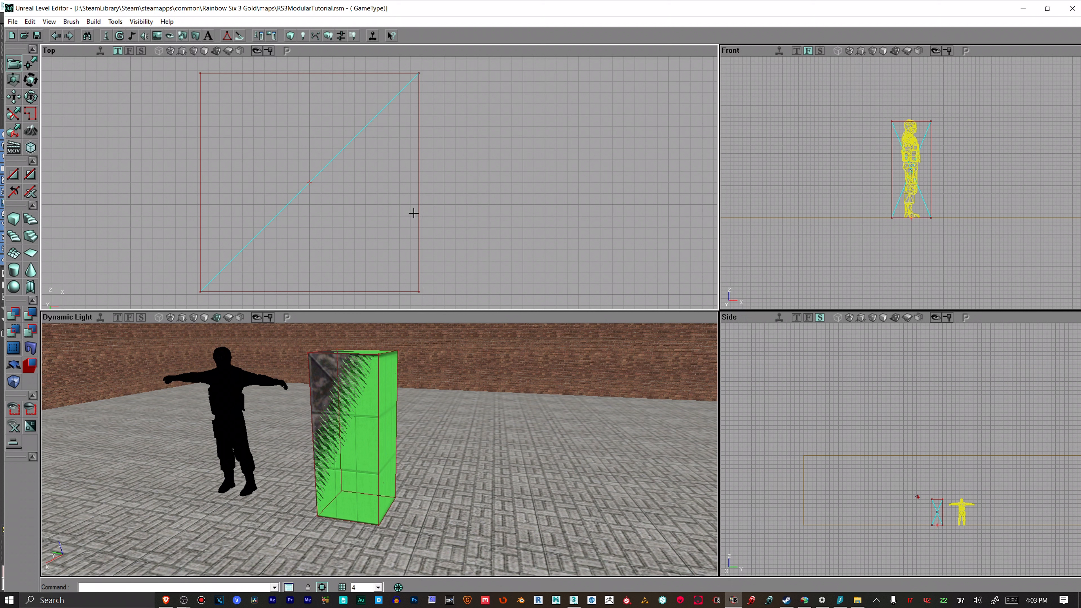
mouse_move(413, 288)
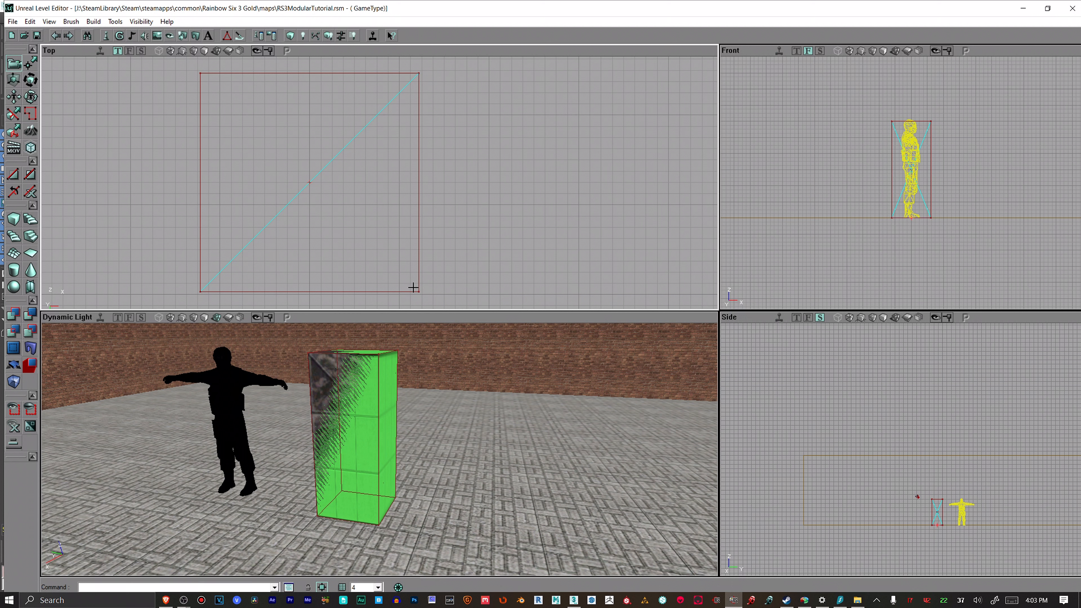
mouse_move(395, 458)
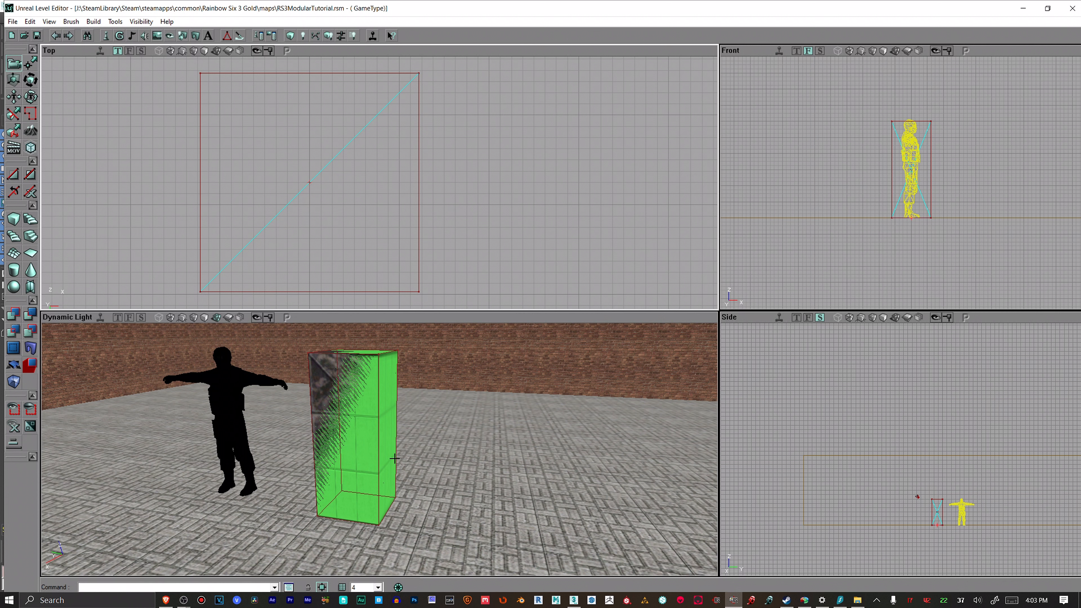
click(377, 587)
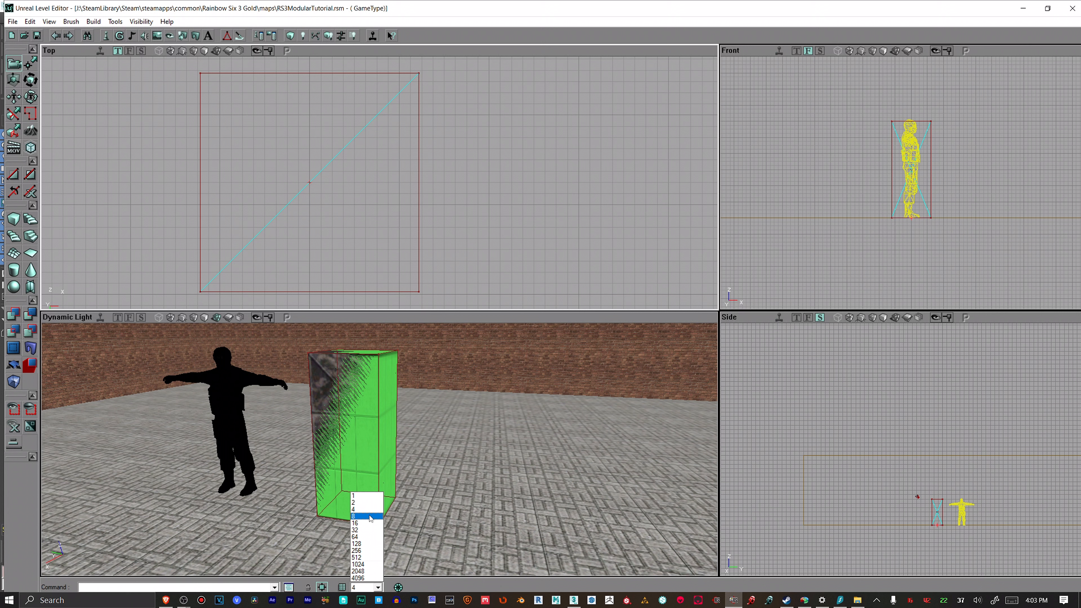
click(353, 516)
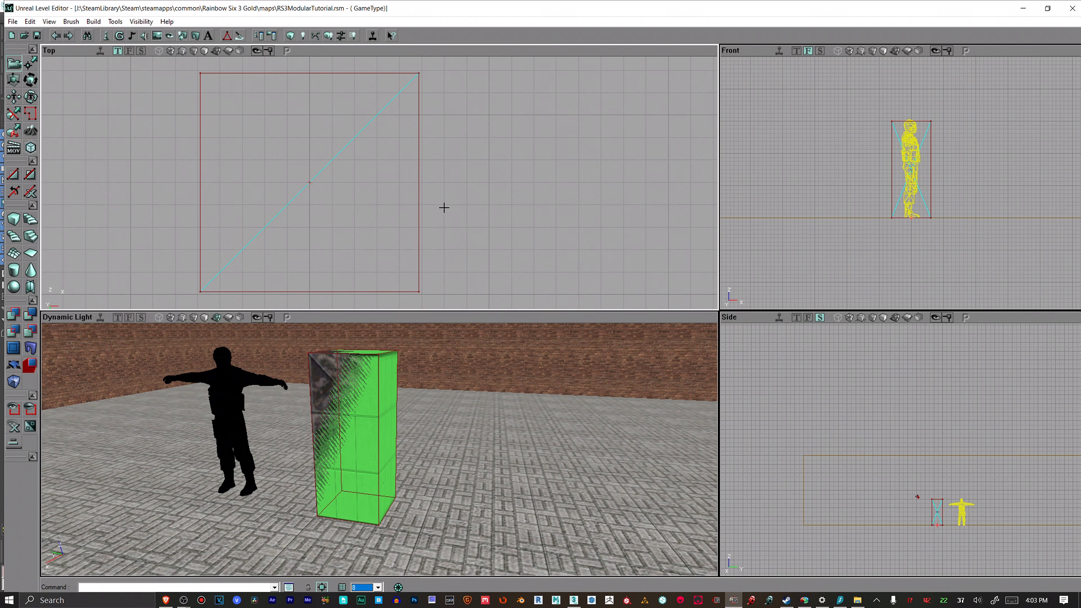
mouse_move(453, 365)
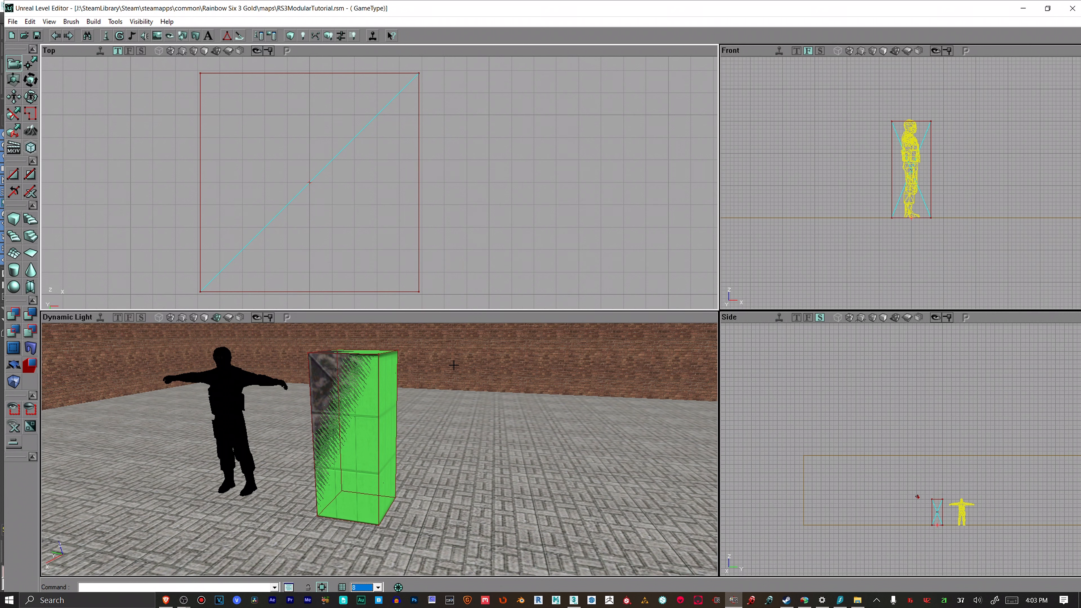
mouse_move(456, 464)
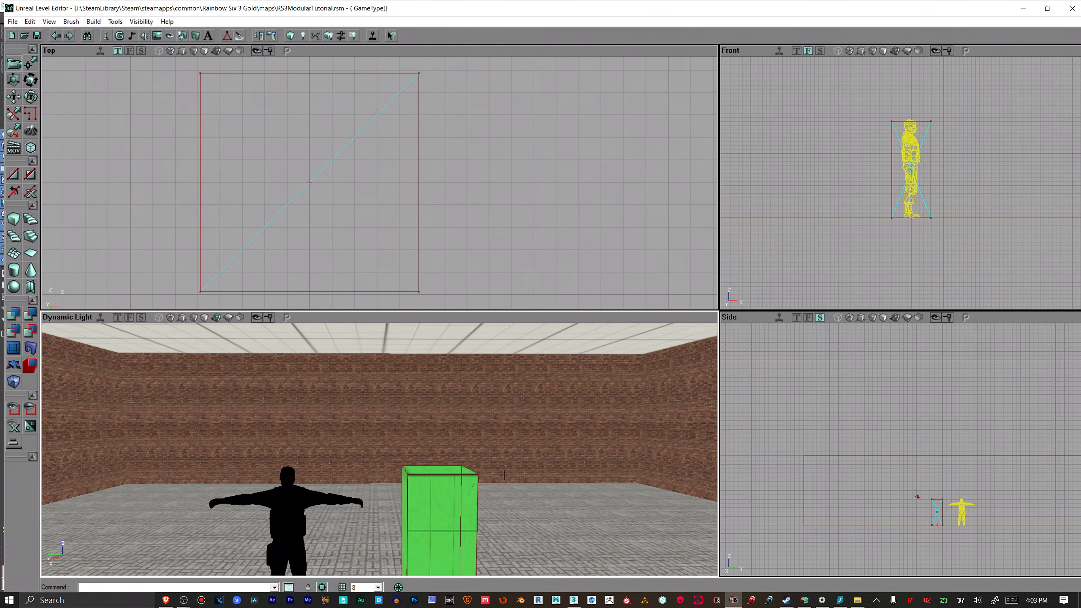
mouse_move(615, 575)
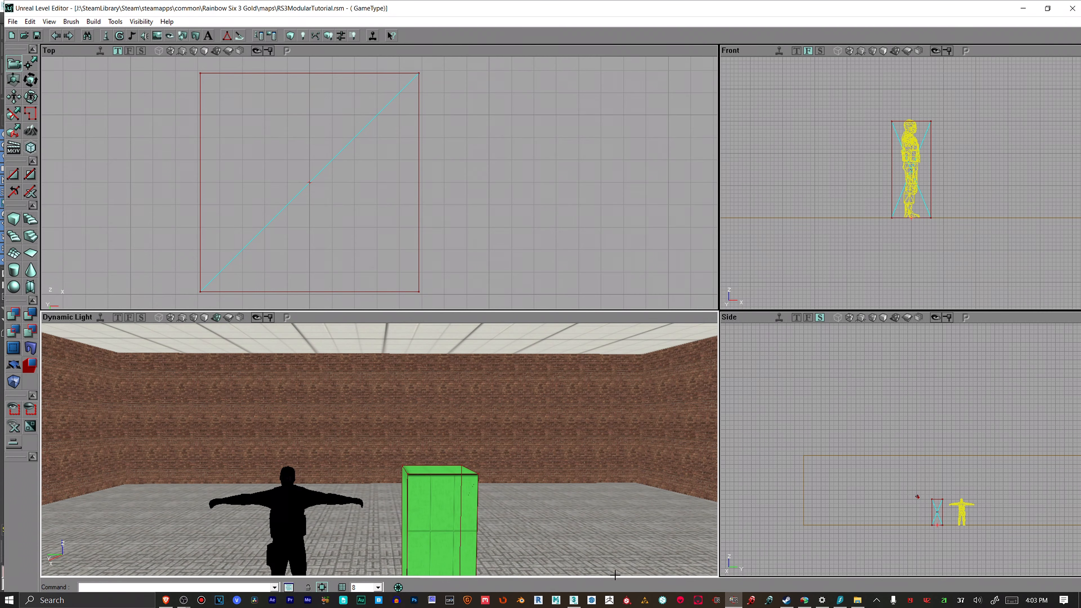
mouse_move(733, 600)
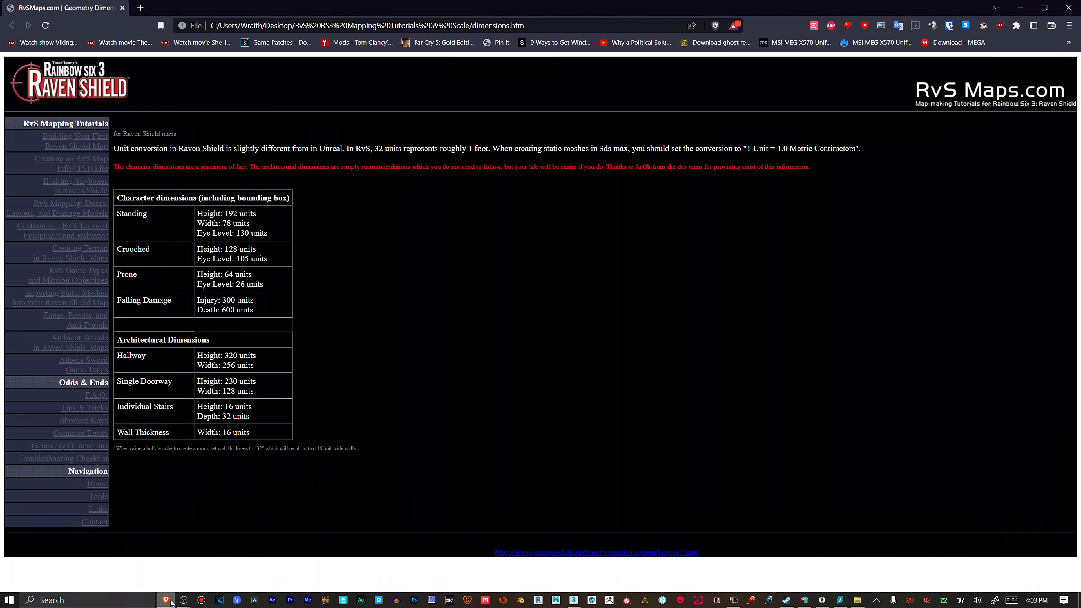
mouse_move(753, 347)
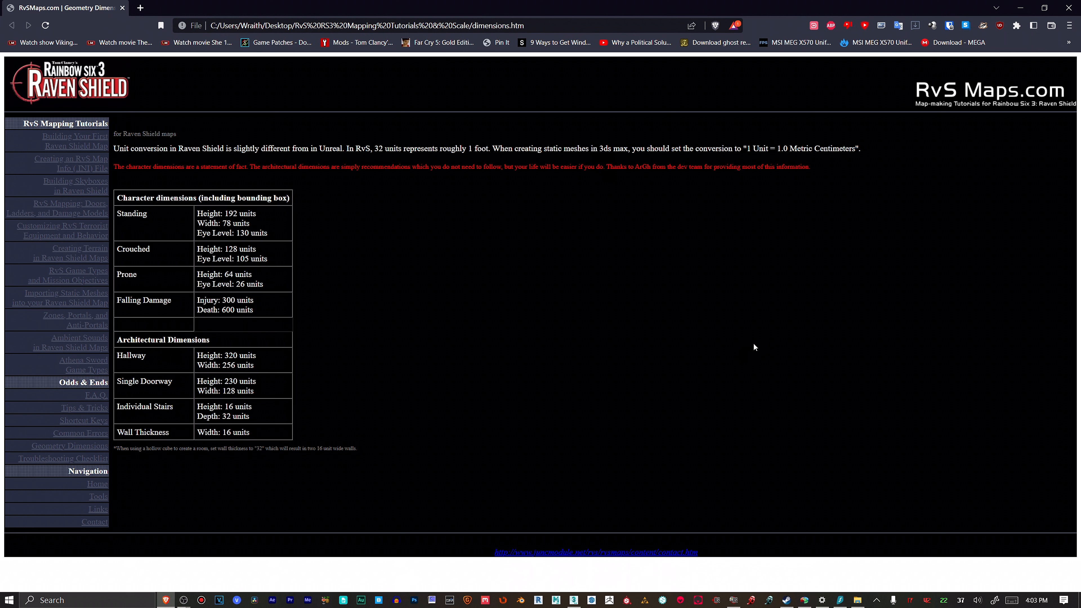
mouse_move(910, 515)
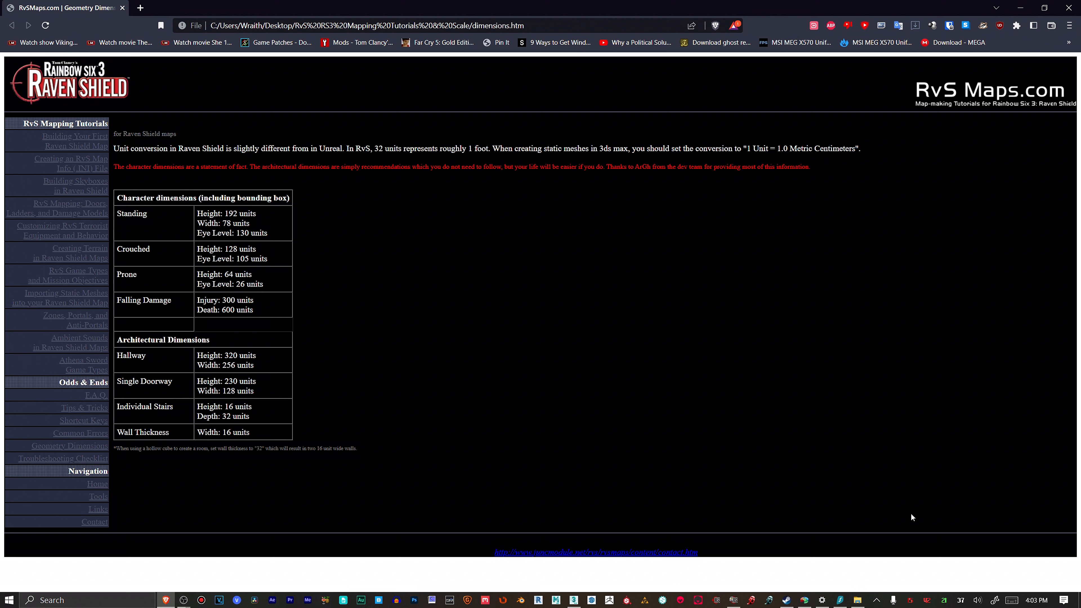
mouse_move(916, 463)
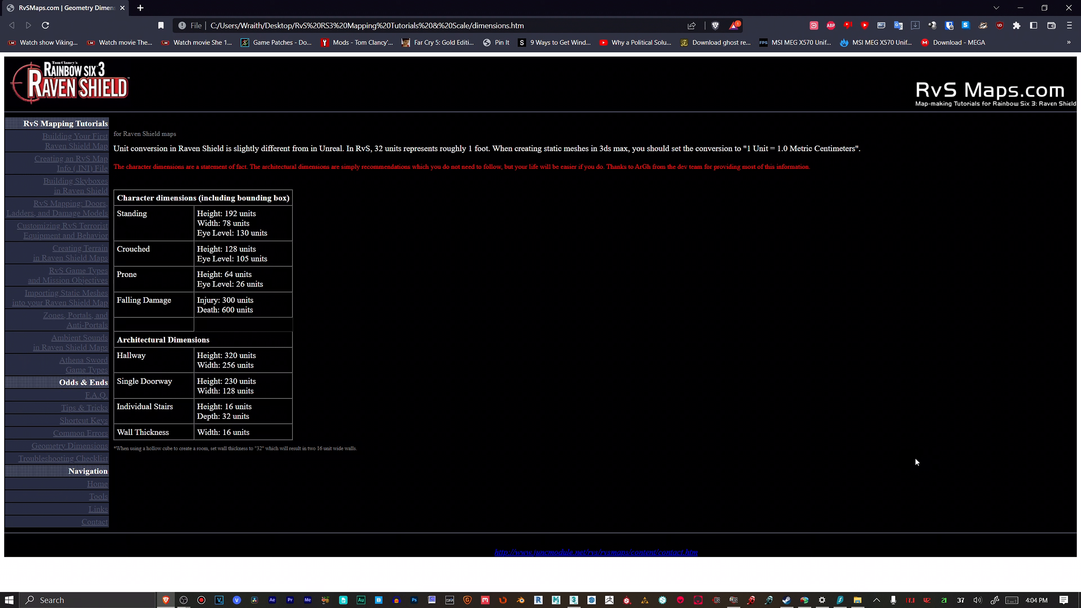
mouse_move(932, 481)
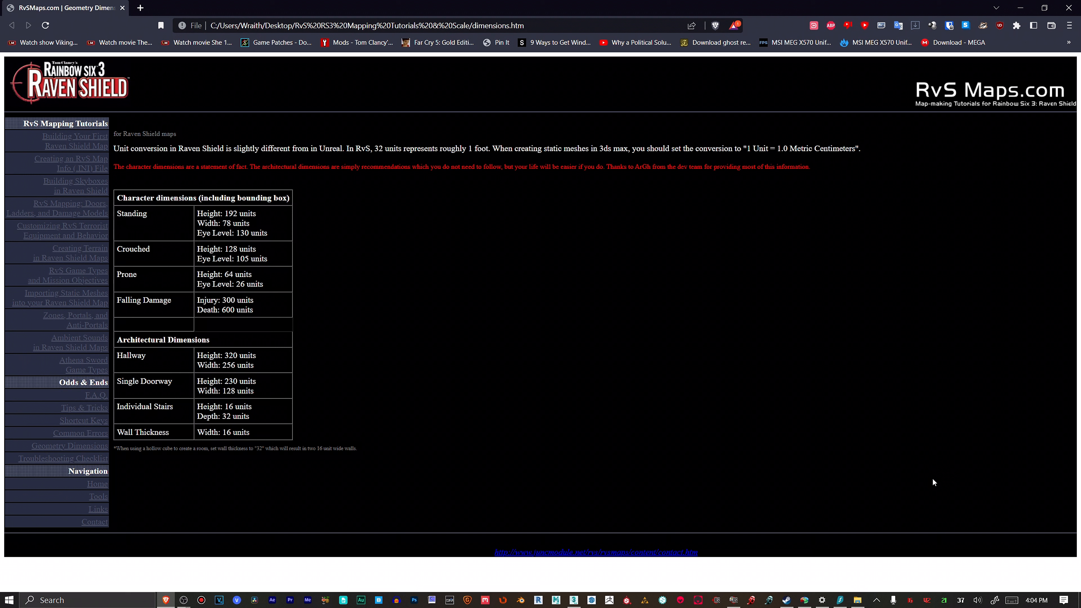
mouse_move(707, 365)
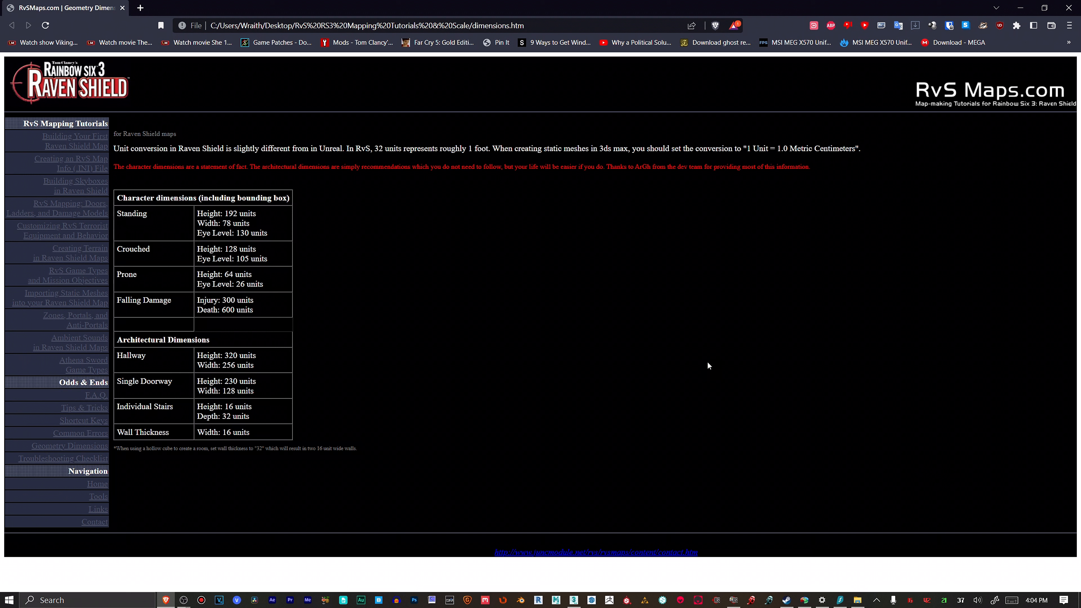
mouse_move(579, 589)
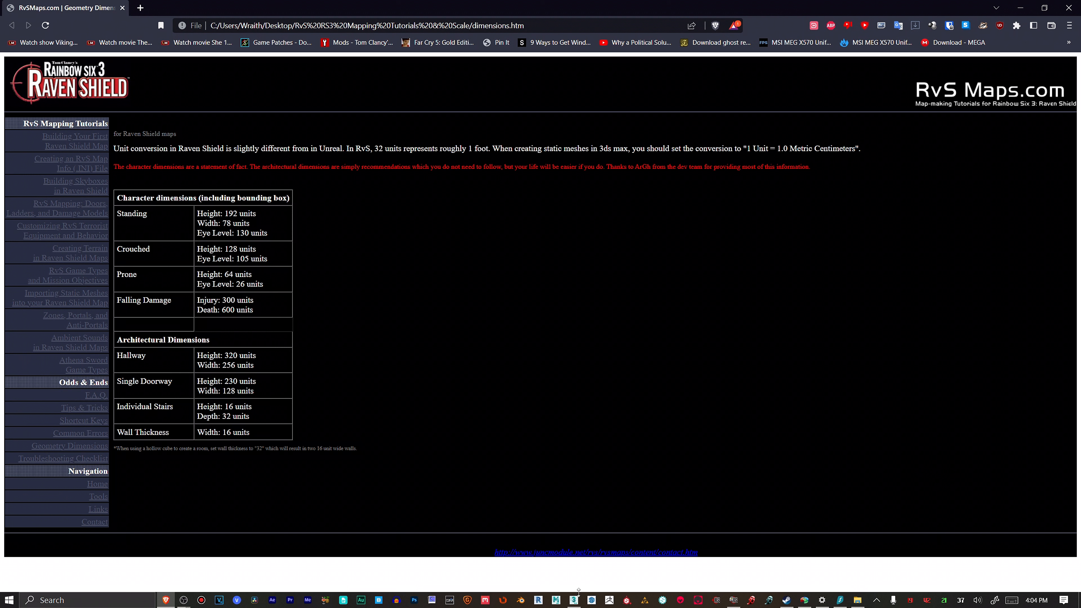